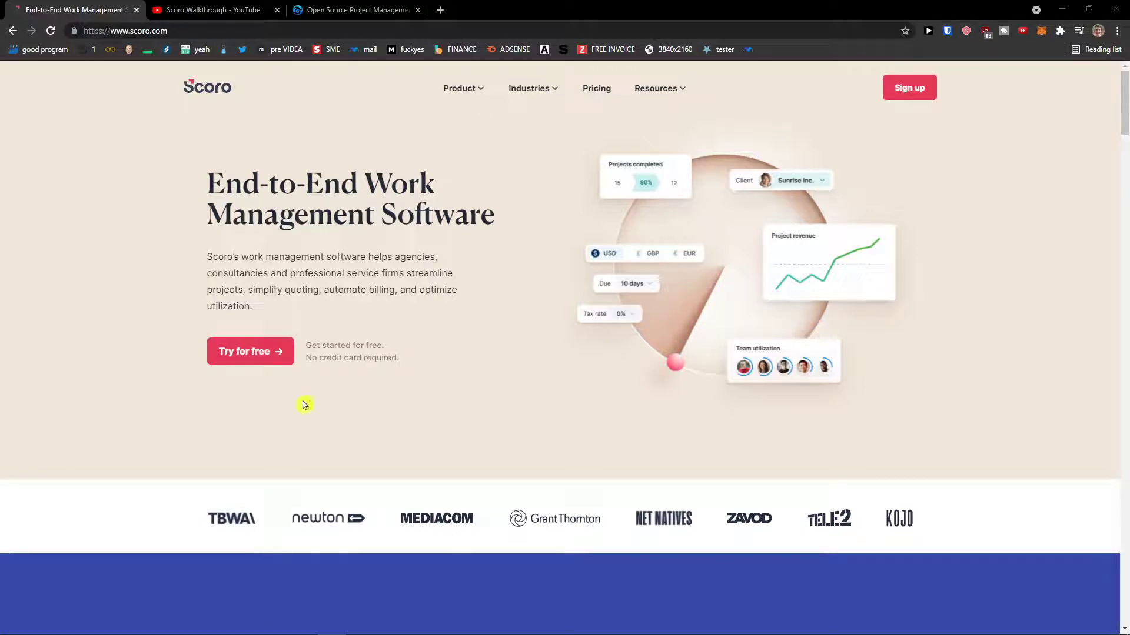
{"action": "mouse_move", "coordinate": [159, 372]}
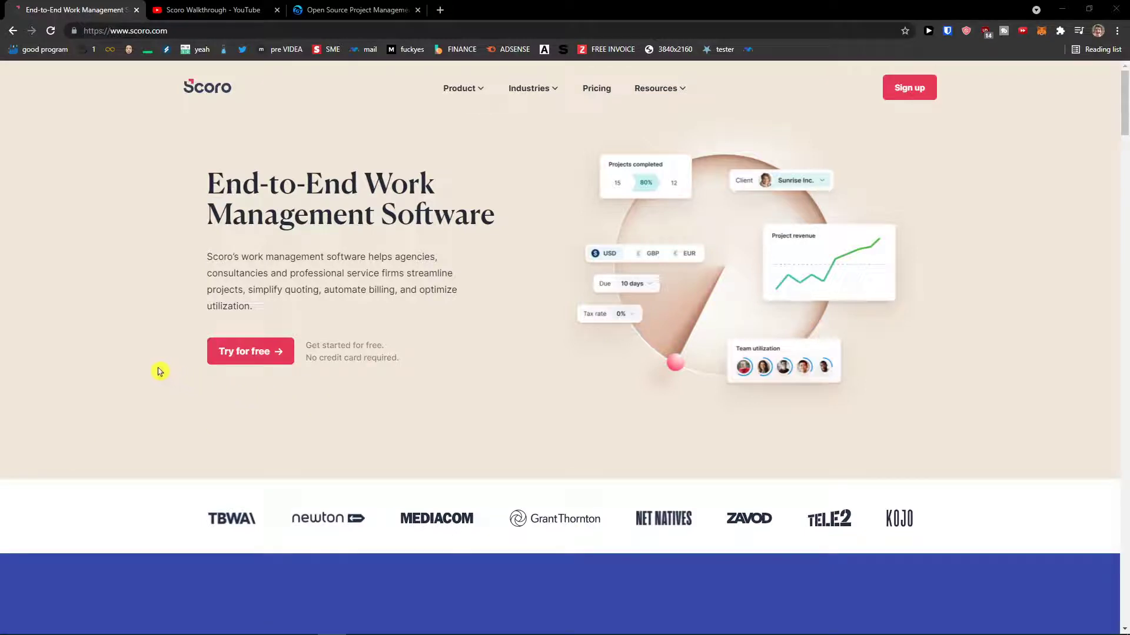
{"action": "scroll", "scroll_direction": "down", "scroll_amount": 3}
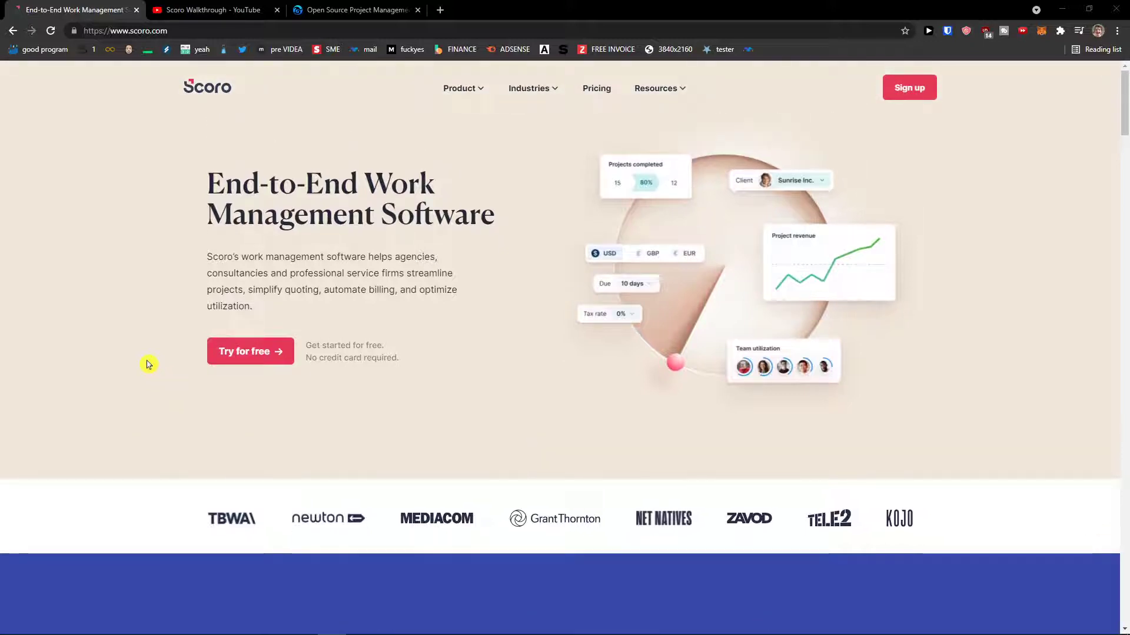
{"action": "mouse_move", "coordinate": [250, 351]}
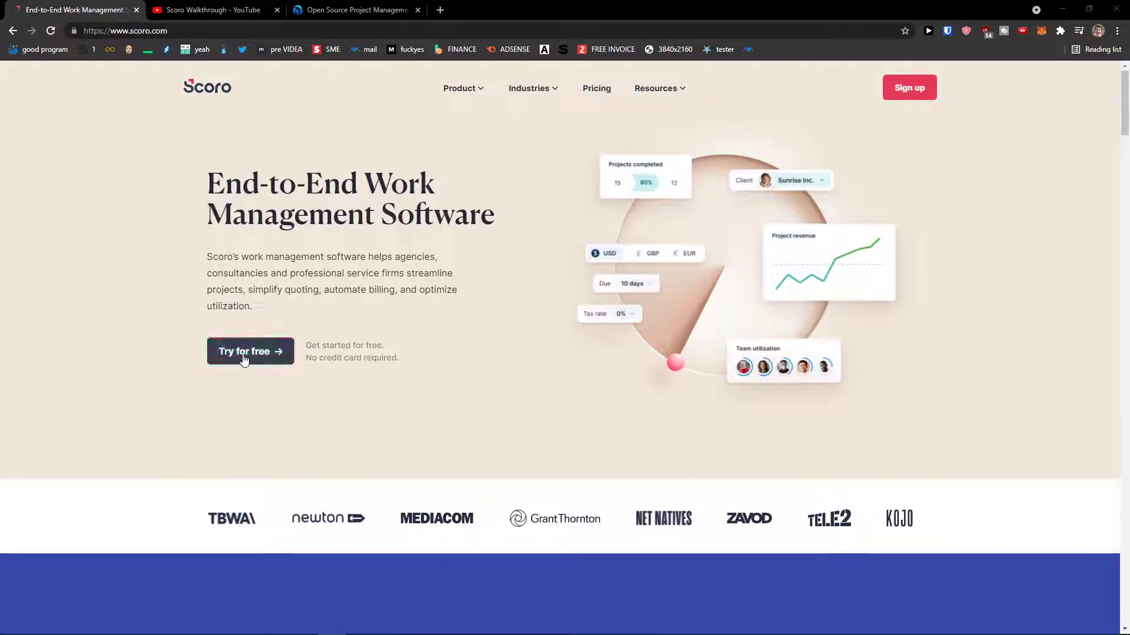
{"action": "left_click", "coordinate": [250, 352]}
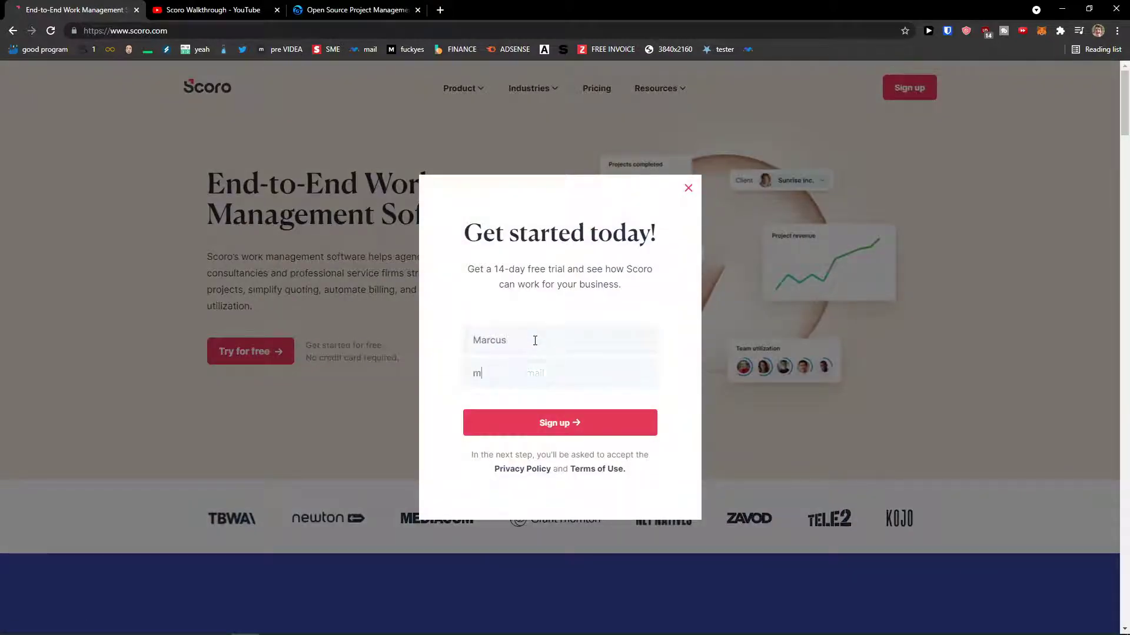
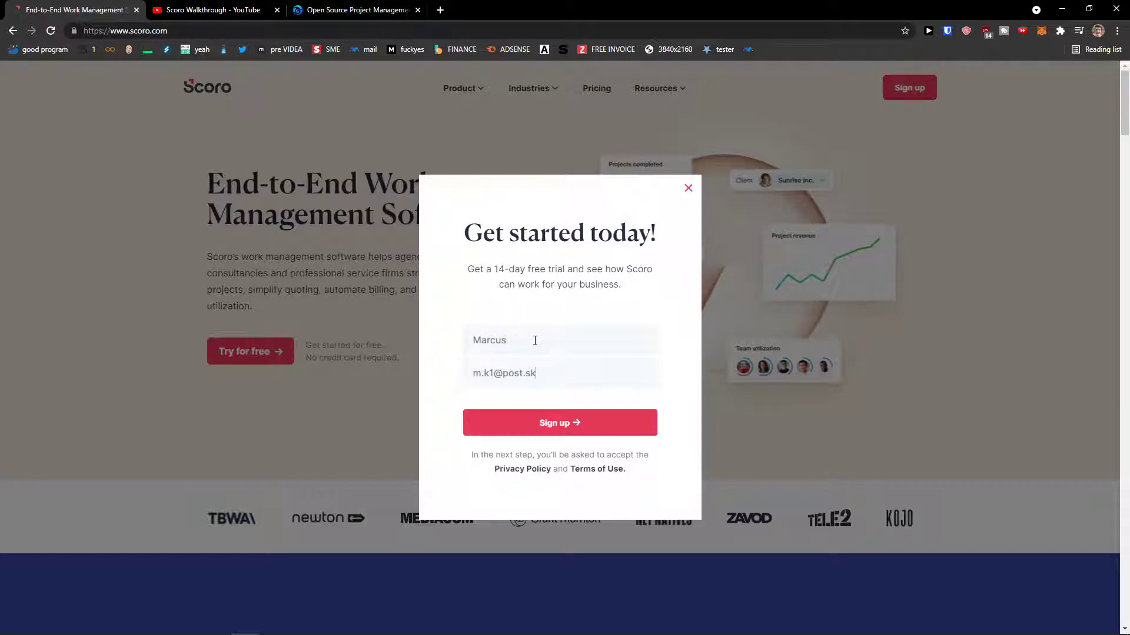
{"action": "left_click", "coordinate": [559, 422]}
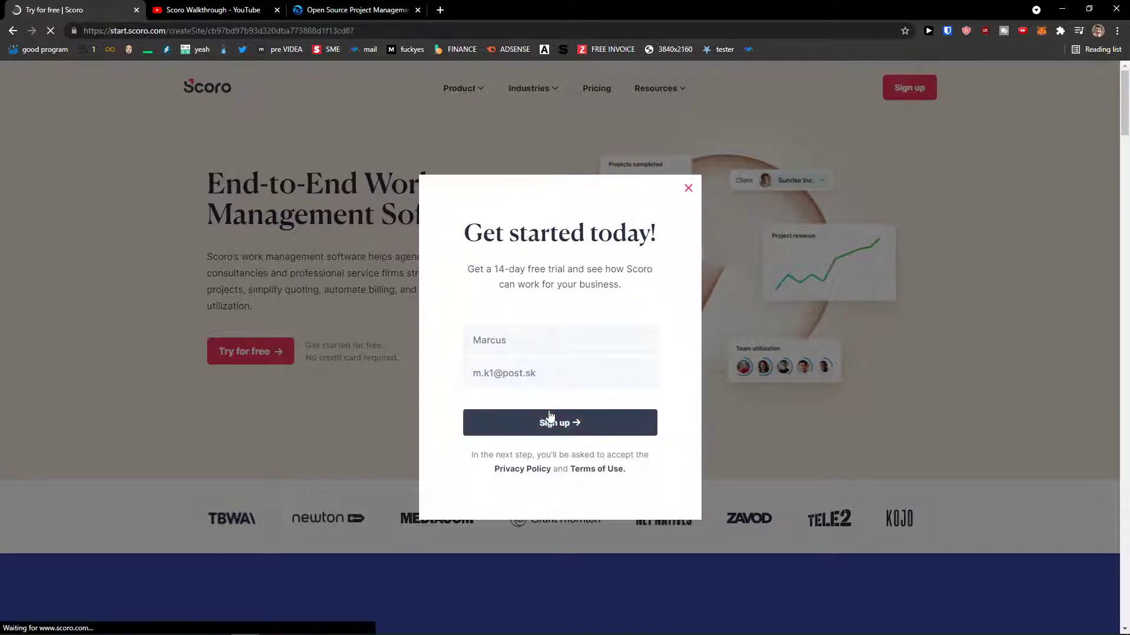
Enter site address 'sunwei', a password, Business consulting industry and company name 'Sun wei'
{"action": "left_click", "coordinate": [559, 422]}
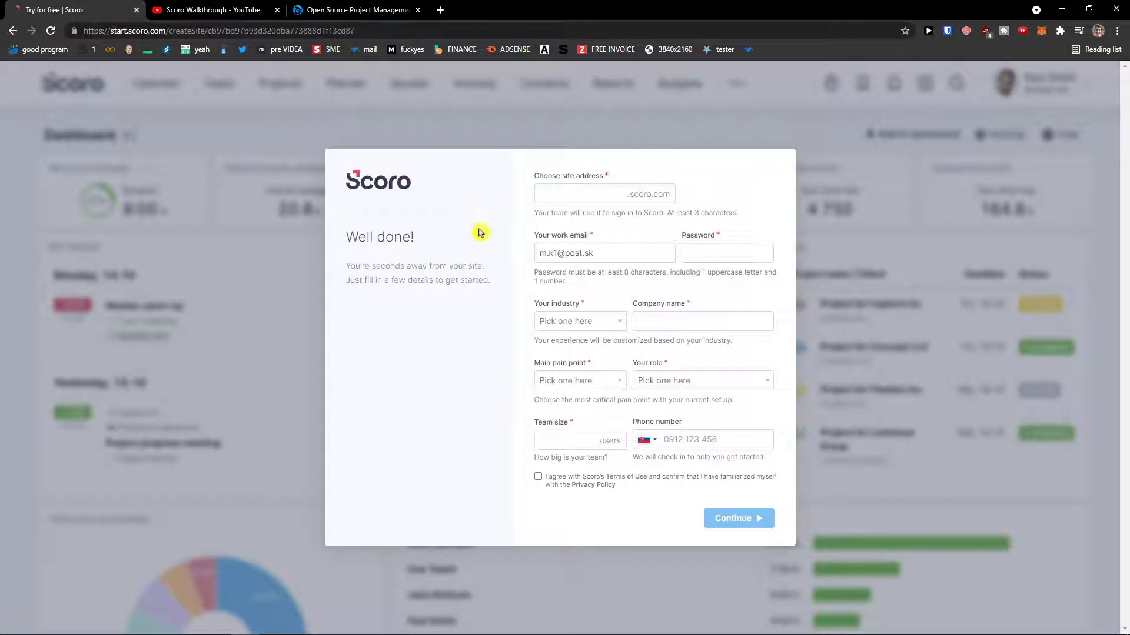
{"action": "left_click", "coordinate": [584, 194]}
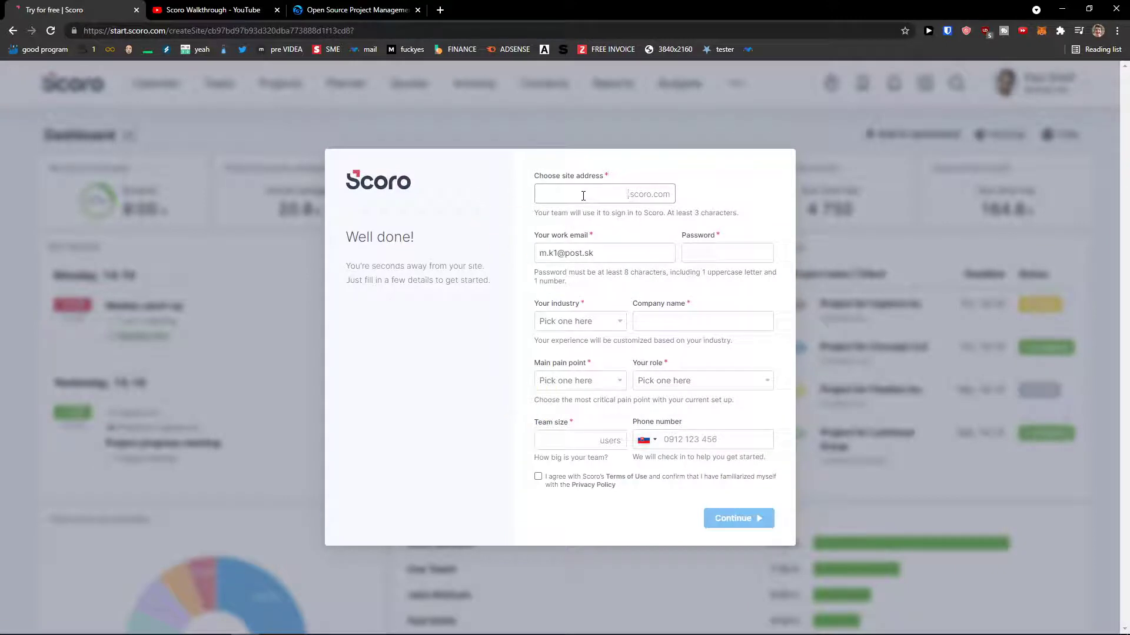
{"action": "type", "text": "si"}
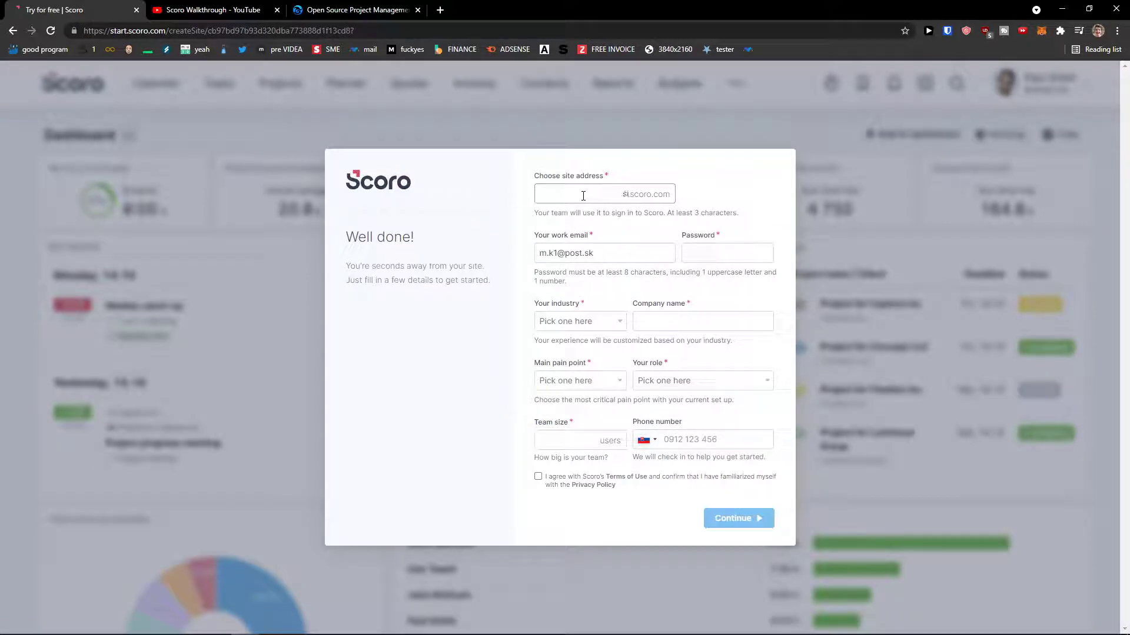
{"action": "type", "text": "sunwei"}
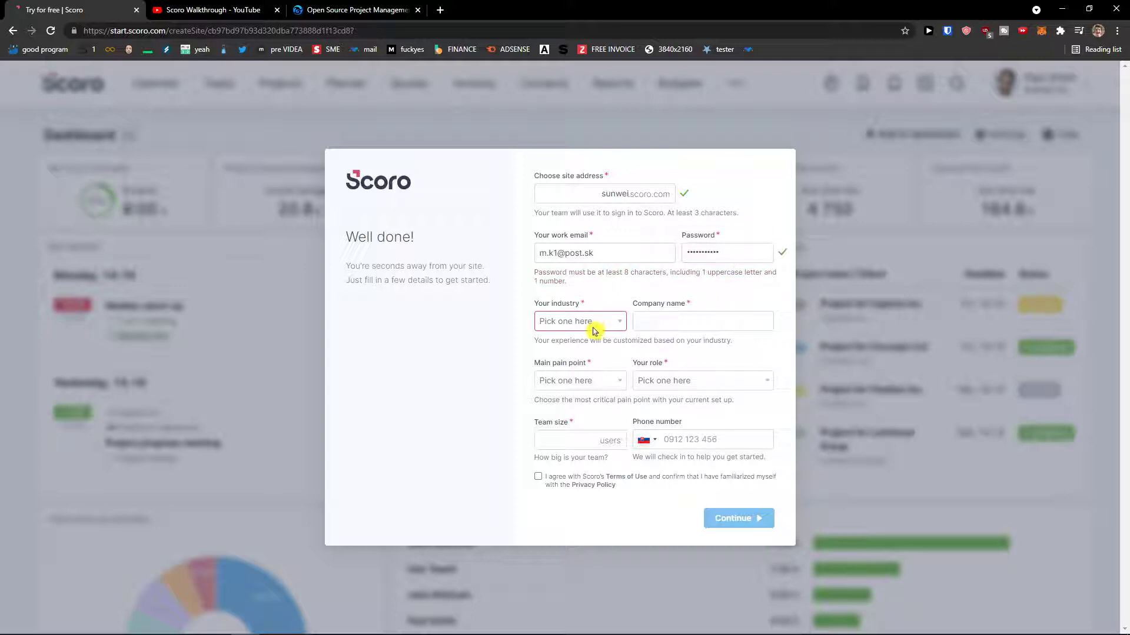
{"action": "left_click", "coordinate": [579, 320]}
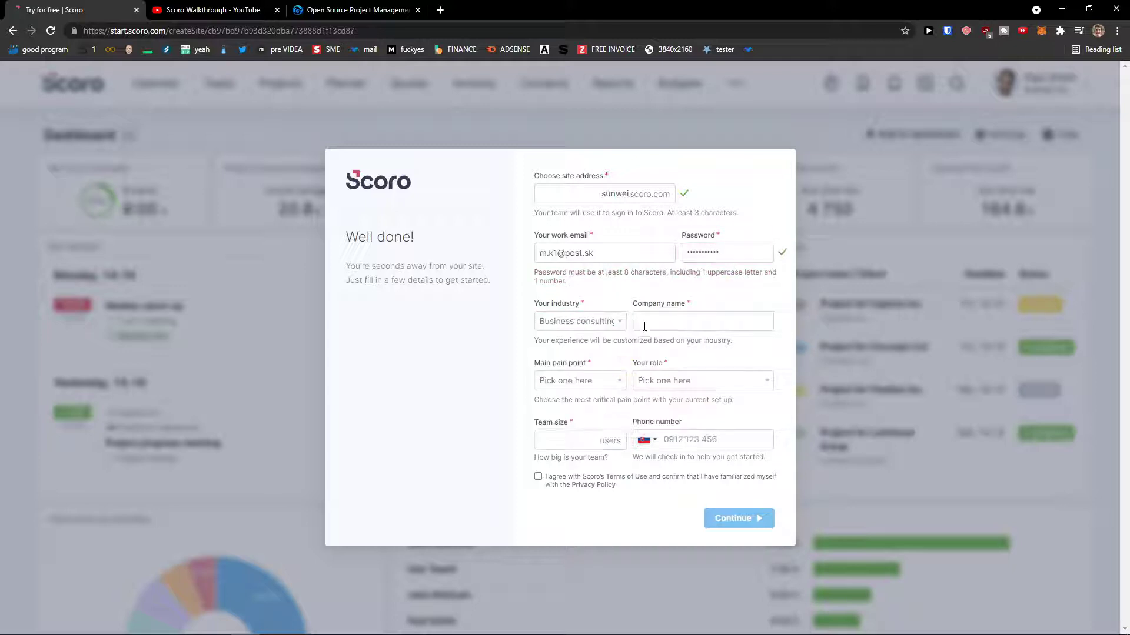
{"action": "type", "text": "Sun wei LLC"}
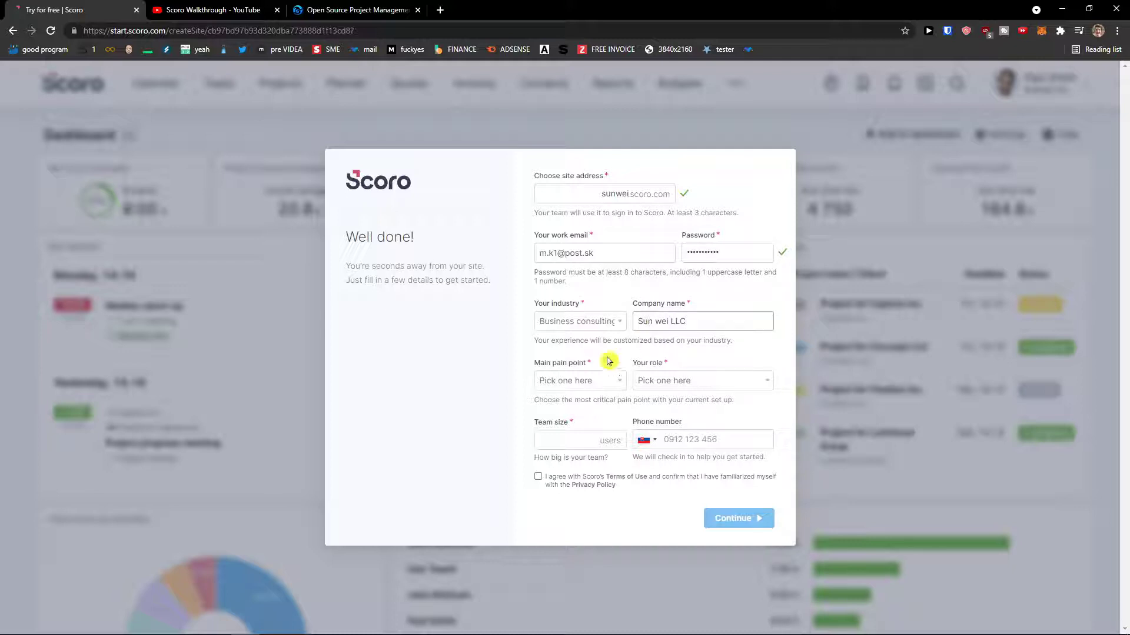
Choose the too-many-processes pain point, CEO/Managing director/COO role, team size 5, phone 3455, and accept the terms
{"action": "left_click", "coordinate": [580, 380]}
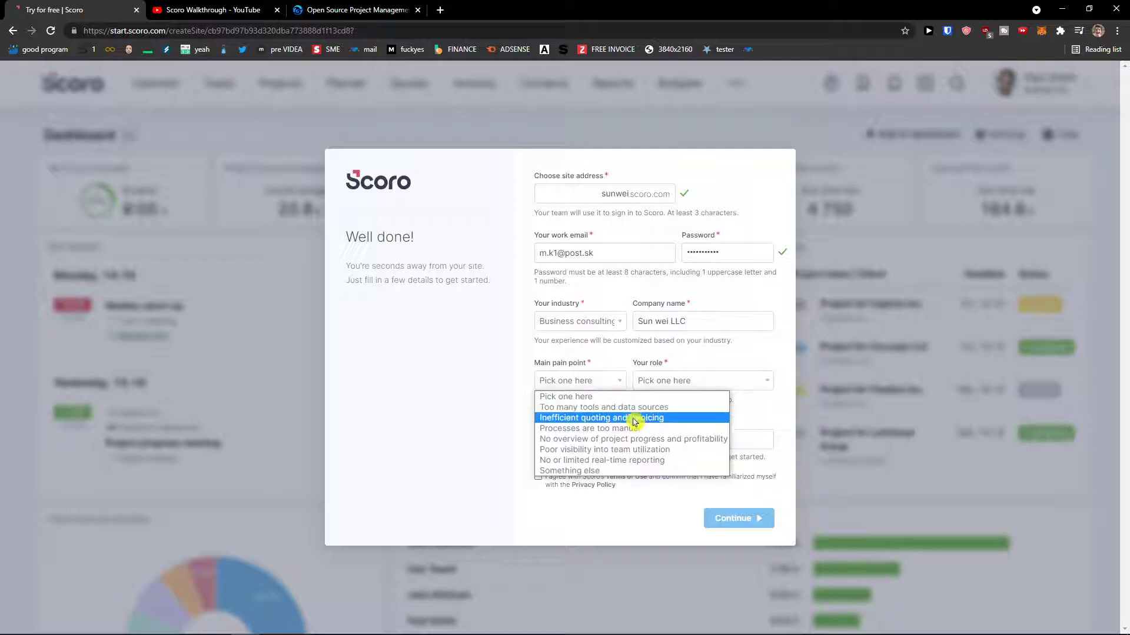
{"action": "left_click", "coordinate": [591, 428]}
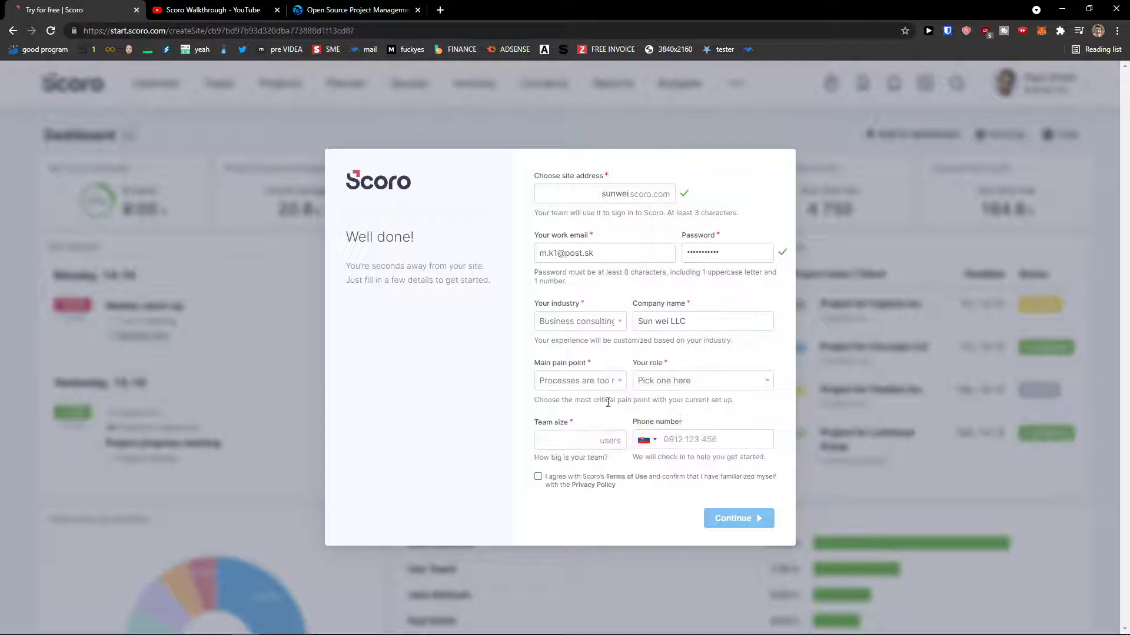
{"action": "left_click", "coordinate": [700, 380]}
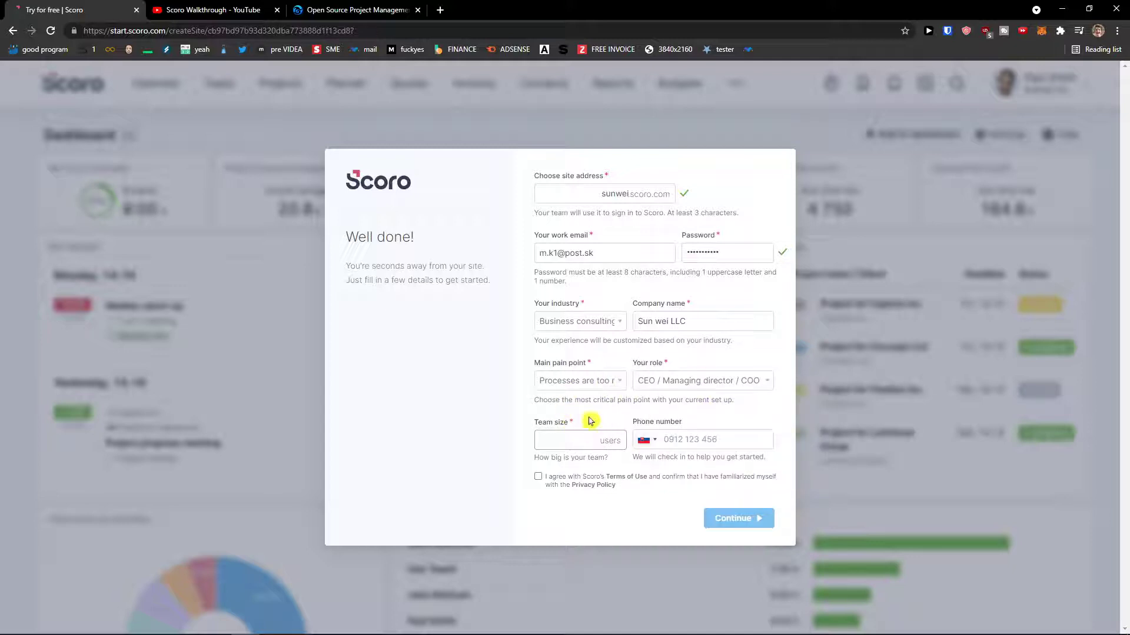
{"action": "type", "text": "5"}
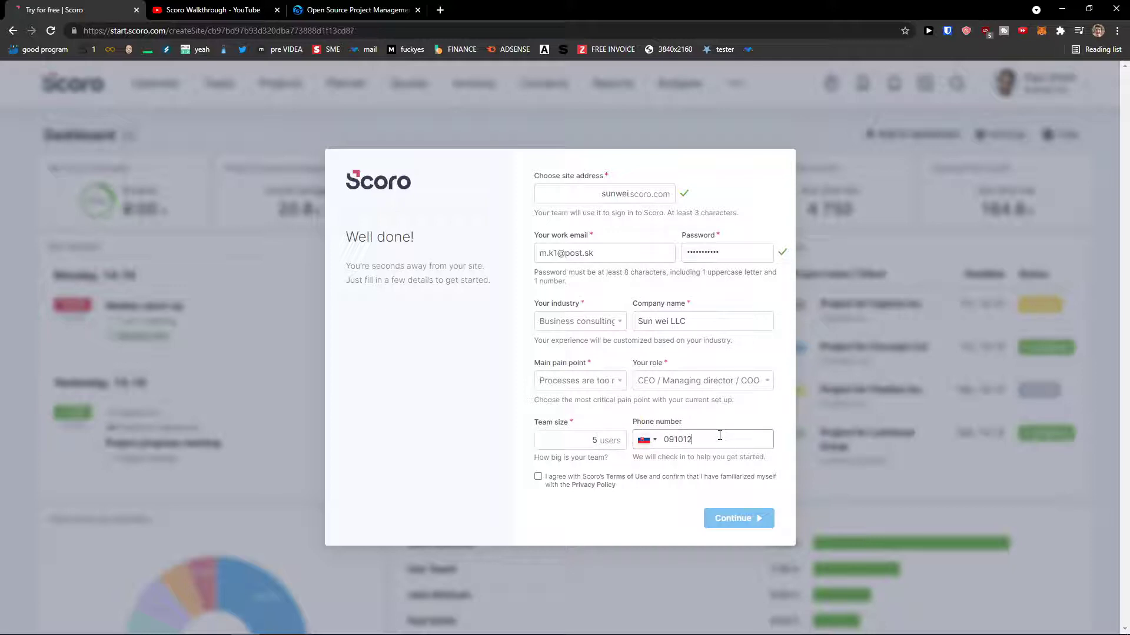
{"action": "type", "text": "3455"}
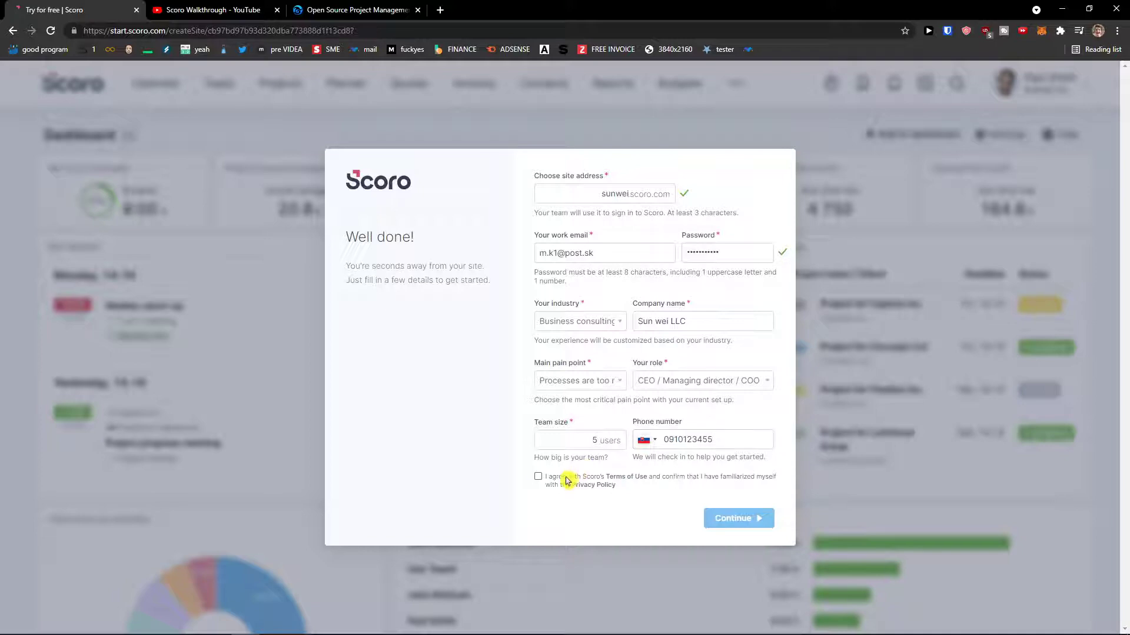
{"action": "left_click", "coordinate": [538, 476]}
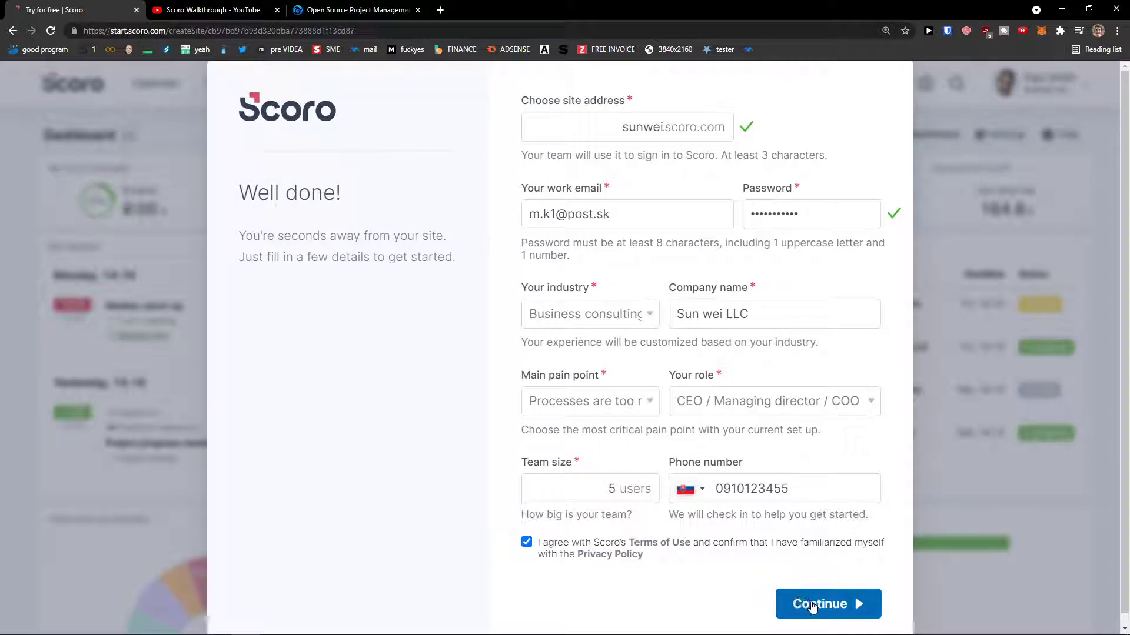
Confirm the Slovakia/EUR/Berlin regional settings, create the site and dismiss the save-password prompt
{"action": "left_click", "coordinate": [827, 604]}
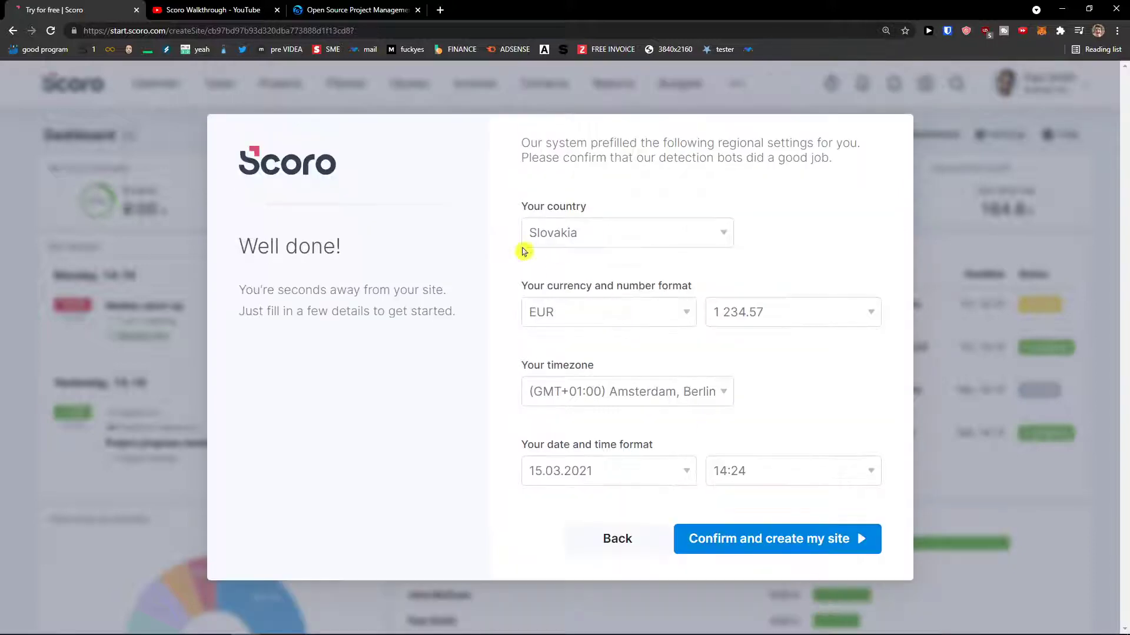
{"action": "mouse_move", "coordinate": [757, 322]}
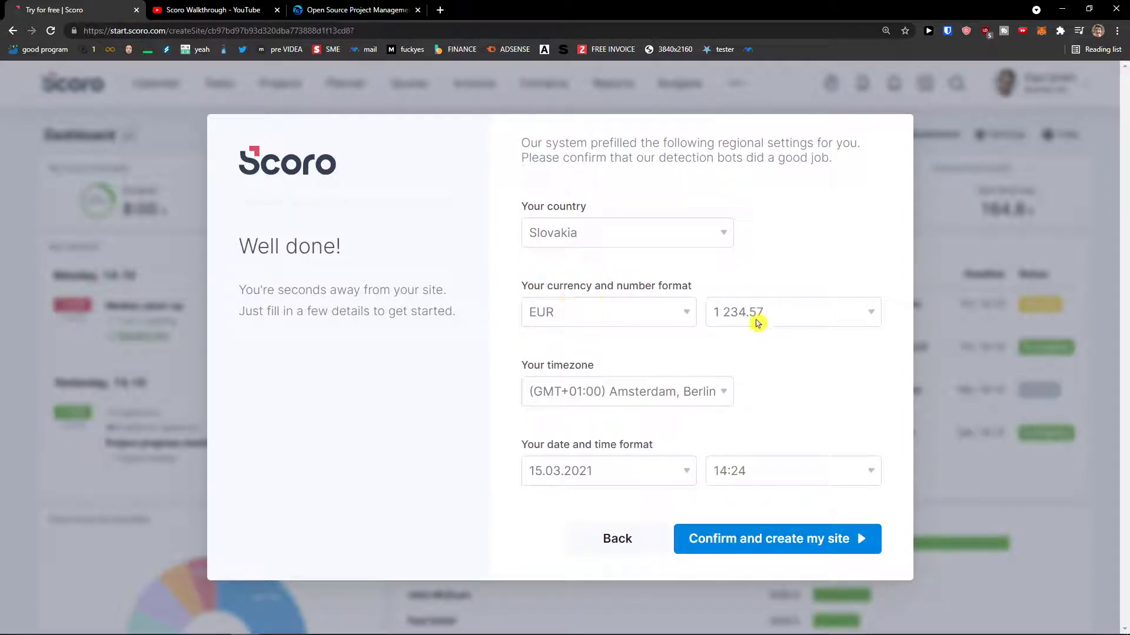
{"action": "mouse_move", "coordinate": [654, 422]}
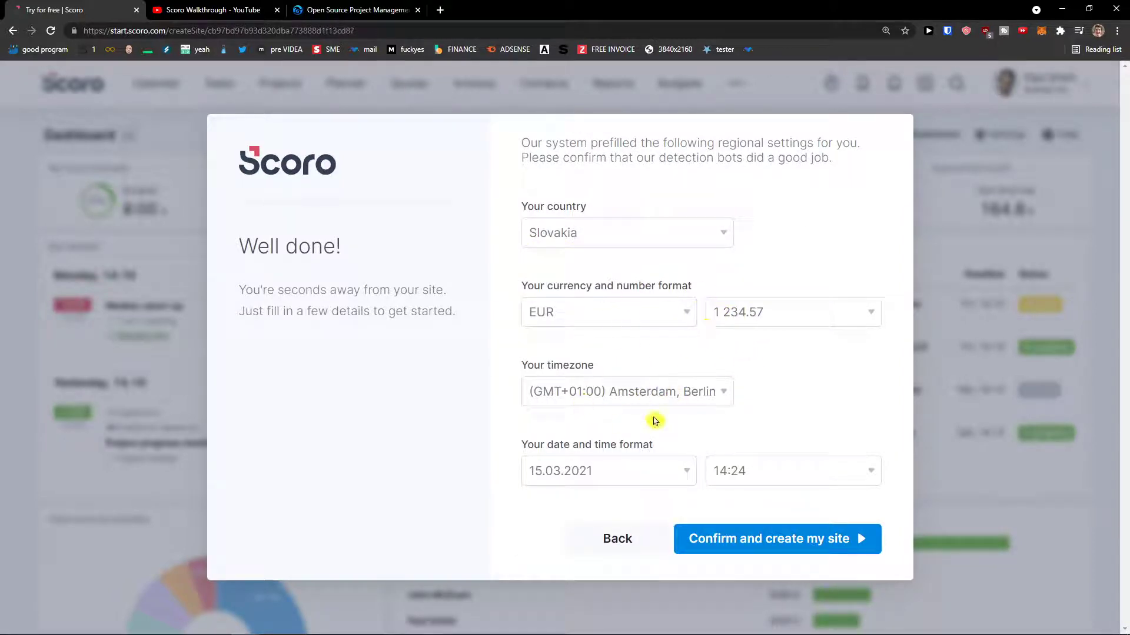
{"action": "mouse_move", "coordinate": [1032, 573]}
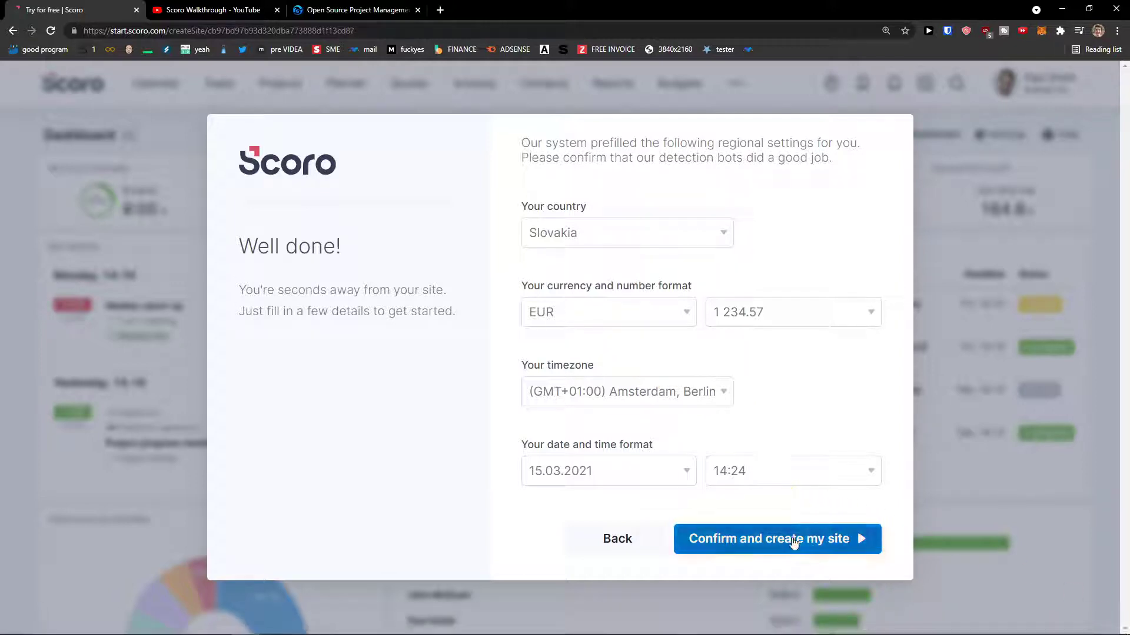
{"action": "left_click", "coordinate": [777, 538]}
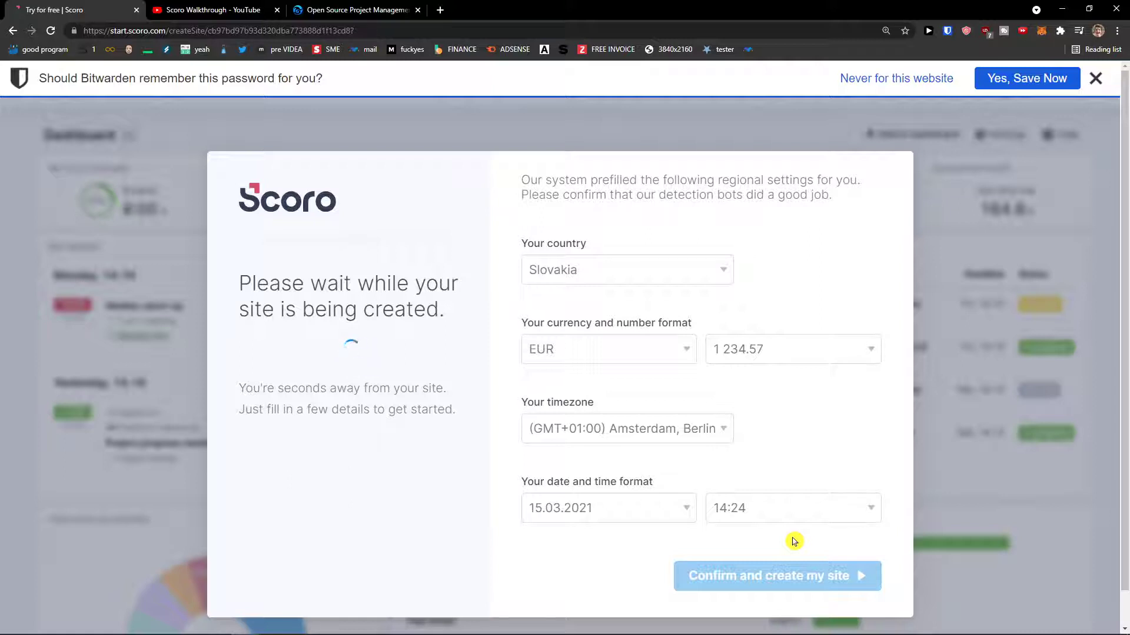
{"action": "left_click", "coordinate": [1094, 78]}
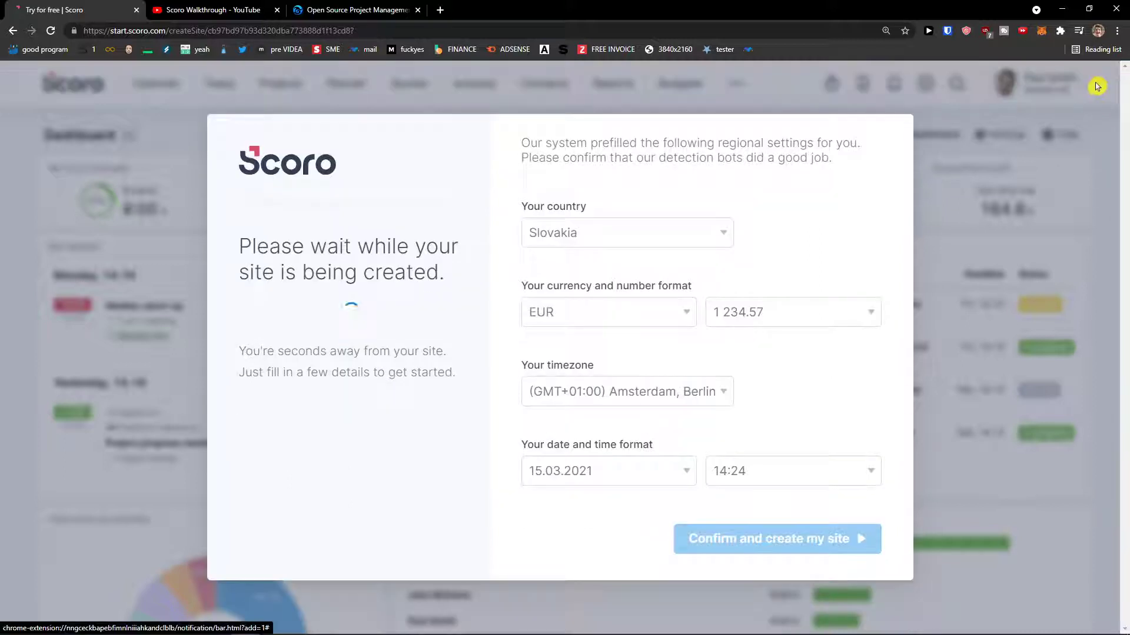
{"action": "mouse_move", "coordinate": [419, 309]}
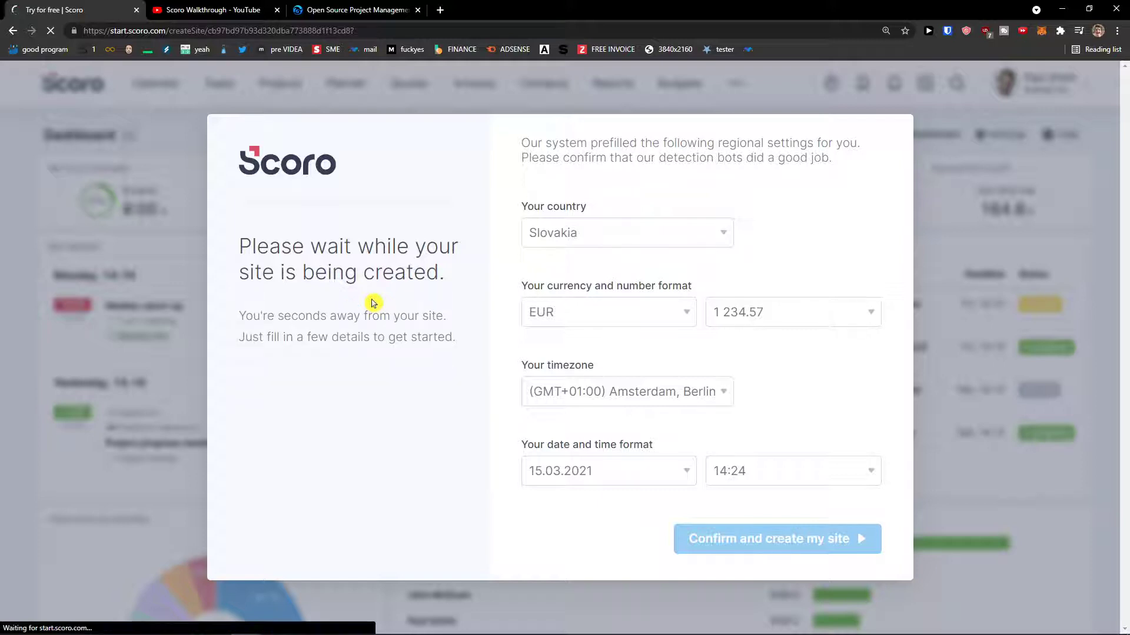
{"action": "mouse_move", "coordinate": [331, 315]}
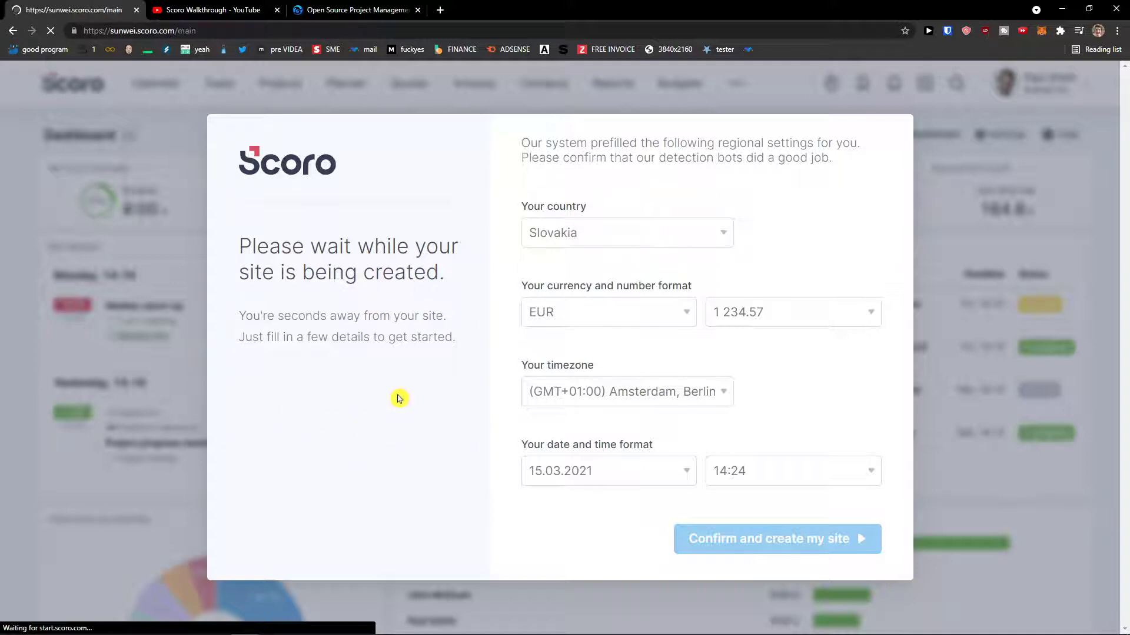
Advance the welcome tour past the demo data and add-to-dashboard pages
{"action": "left_click", "coordinate": [777, 539]}
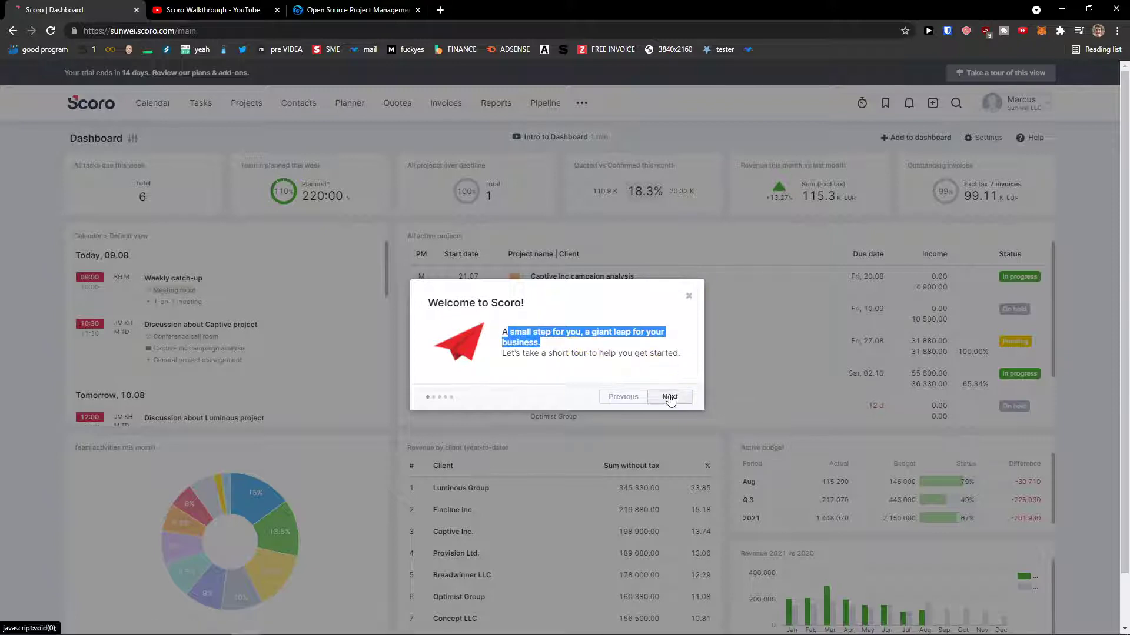
{"action": "left_click", "coordinate": [669, 396]}
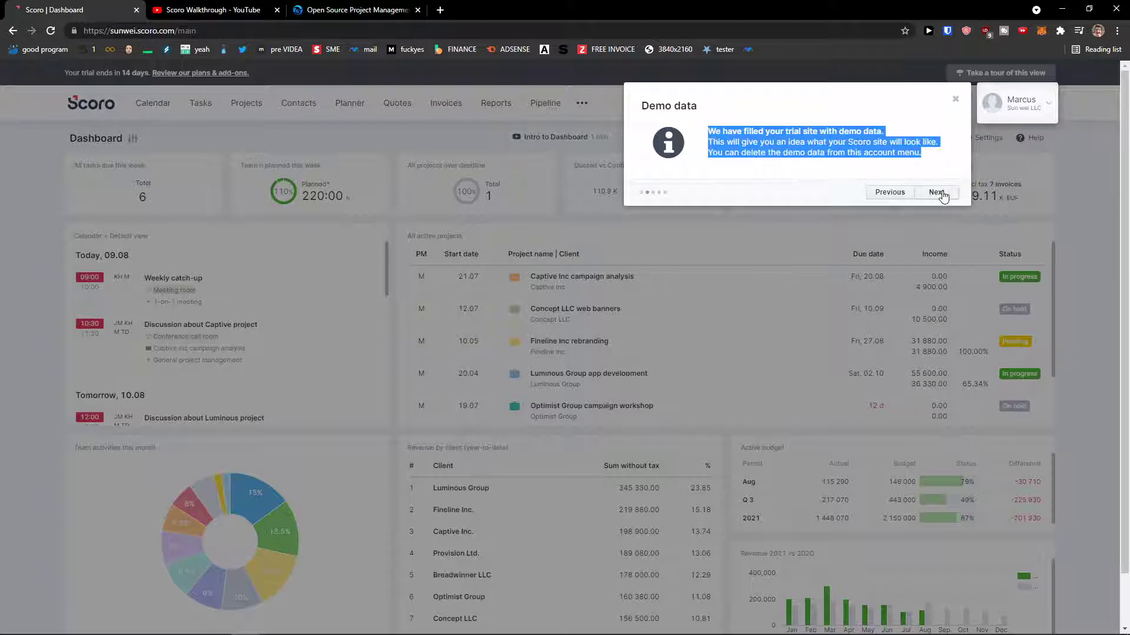
{"action": "left_click", "coordinate": [937, 192]}
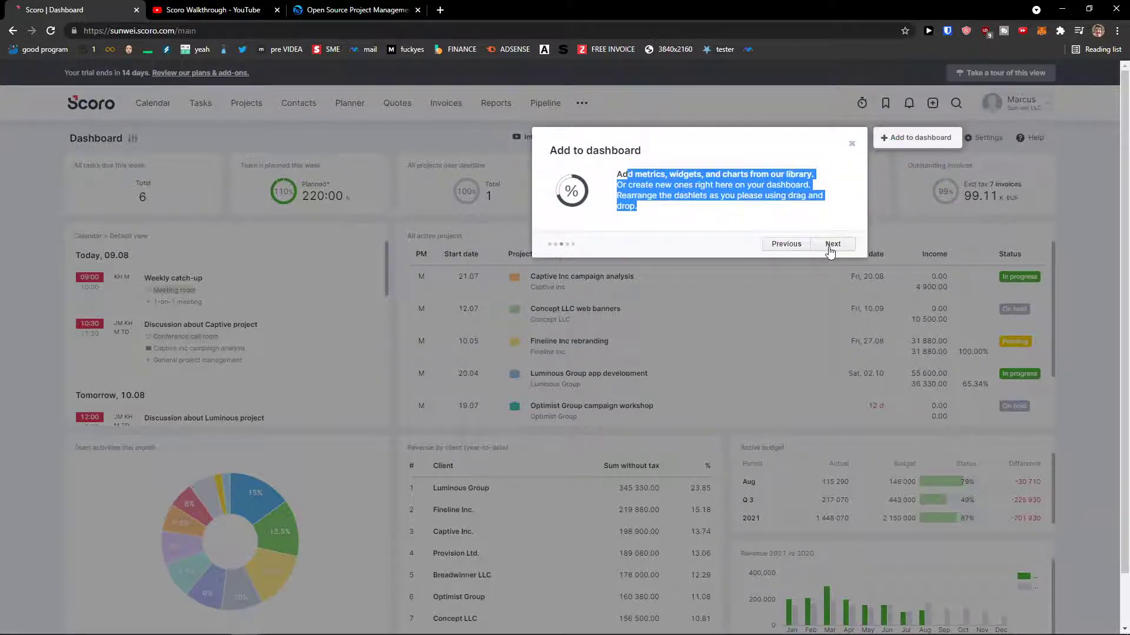
{"action": "left_click", "coordinate": [851, 143]}
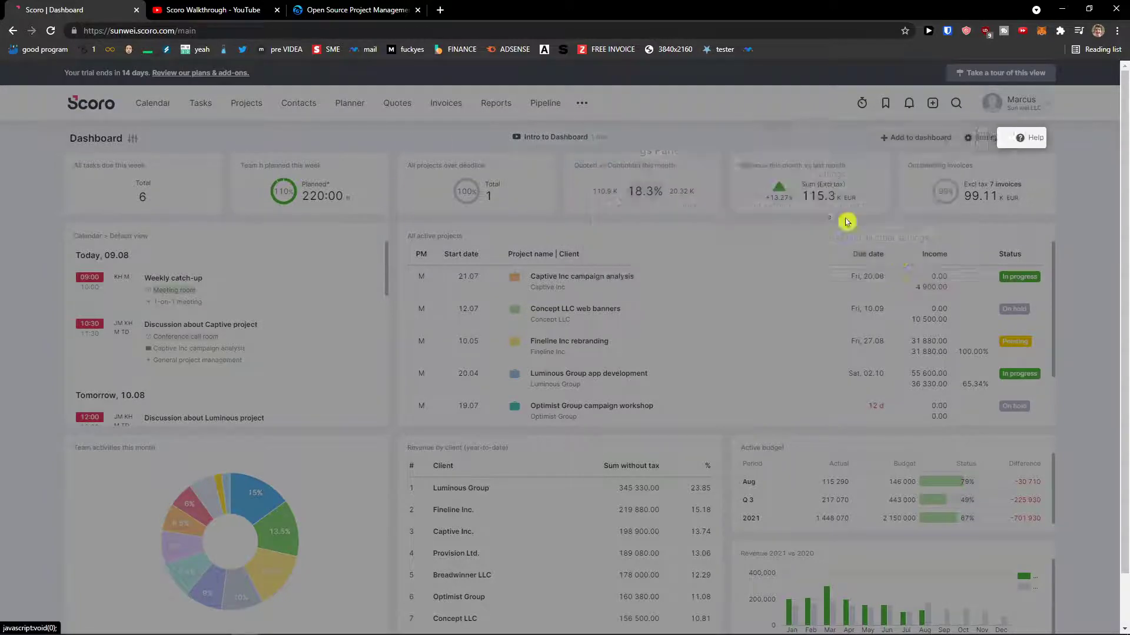
Scroll the dashboard back up to the top
{"action": "scroll", "scroll_direction": "up", "scroll_amount": 3}
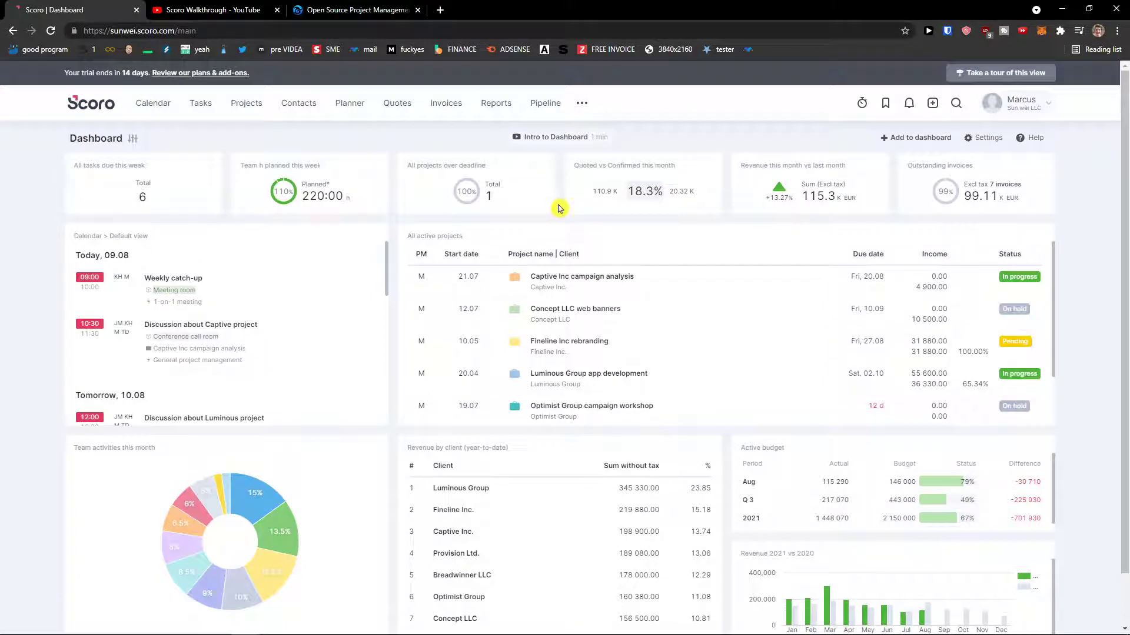
{"action": "mouse_move", "coordinate": [360, 236]}
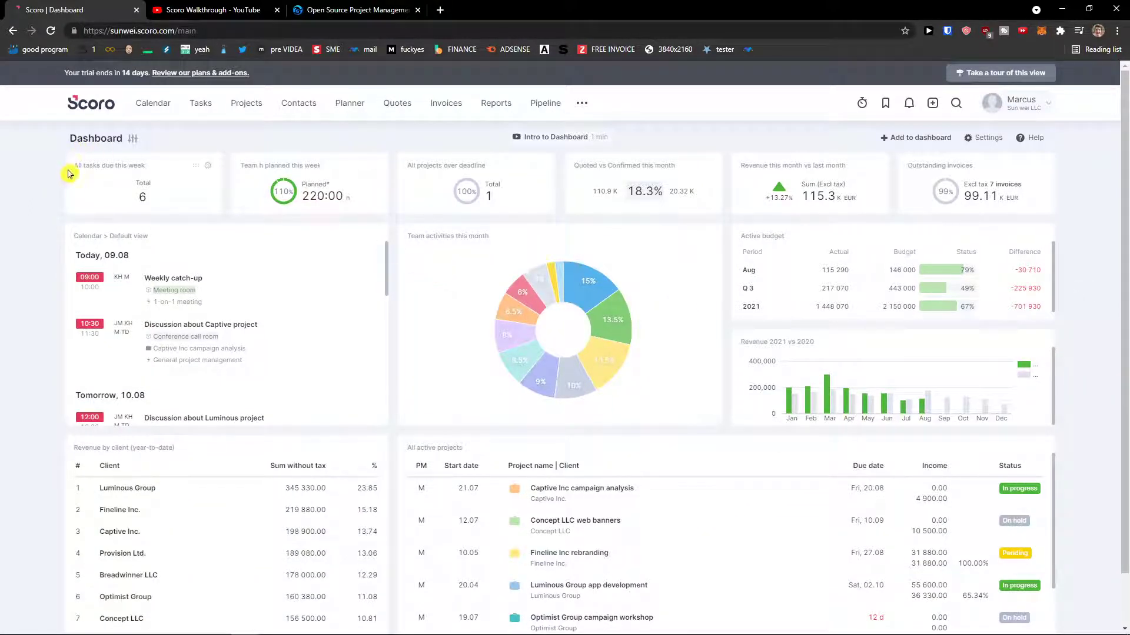
{"action": "mouse_move", "coordinate": [394, 250]}
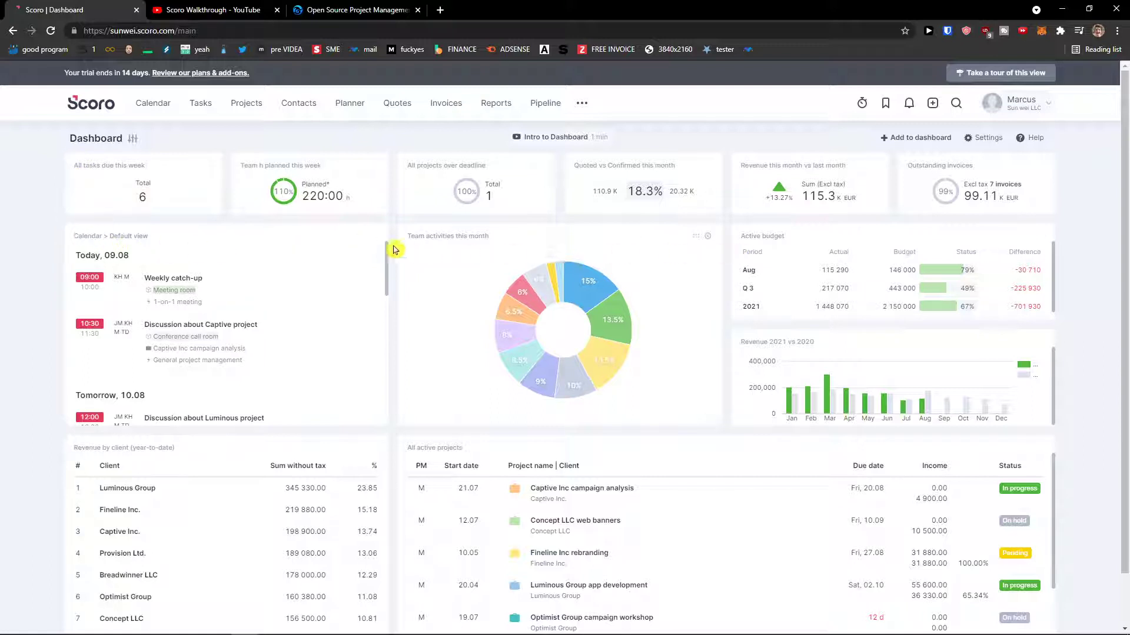
{"action": "mouse_move", "coordinate": [612, 248]}
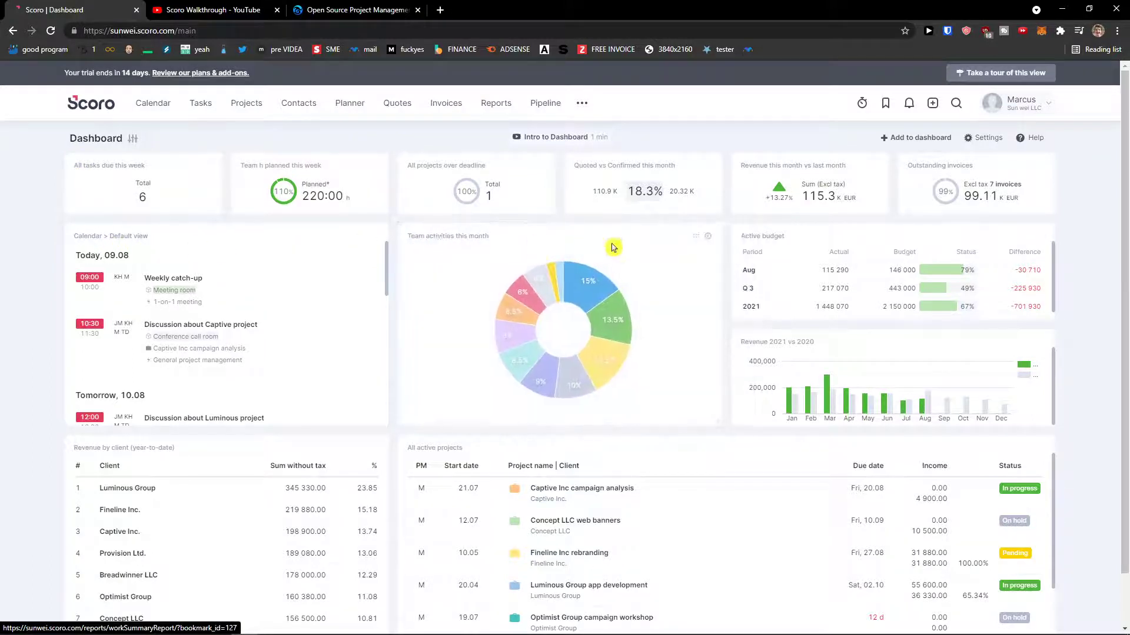
{"action": "mouse_move", "coordinate": [792, 198]}
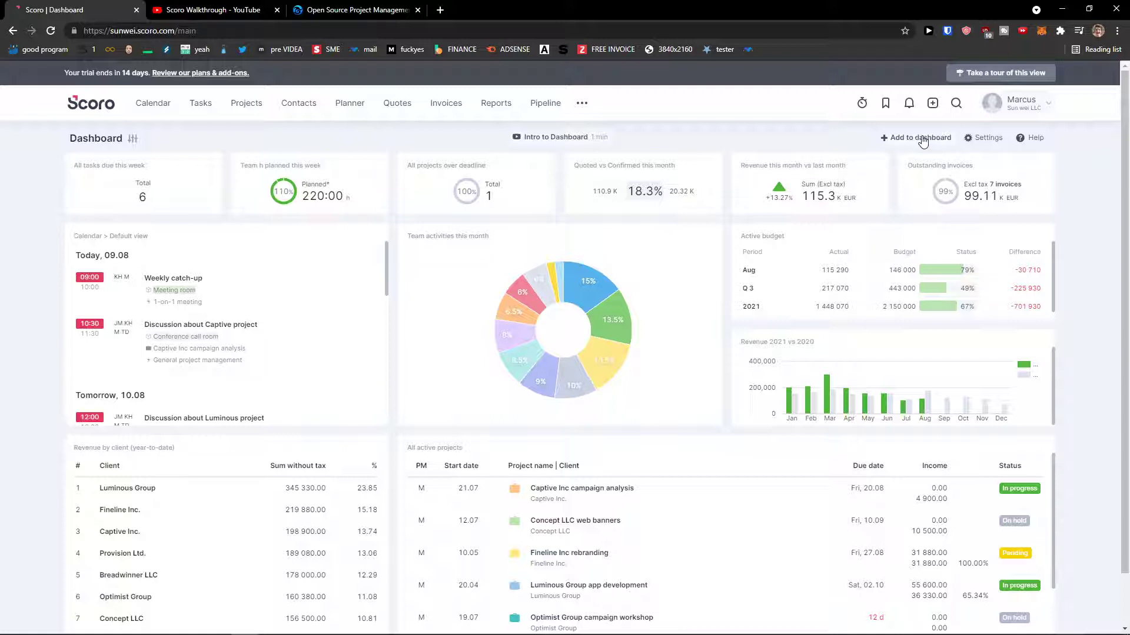
{"action": "left_click", "coordinate": [916, 137]}
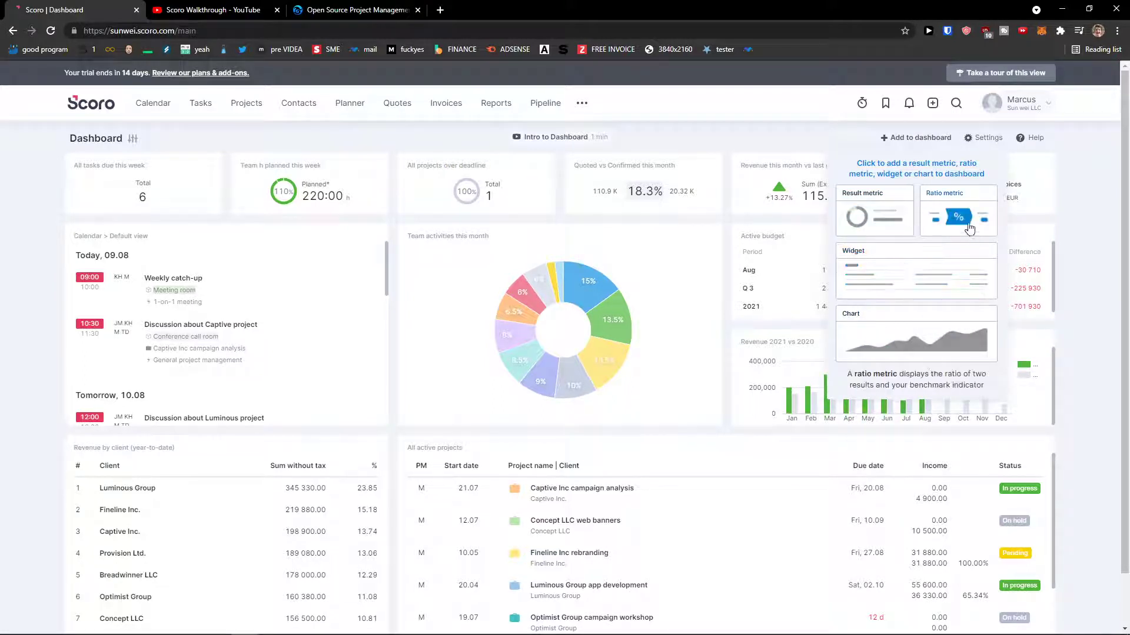
{"action": "mouse_move", "coordinate": [887, 319]}
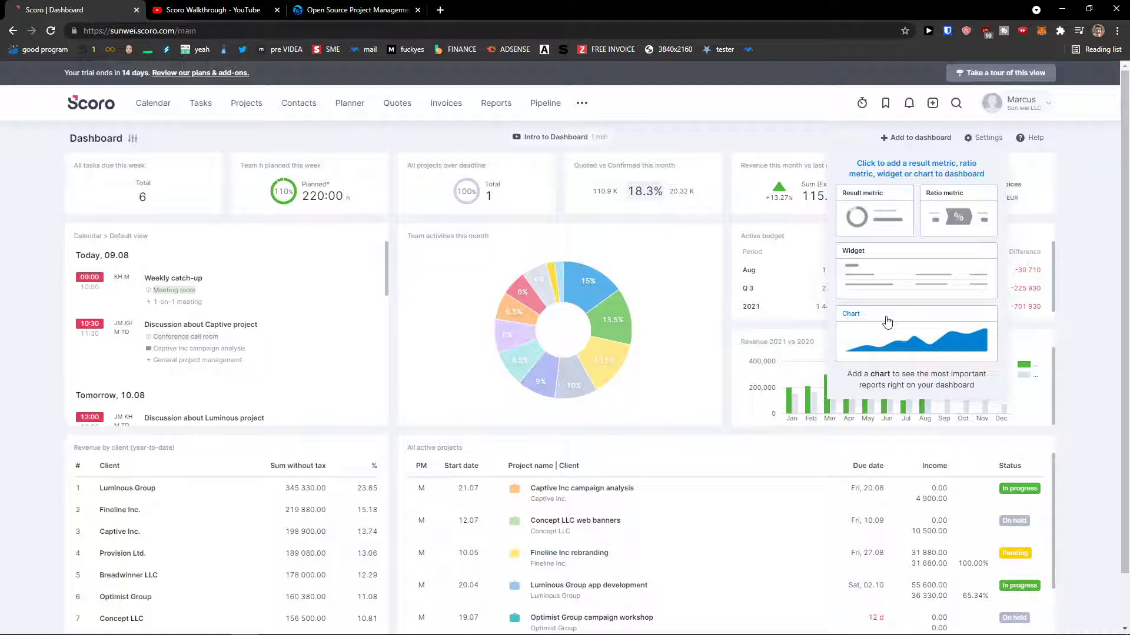
{"action": "left_click", "coordinate": [916, 339]}
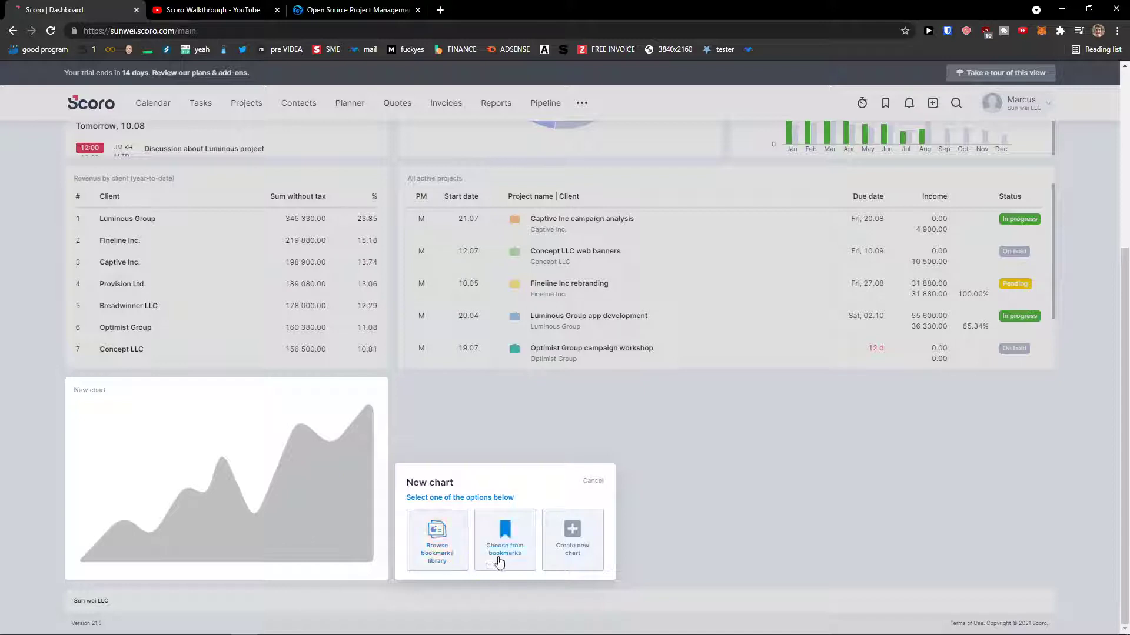
{"action": "mouse_move", "coordinate": [572, 539]}
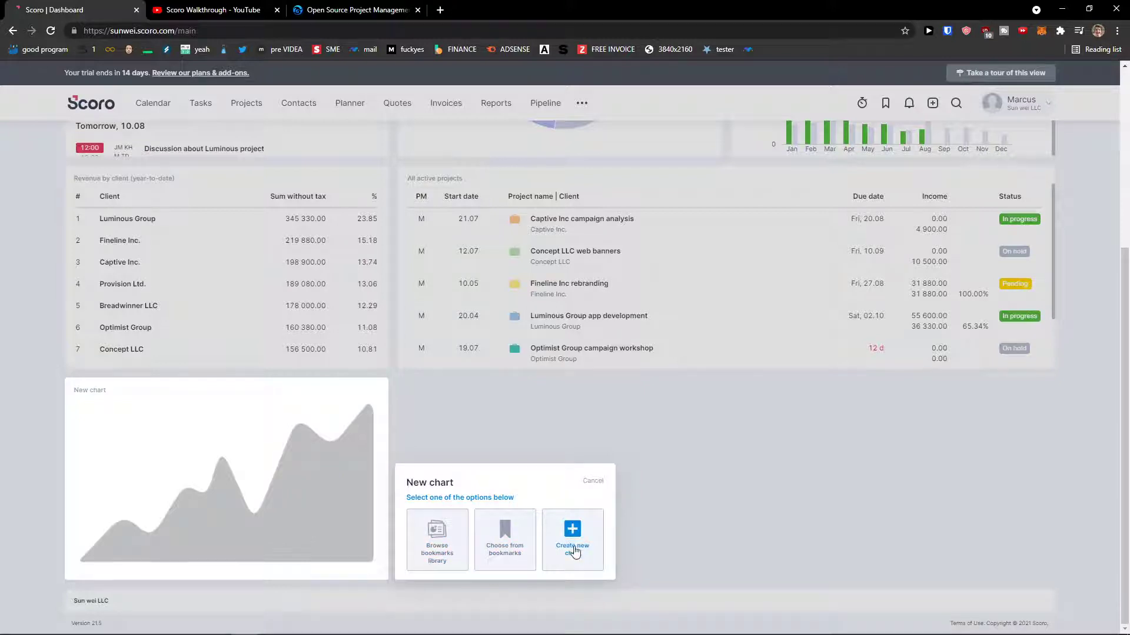
{"action": "mouse_move", "coordinate": [437, 540]}
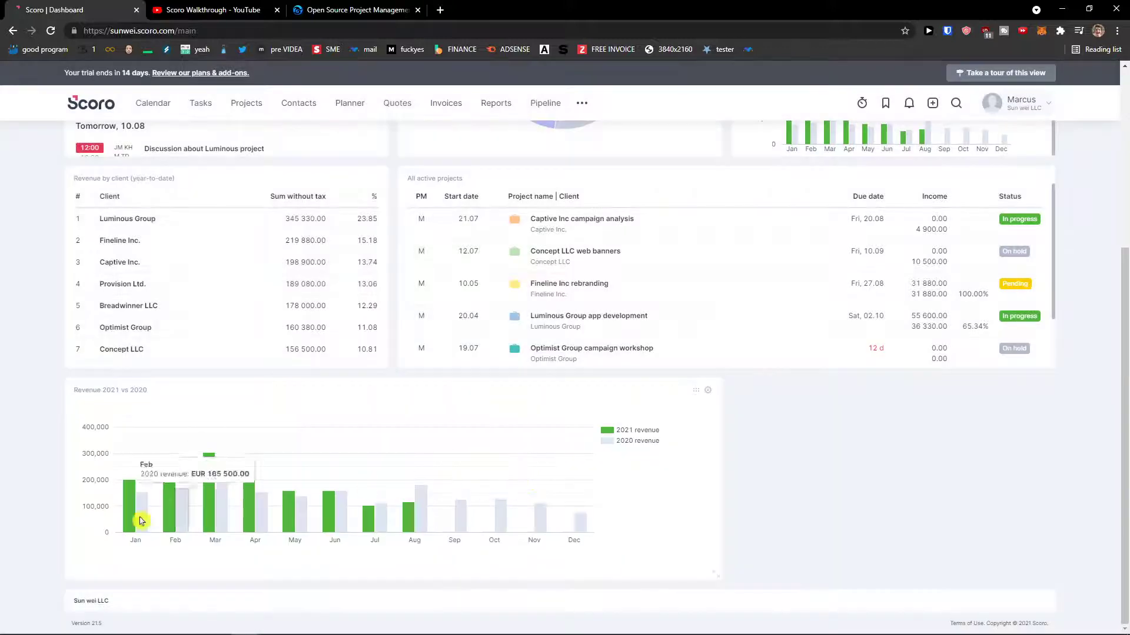
{"action": "mouse_move", "coordinate": [502, 492]}
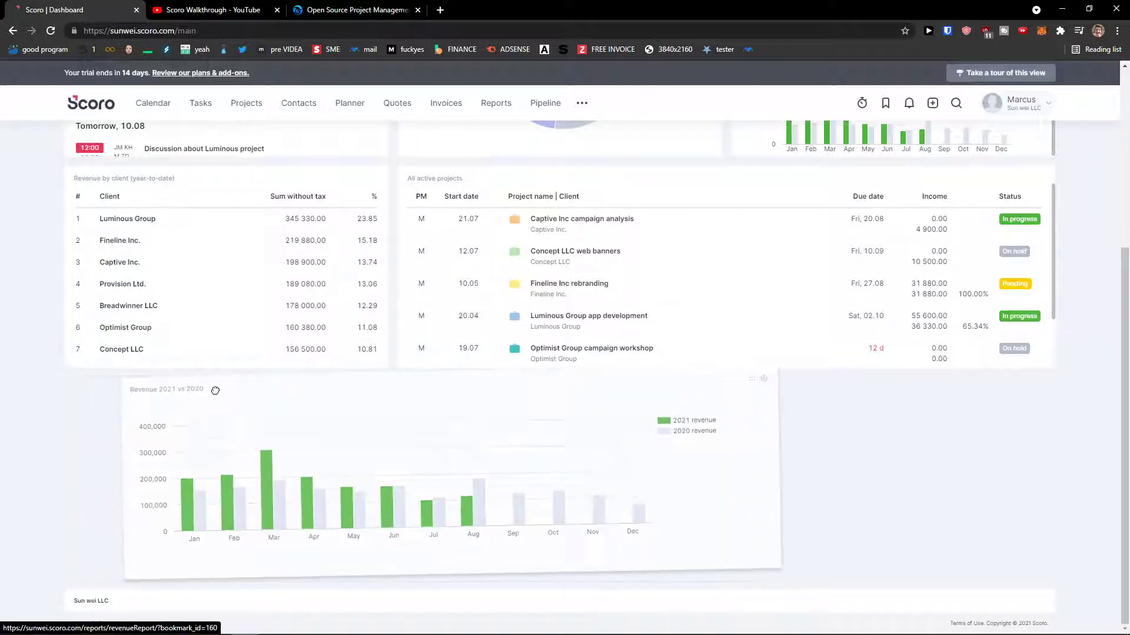
{"action": "scroll", "scroll_direction": "up", "scroll_amount": 3}
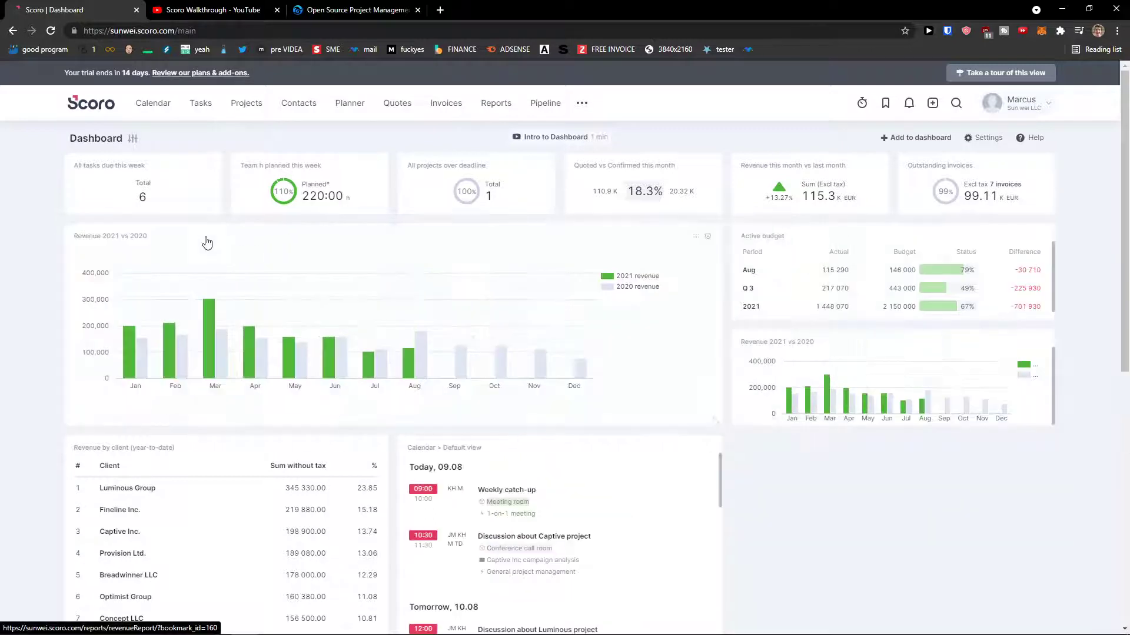
{"action": "mouse_move", "coordinate": [311, 325]}
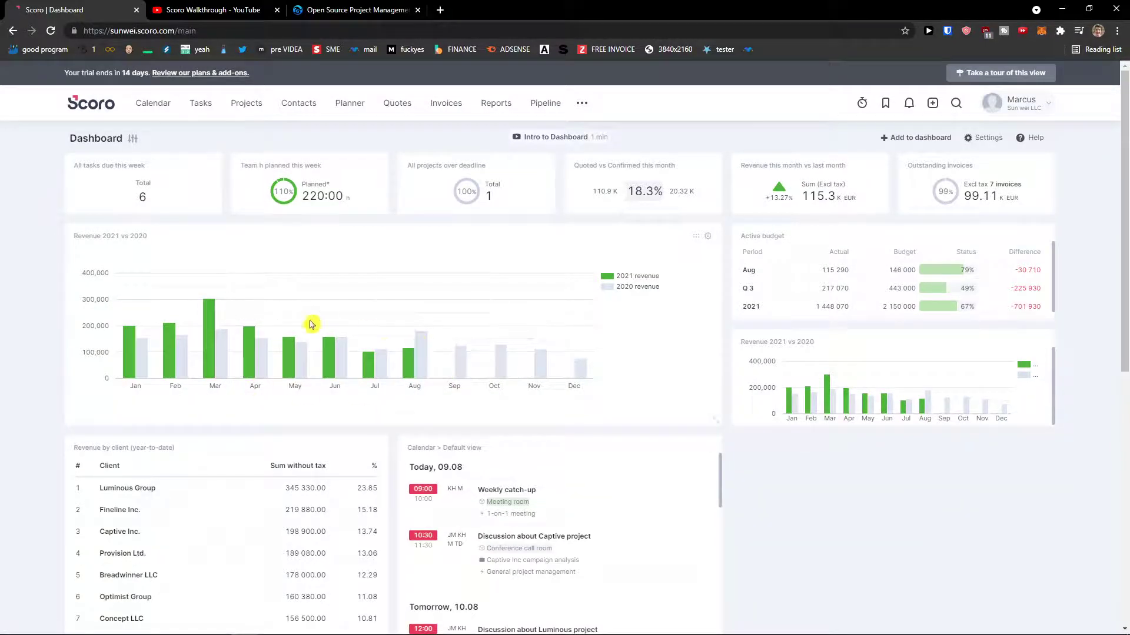
{"action": "mouse_move", "coordinate": [381, 360]}
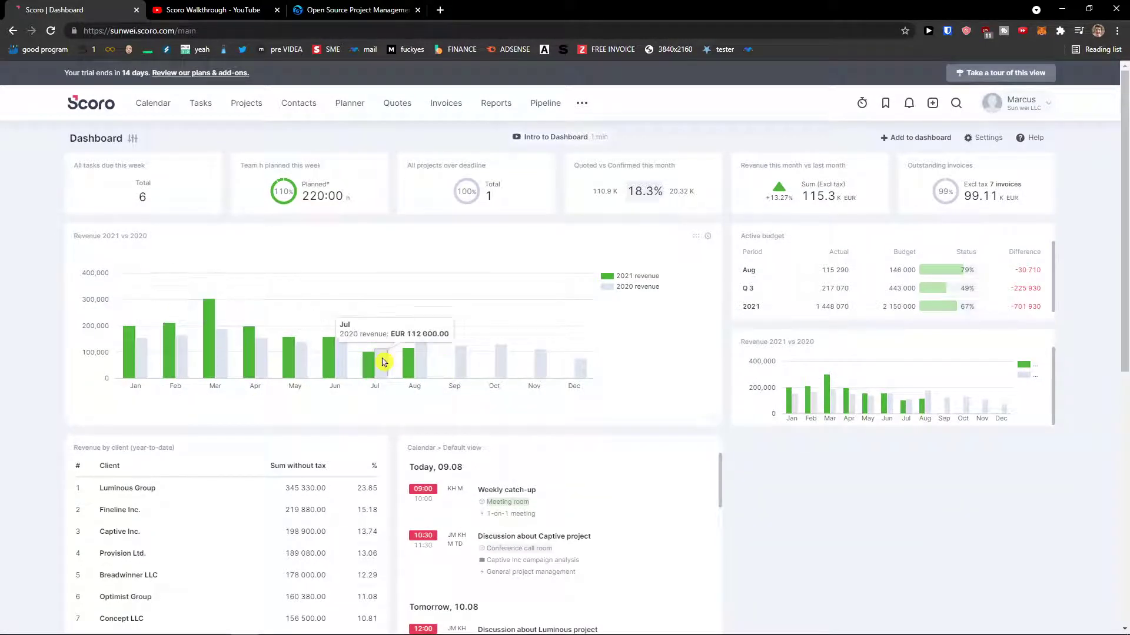
{"action": "mouse_move", "coordinate": [303, 342]}
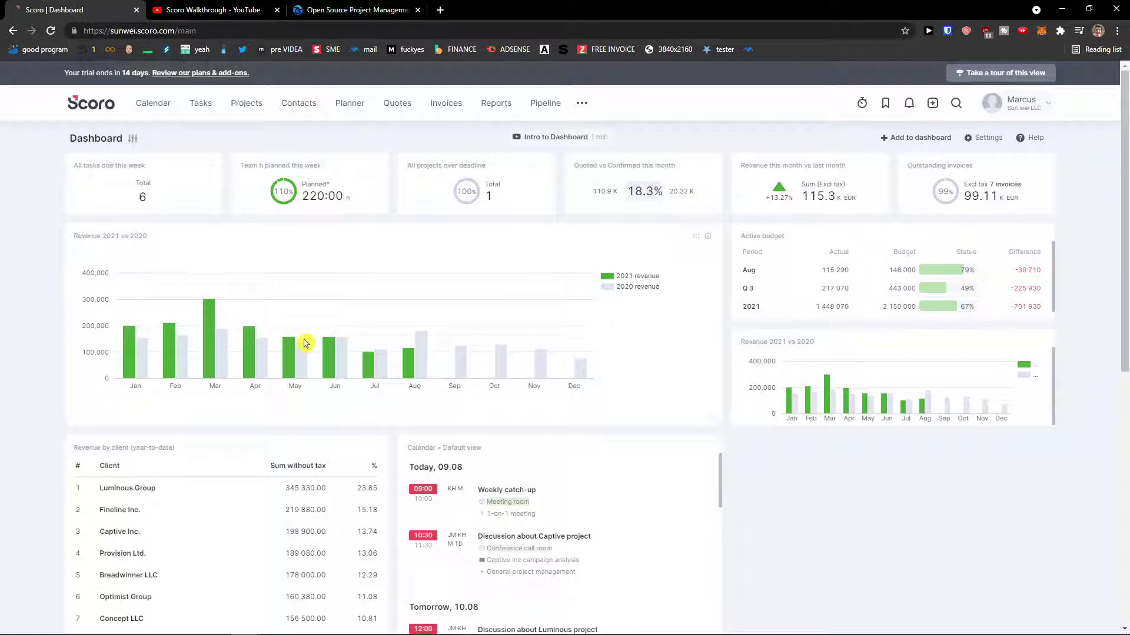
{"action": "mouse_move", "coordinate": [407, 369]}
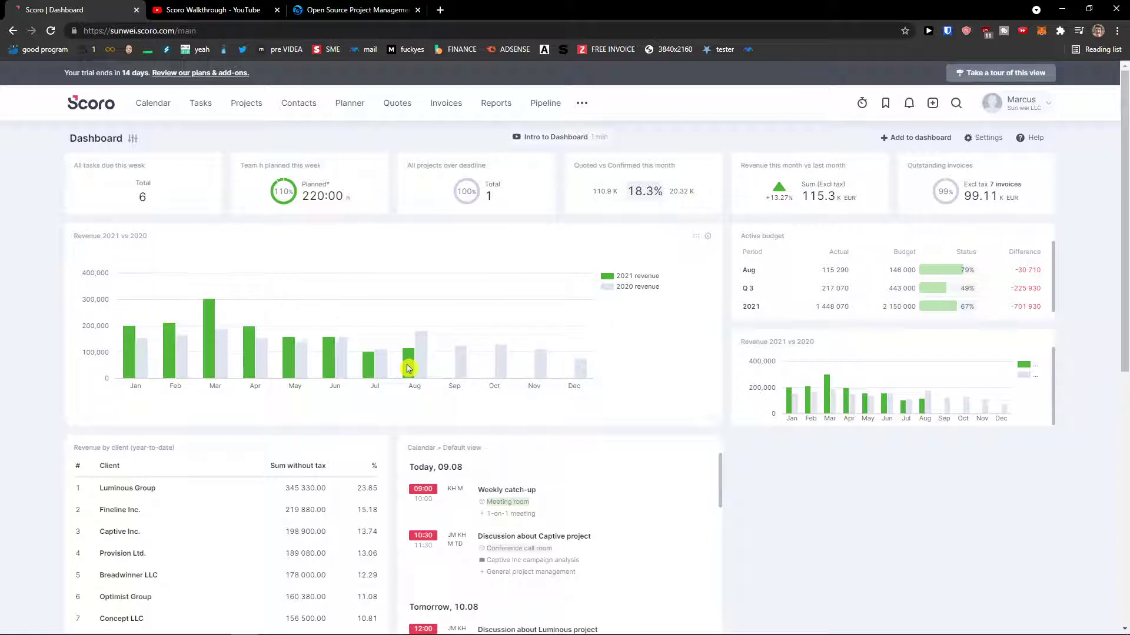
{"action": "mouse_move", "coordinate": [127, 369]}
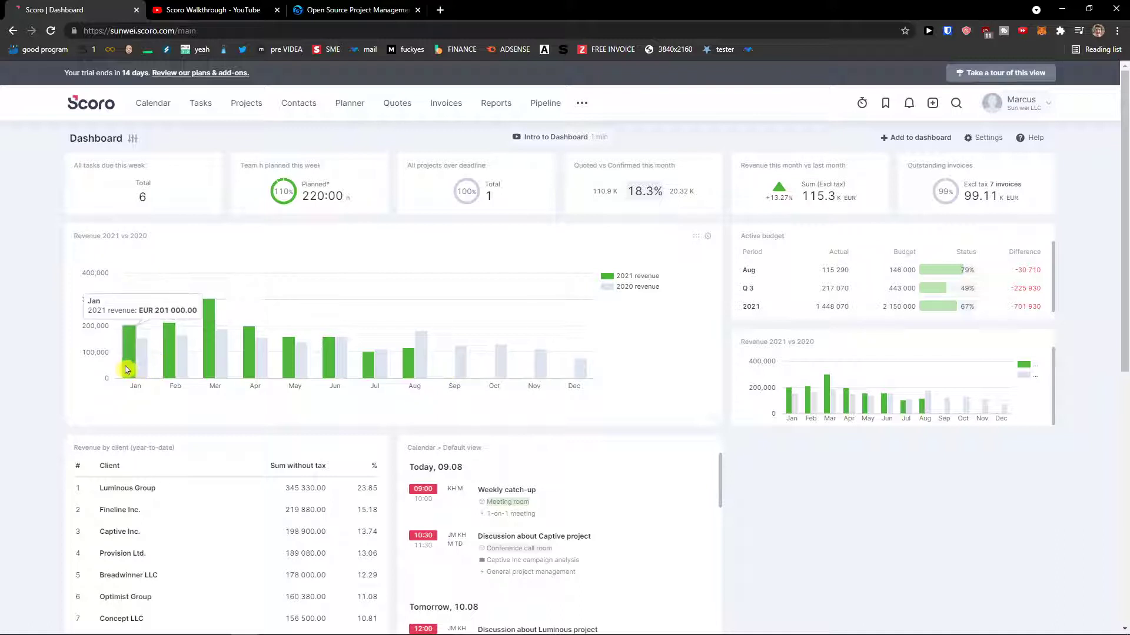
{"action": "mouse_move", "coordinate": [441, 374]}
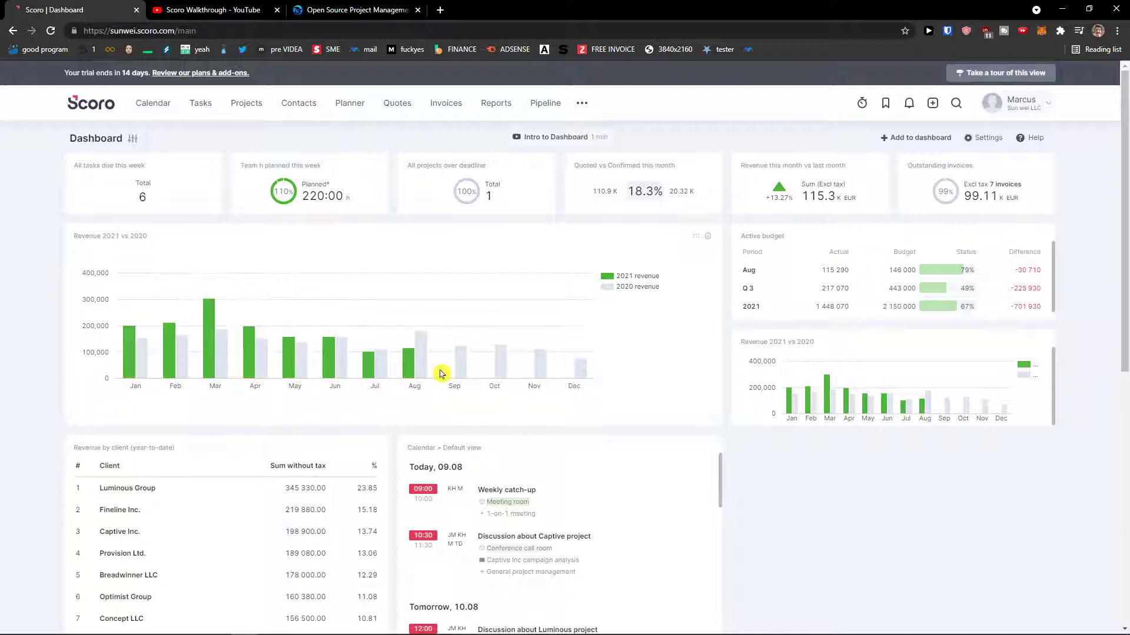
{"action": "mouse_move", "coordinate": [420, 368]}
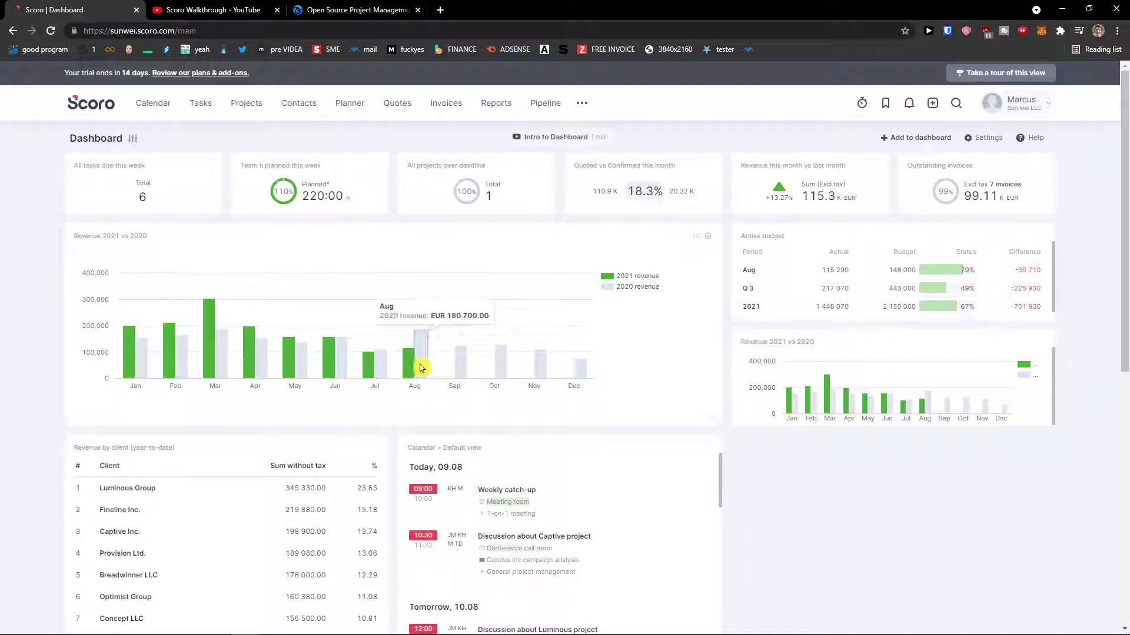
{"action": "mouse_move", "coordinate": [303, 369]}
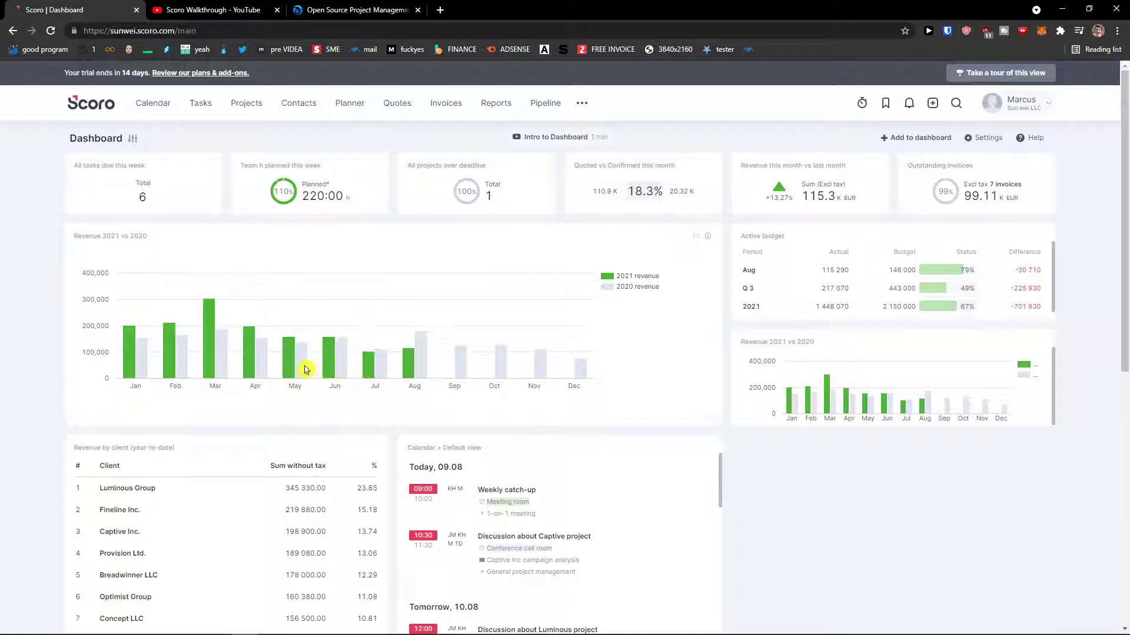
{"action": "mouse_move", "coordinate": [454, 306]}
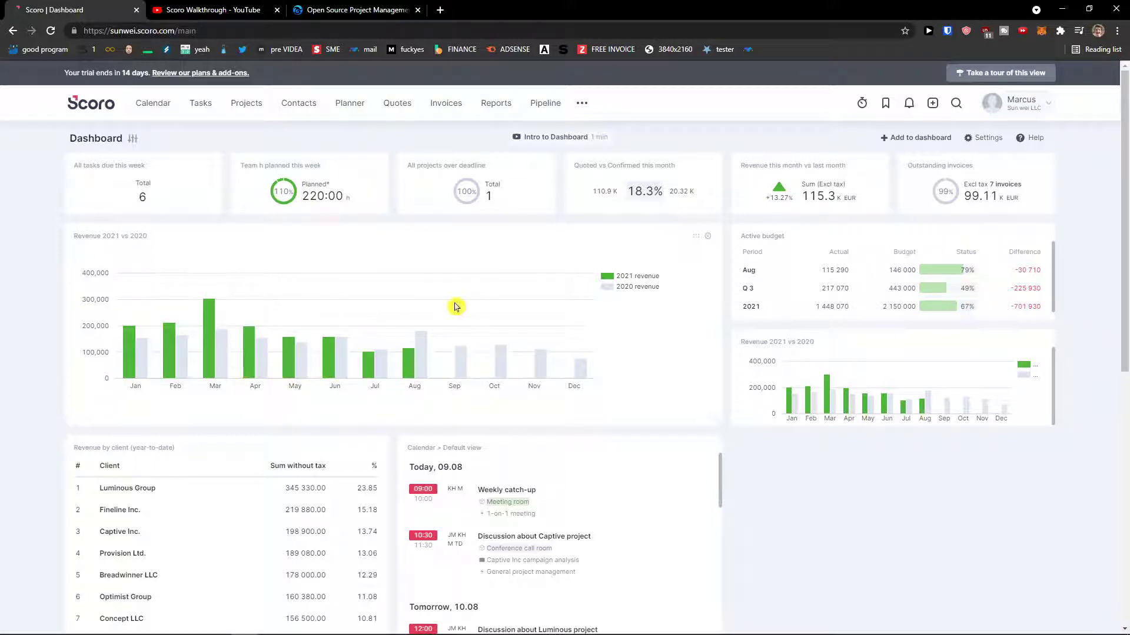
{"action": "mouse_move", "coordinate": [359, 214]}
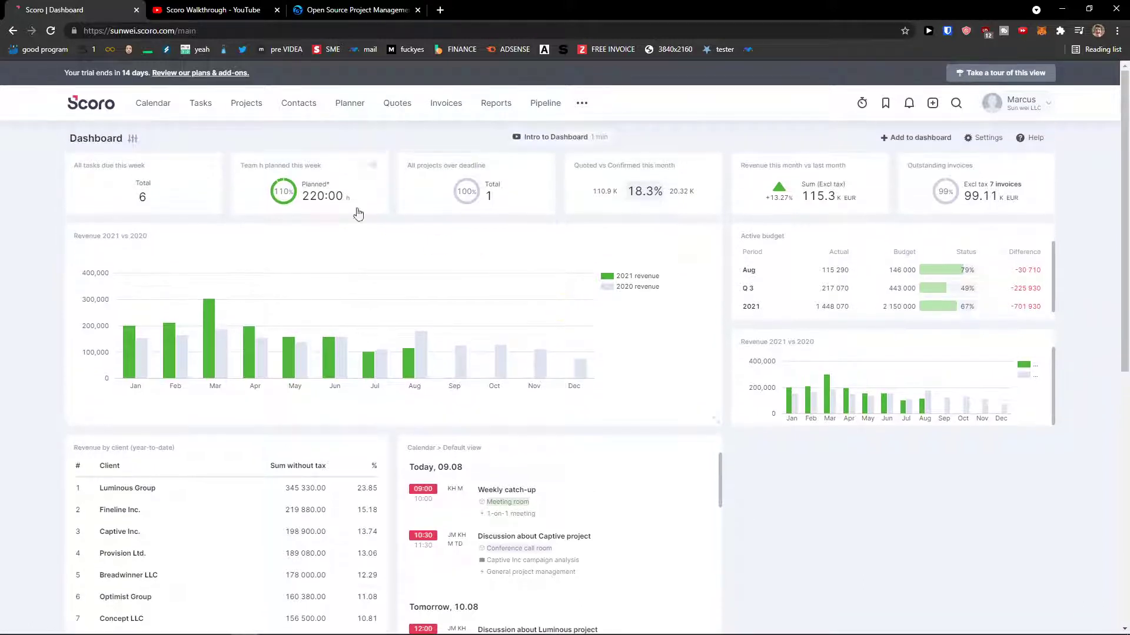
{"action": "left_click", "coordinate": [90, 103]}
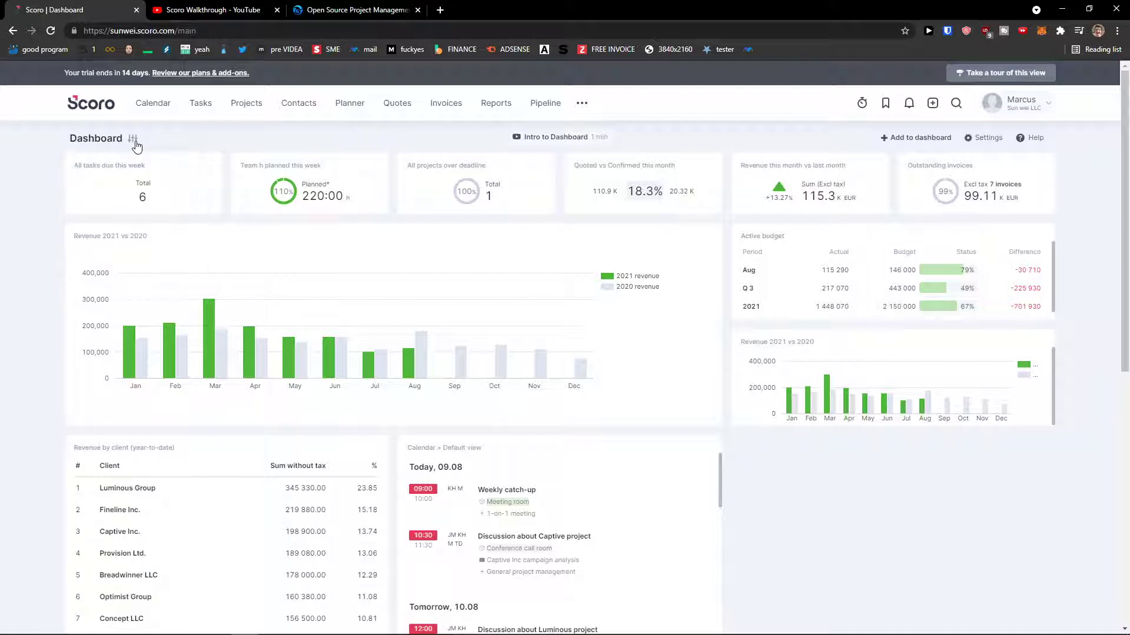
{"action": "mouse_move", "coordinate": [304, 252]}
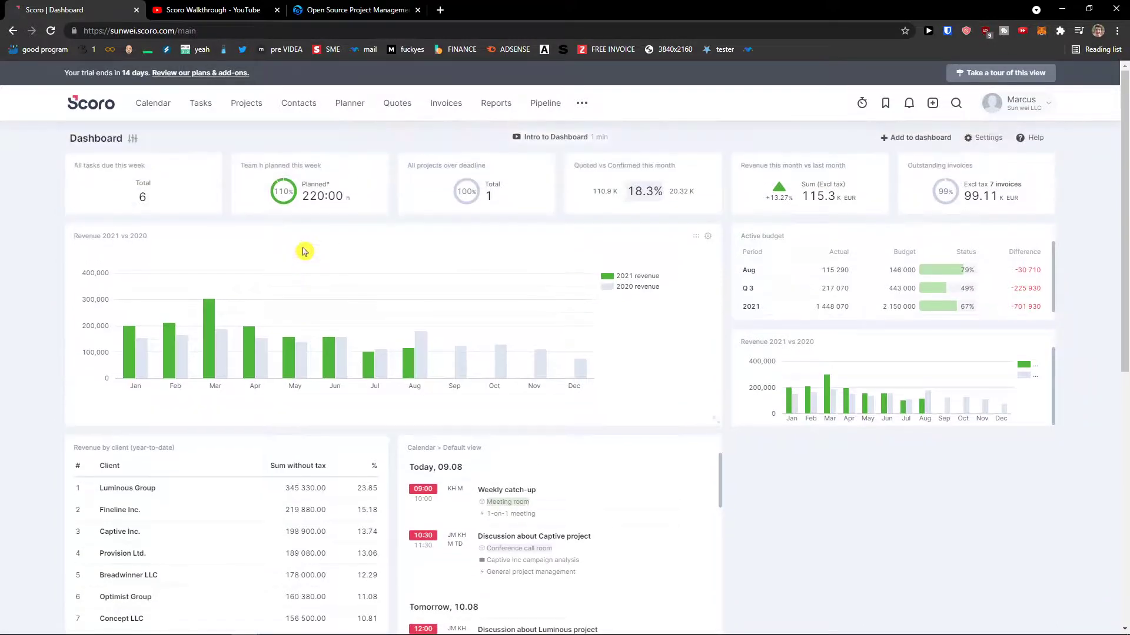
{"action": "mouse_move", "coordinate": [316, 252]}
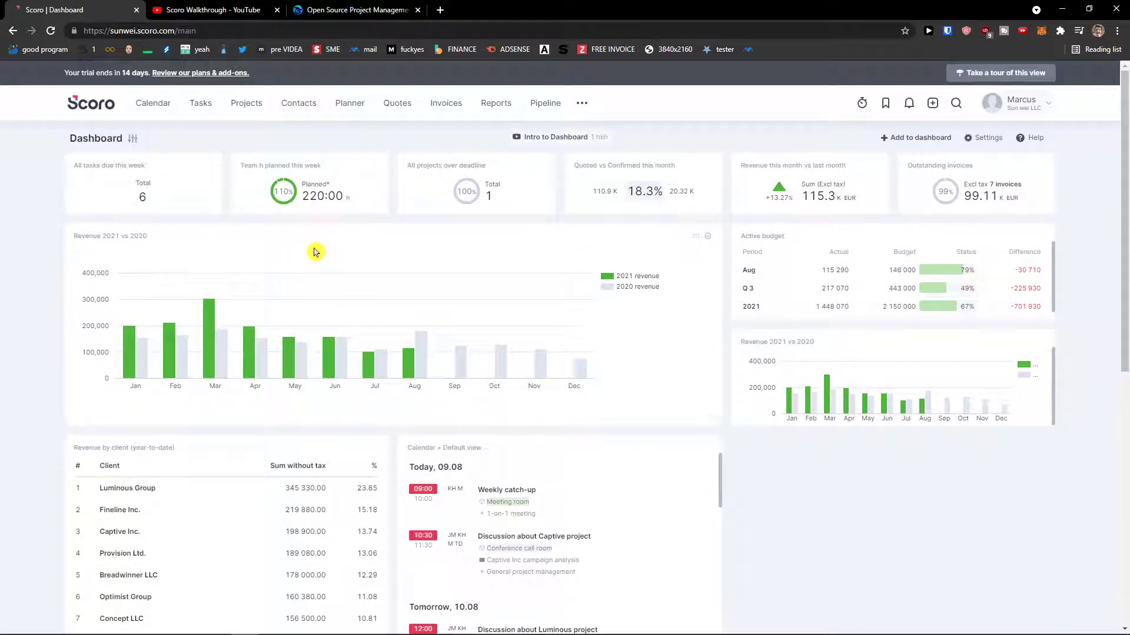
{"action": "mouse_move", "coordinate": [151, 102]}
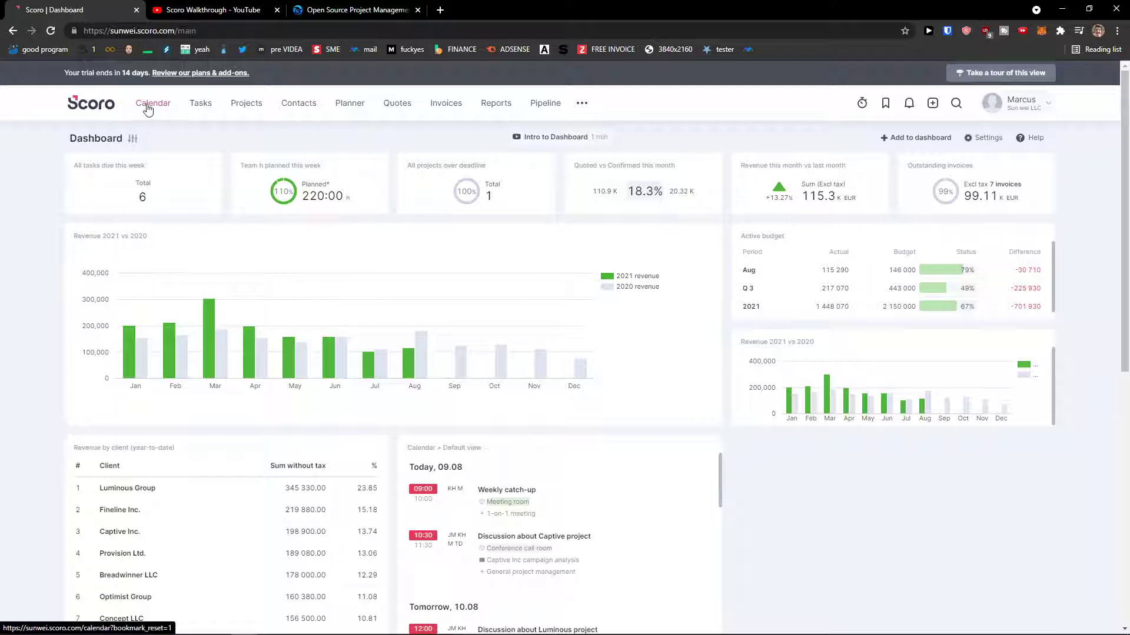
Show the Calendar week view for 9–15 August 2021 and scroll through the day slots
{"action": "left_click", "coordinate": [153, 102]}
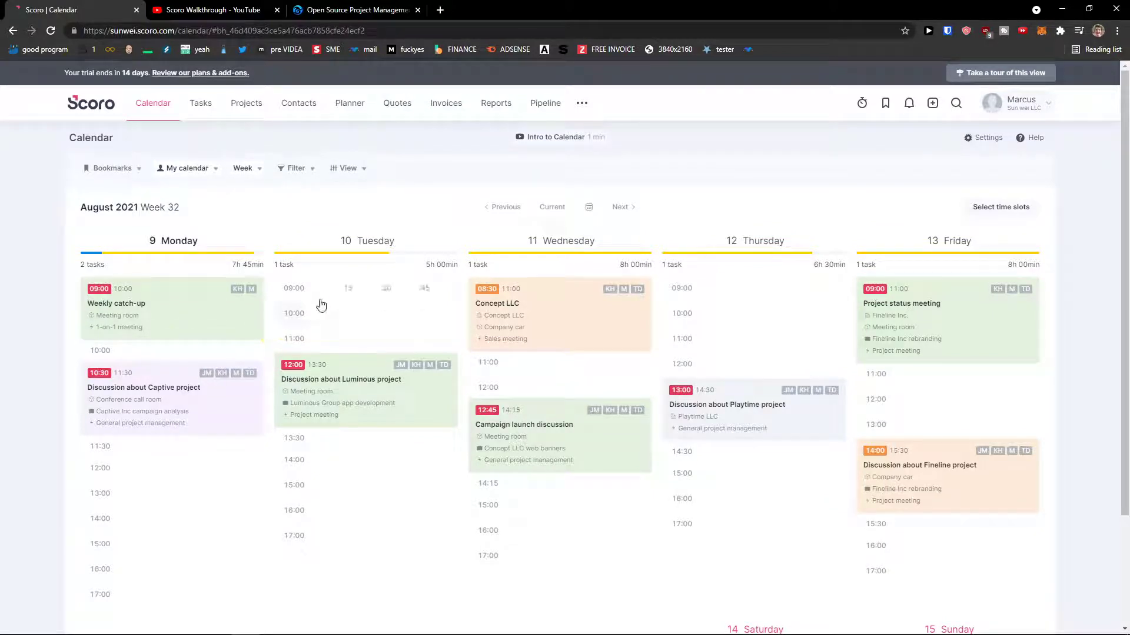
{"action": "scroll", "scroll_direction": "down", "scroll_amount": 3}
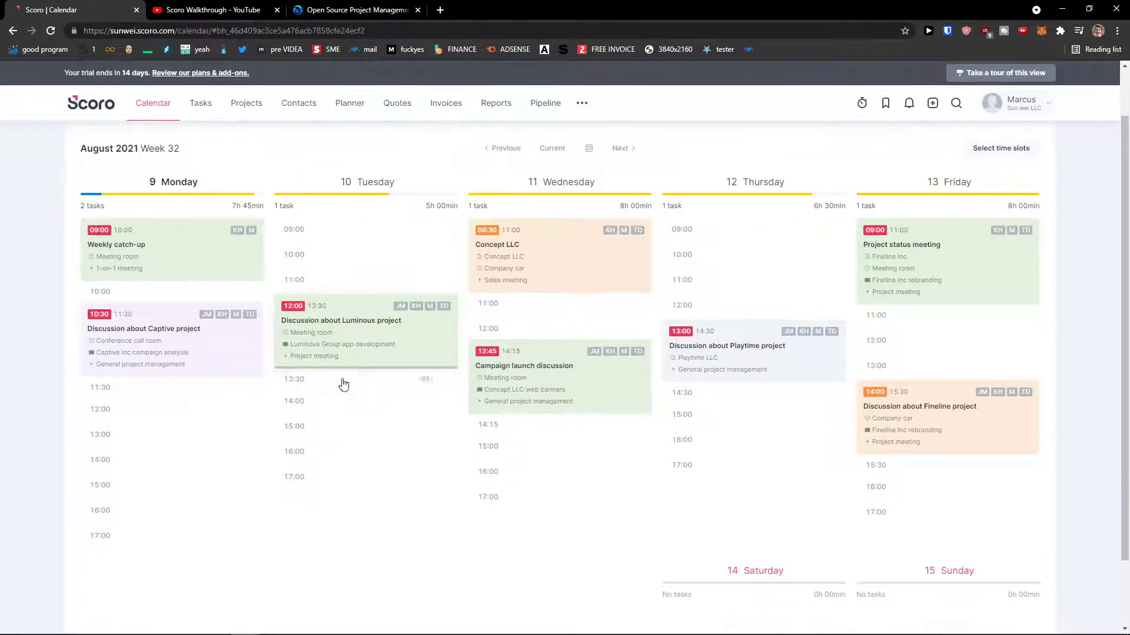
{"action": "mouse_move", "coordinate": [316, 435]}
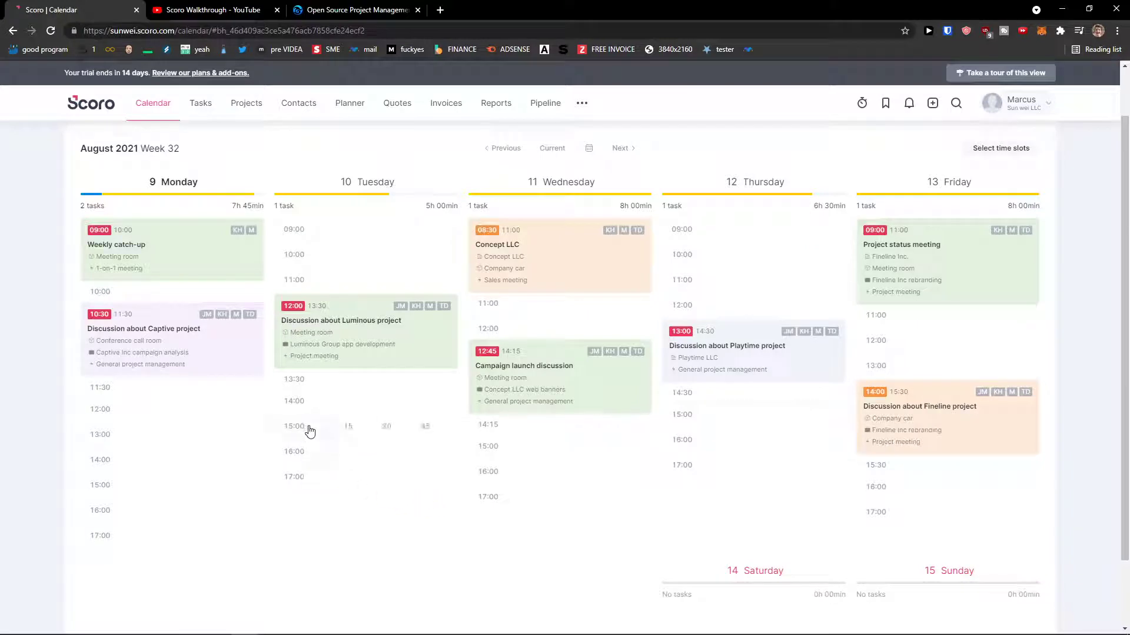
Create a Tuesday 15:00 event titled 'Create a New Youtube Video' and browse the activity types
{"action": "left_click", "coordinate": [309, 426]}
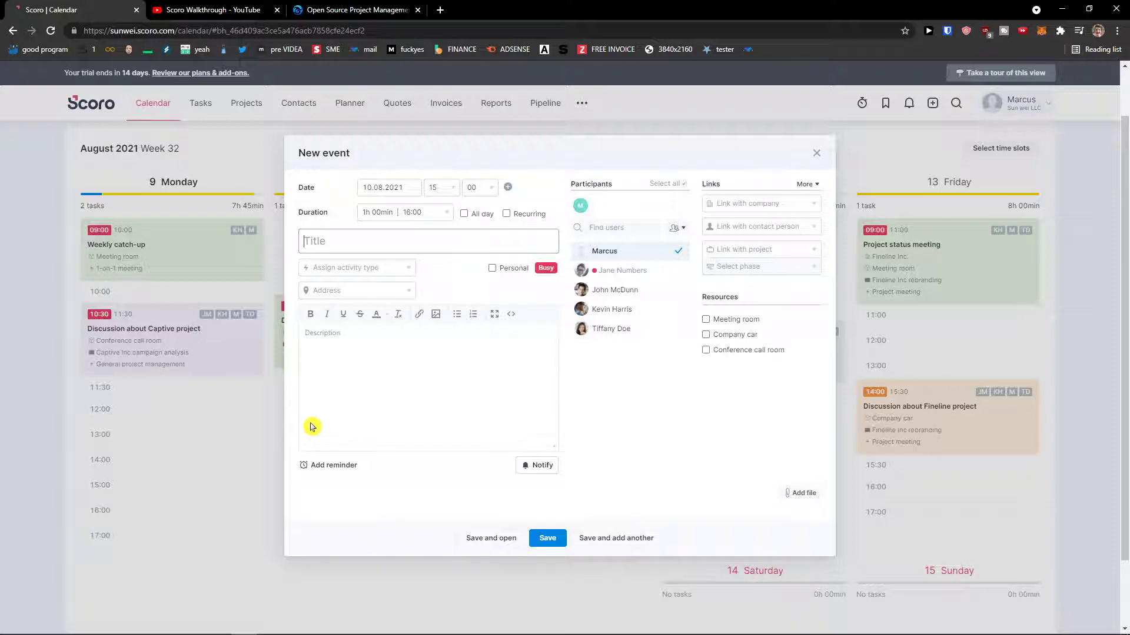
{"action": "mouse_move", "coordinate": [398, 267]}
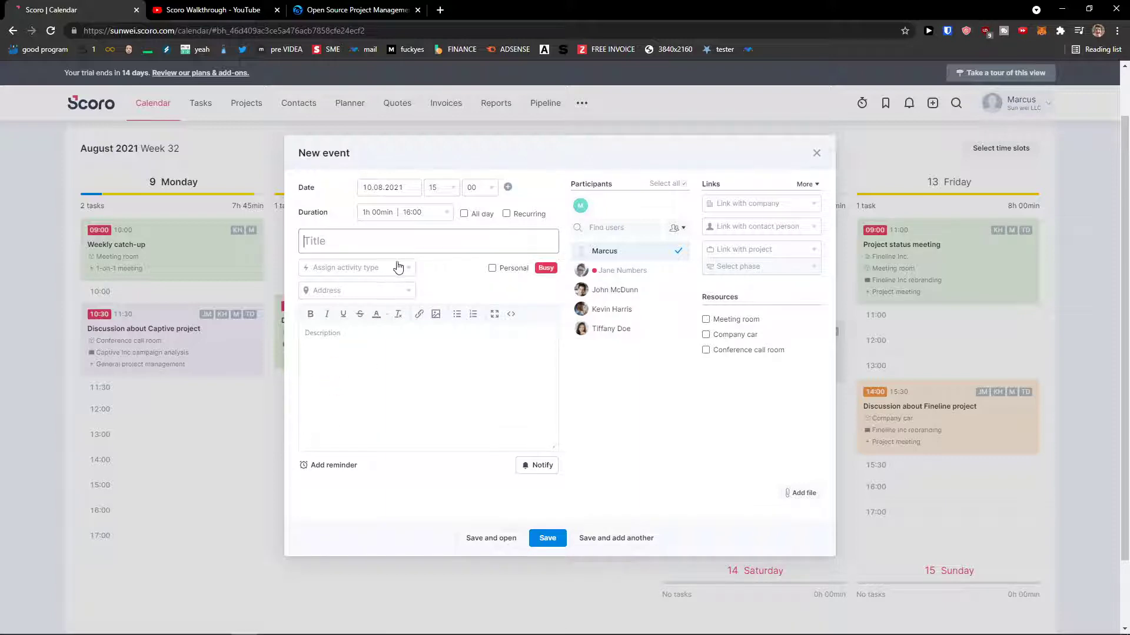
{"action": "mouse_move", "coordinate": [396, 219]}
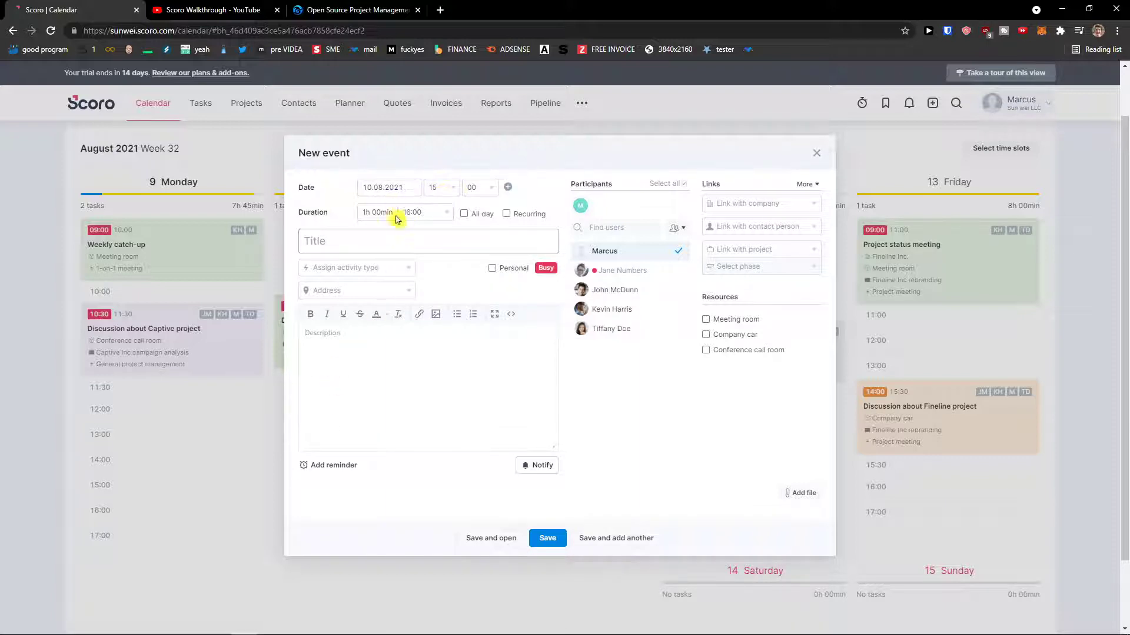
{"action": "mouse_move", "coordinate": [393, 204]}
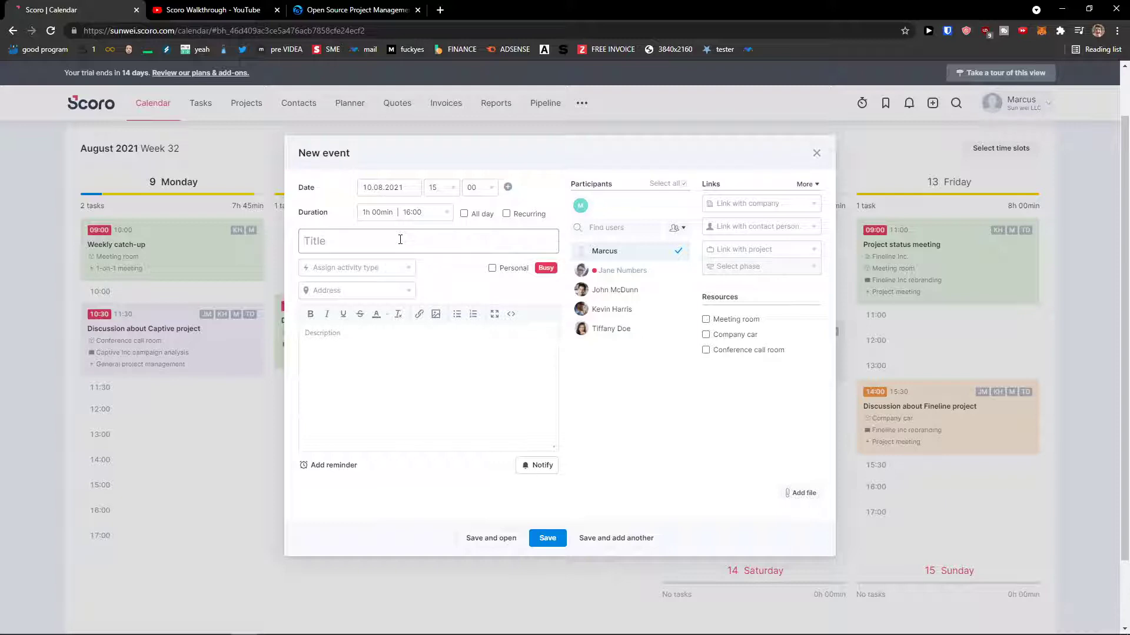
{"action": "type", "text": "Create a"}
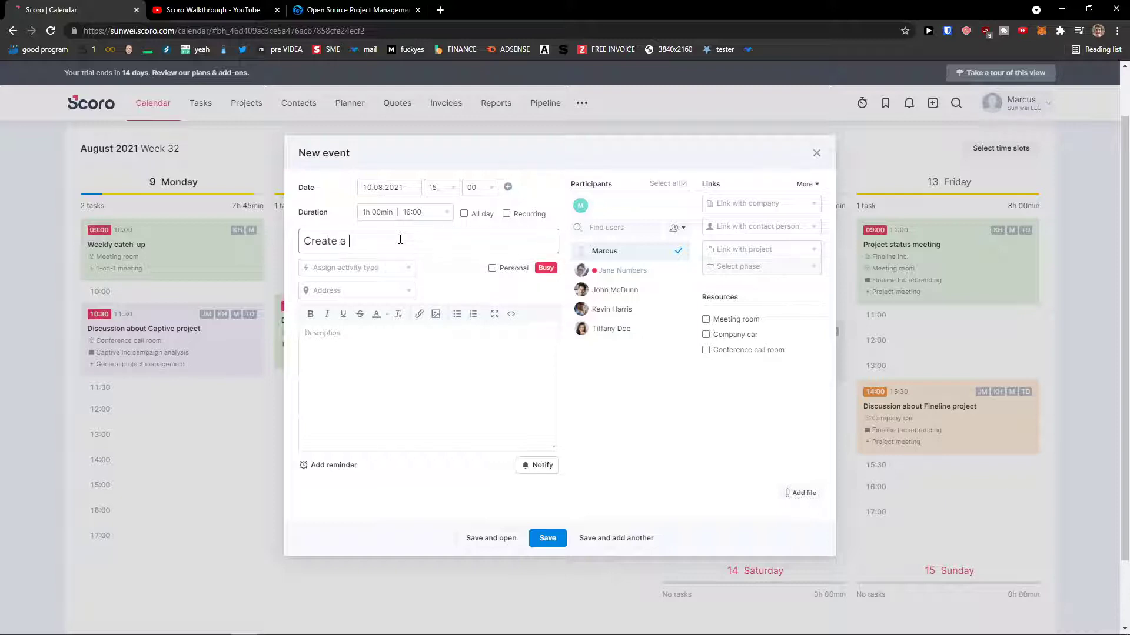
{"action": "type", "text": "New Youtube Video"}
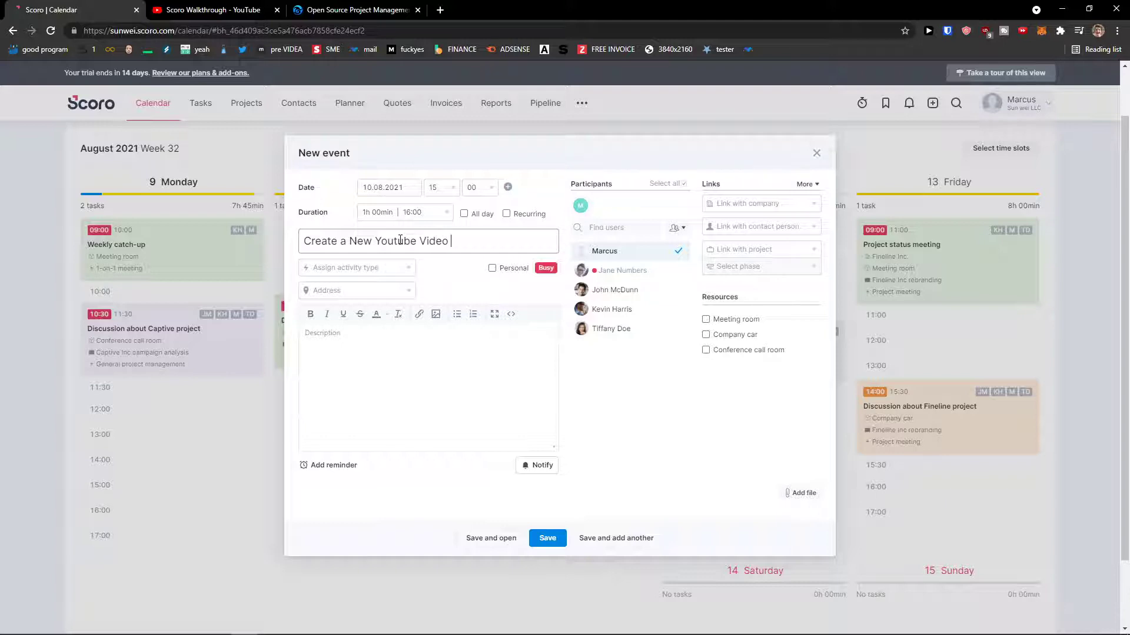
{"action": "left_click", "coordinate": [412, 212]}
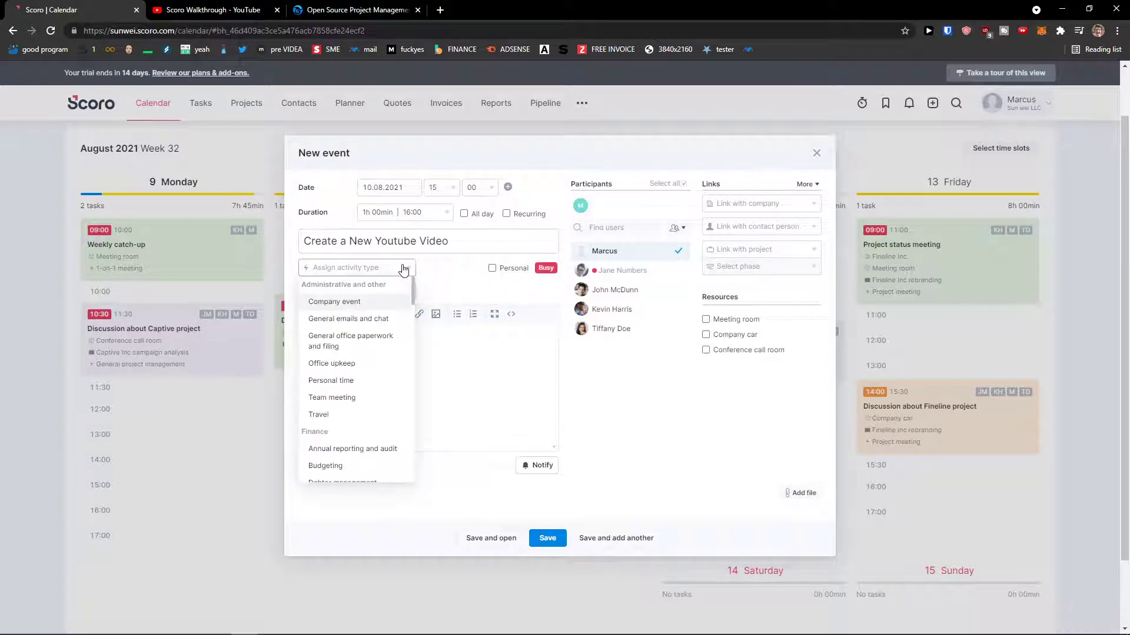
{"action": "mouse_move", "coordinate": [380, 325]}
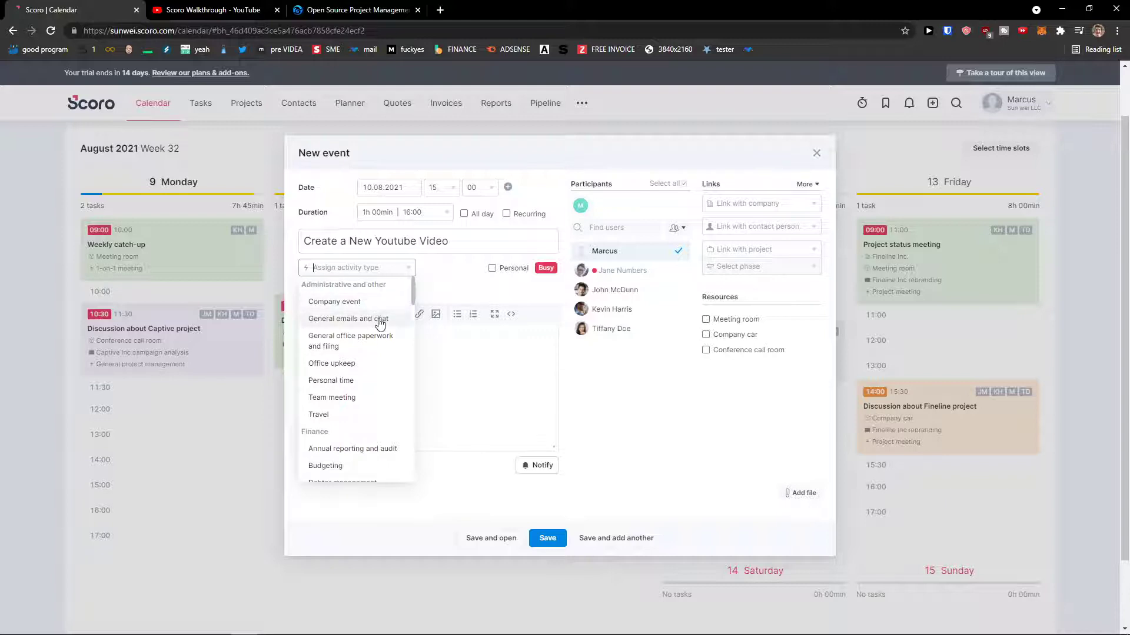
{"action": "mouse_move", "coordinate": [365, 425]}
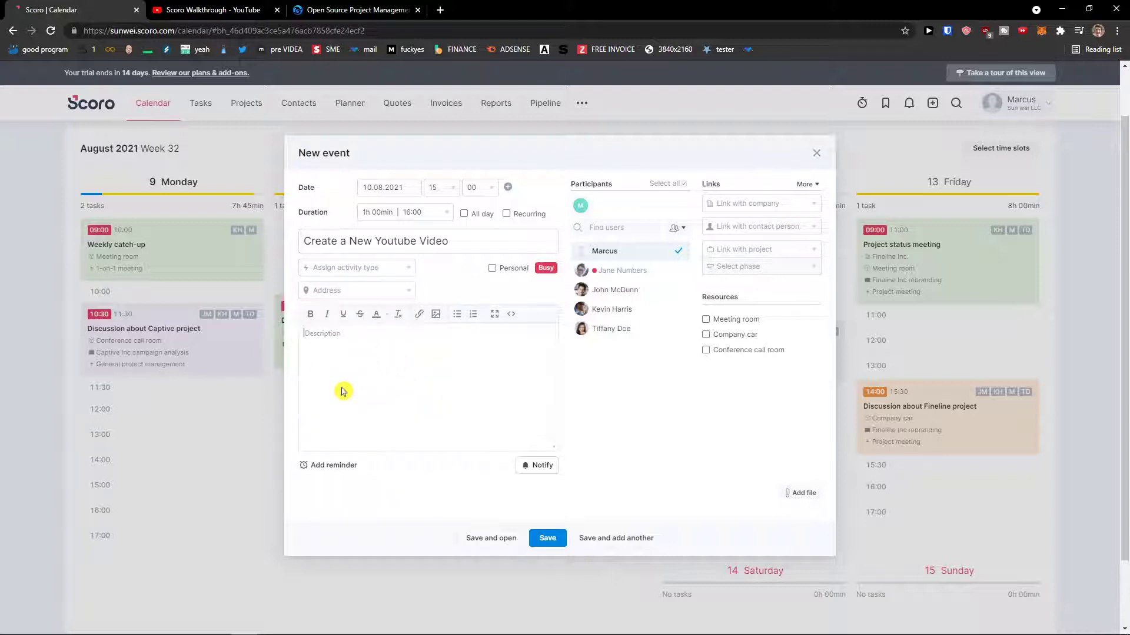
{"action": "mouse_move", "coordinate": [604, 210]}
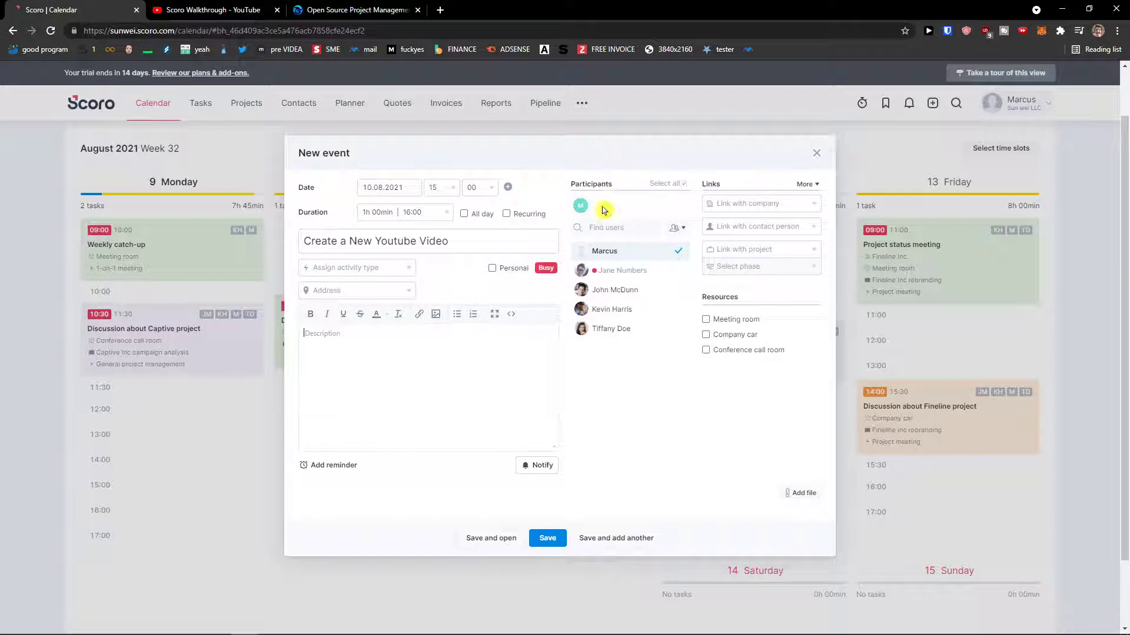
{"action": "left_click", "coordinate": [610, 308]}
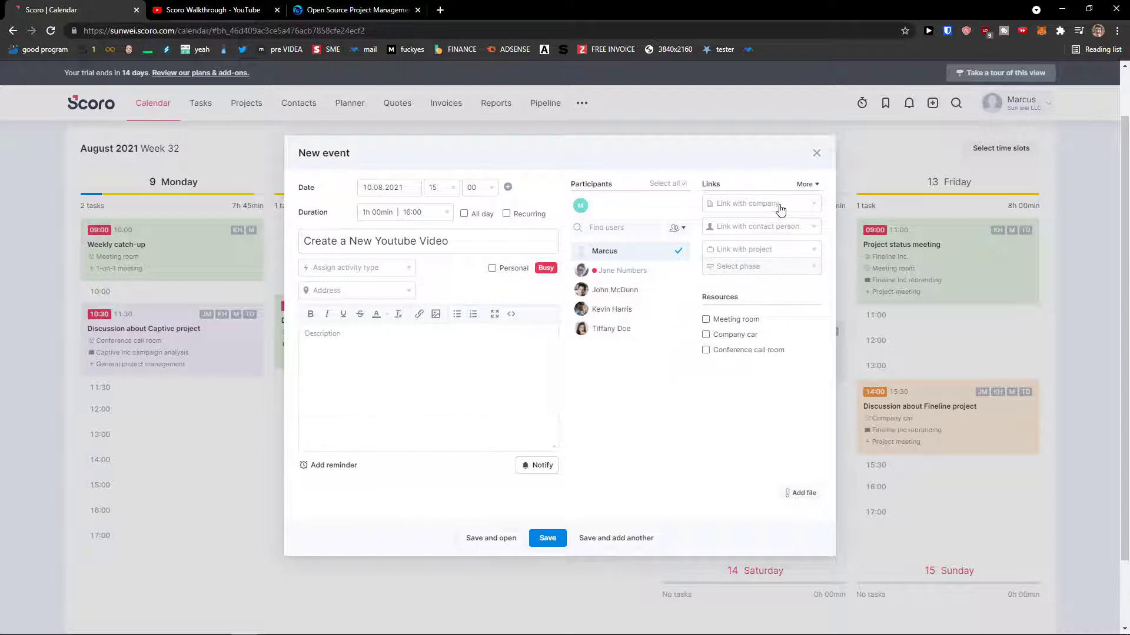
{"action": "mouse_move", "coordinate": [757, 250]}
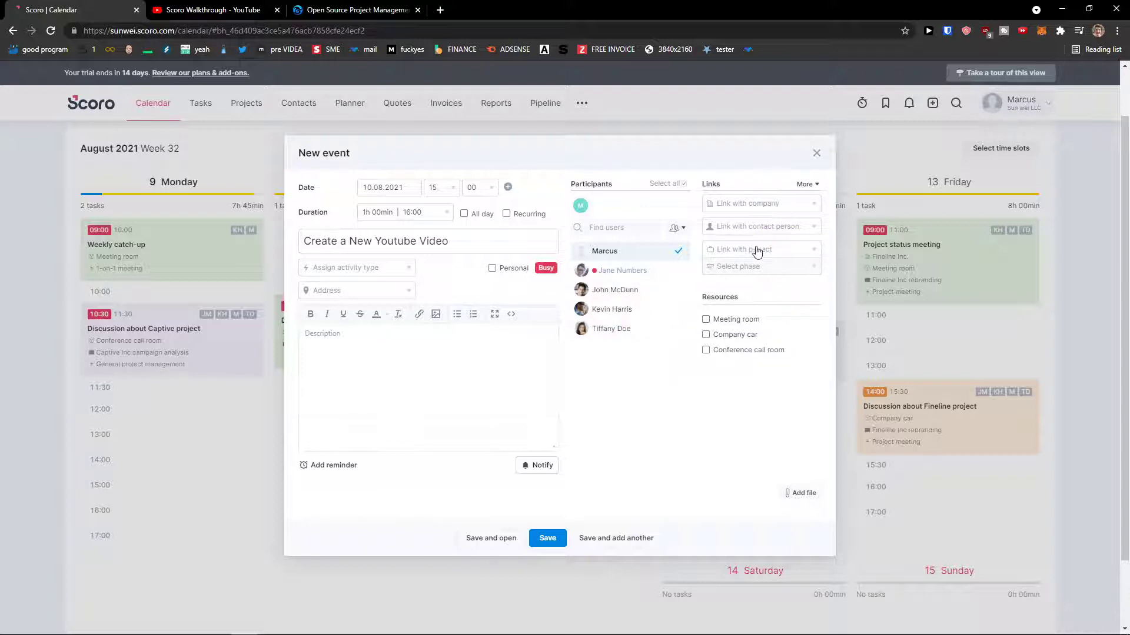
{"action": "mouse_move", "coordinate": [494, 326]}
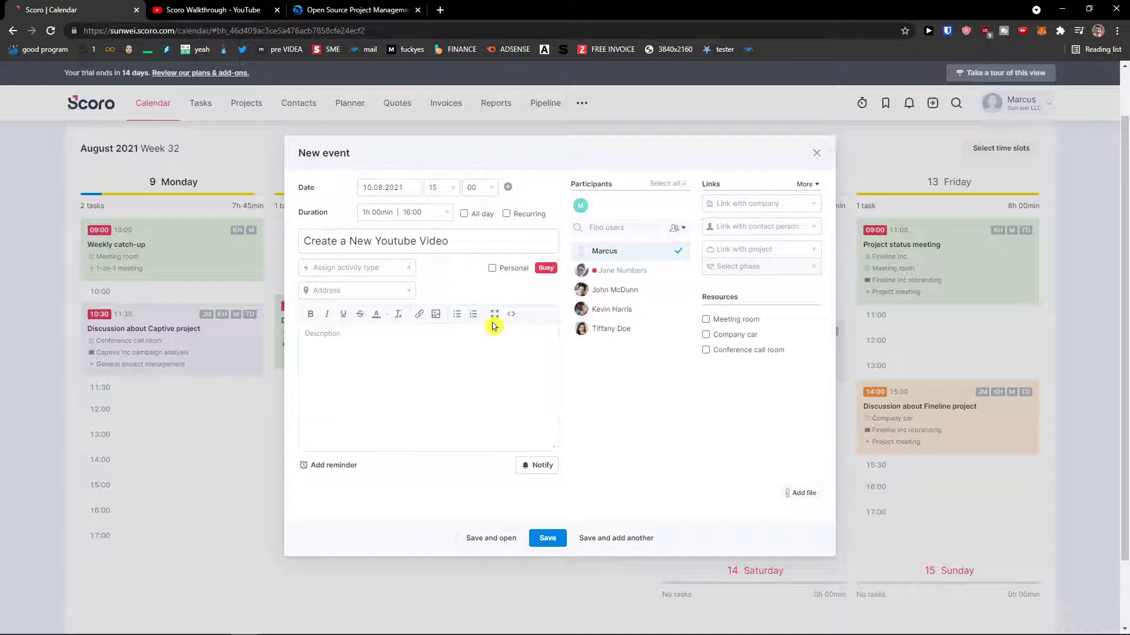
{"action": "mouse_move", "coordinate": [572, 498]}
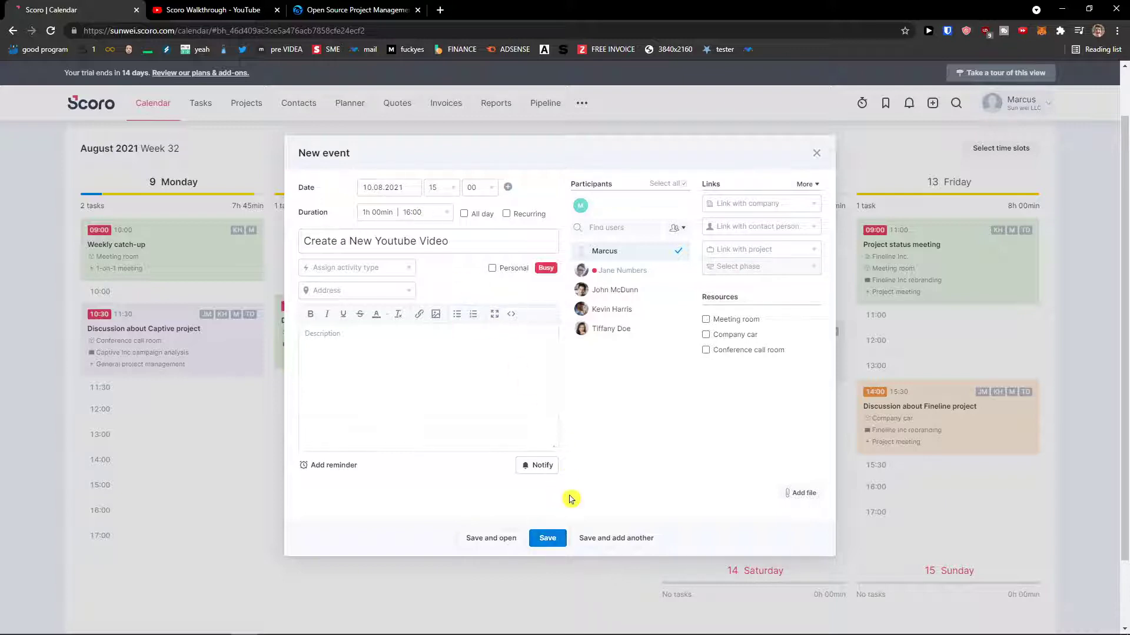
Save the new event and adjust its end time by dragging its bottom edge
{"action": "left_click", "coordinate": [547, 538]}
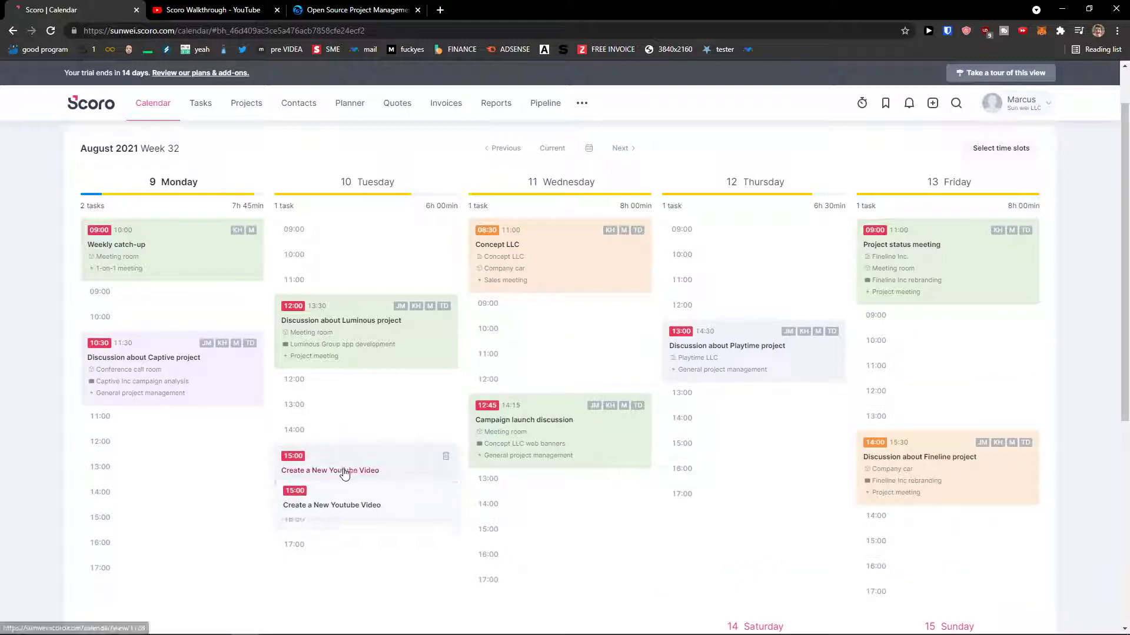
{"action": "left_click", "coordinate": [329, 471]}
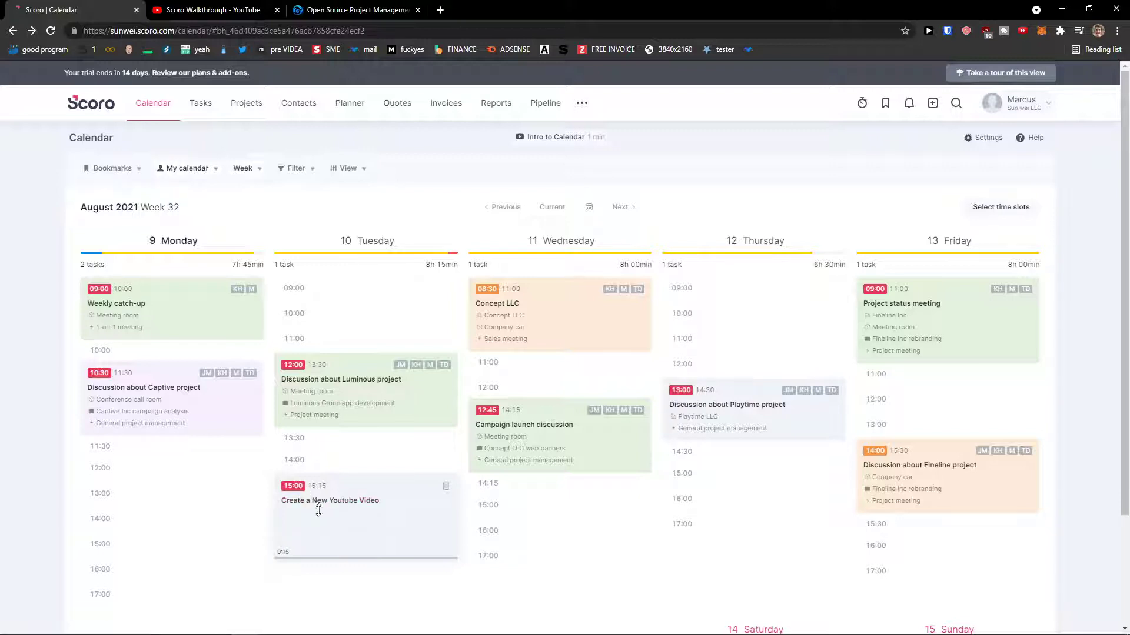
{"action": "mouse_move", "coordinate": [321, 513]}
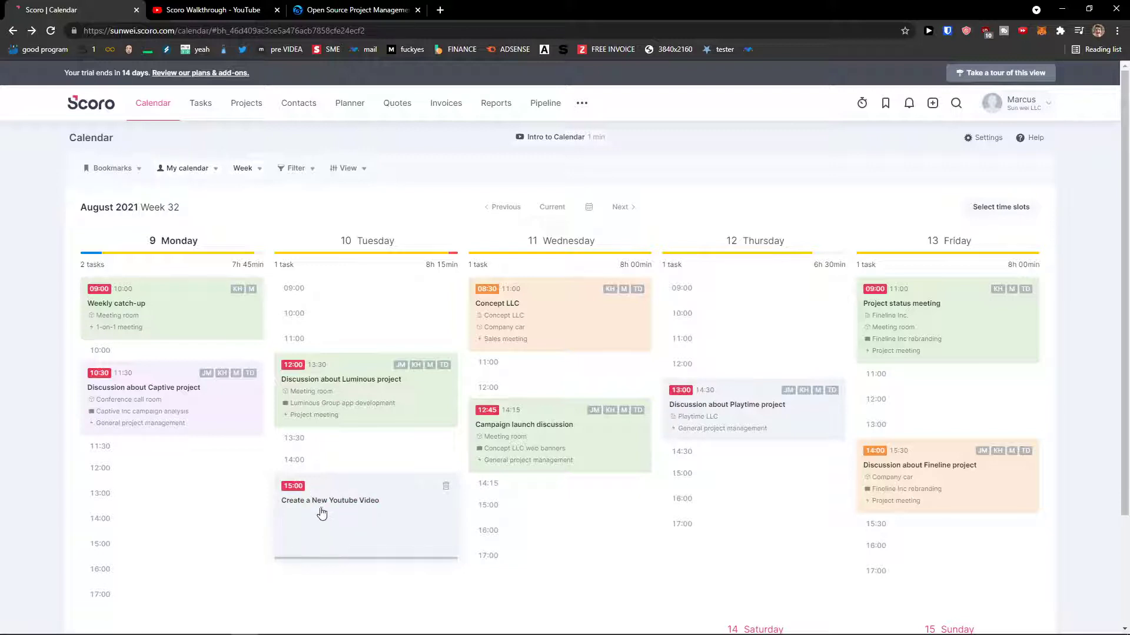
{"action": "mouse_move", "coordinate": [451, 481]}
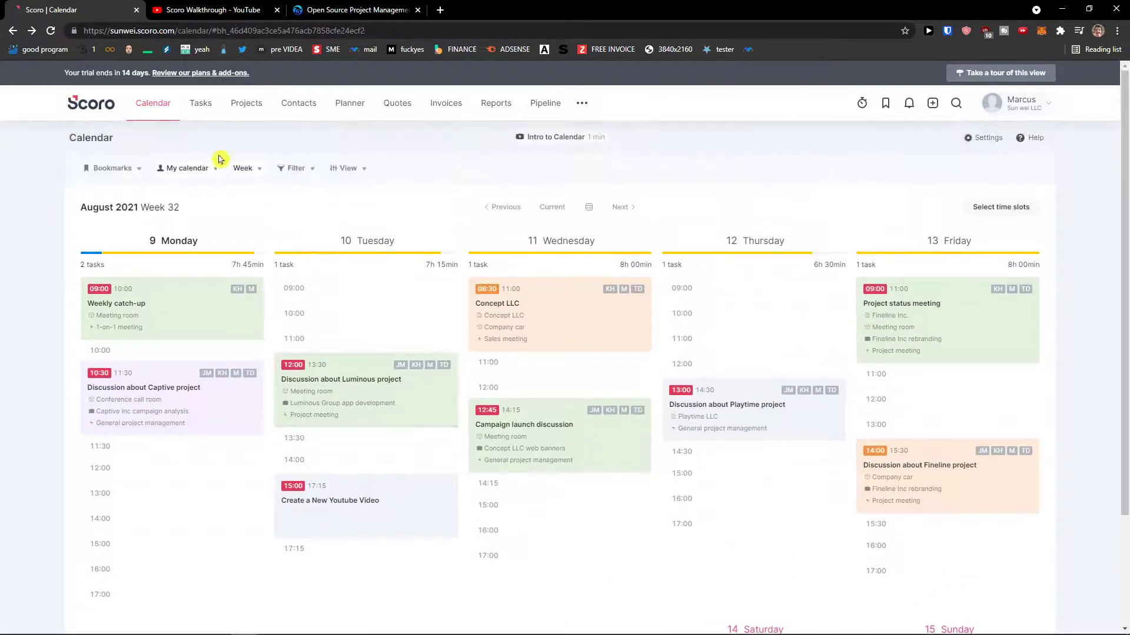
{"action": "mouse_move", "coordinate": [200, 103]}
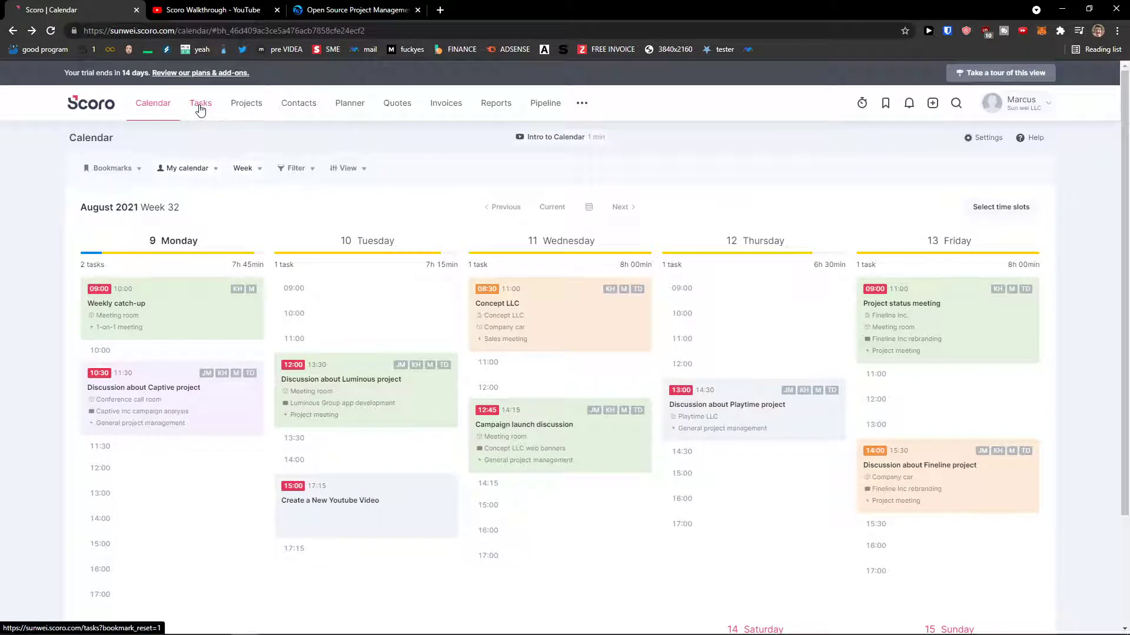
Start a new task from the Task list with 0h 30min planned duration starting 9 August
{"action": "left_click", "coordinate": [200, 103]}
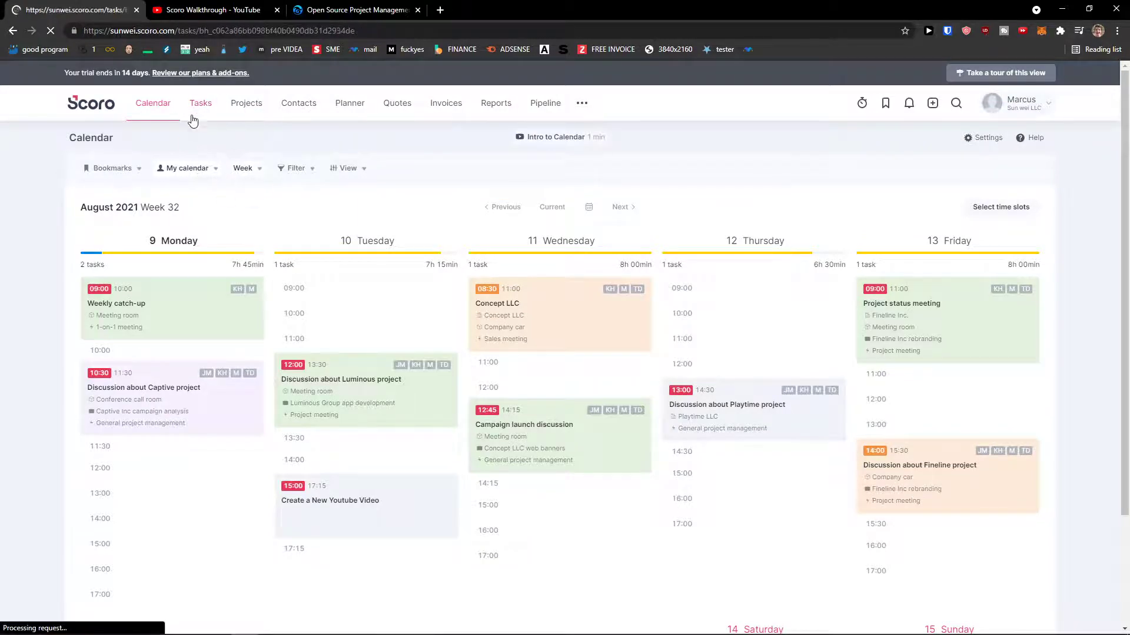
{"action": "left_click", "coordinate": [200, 102]}
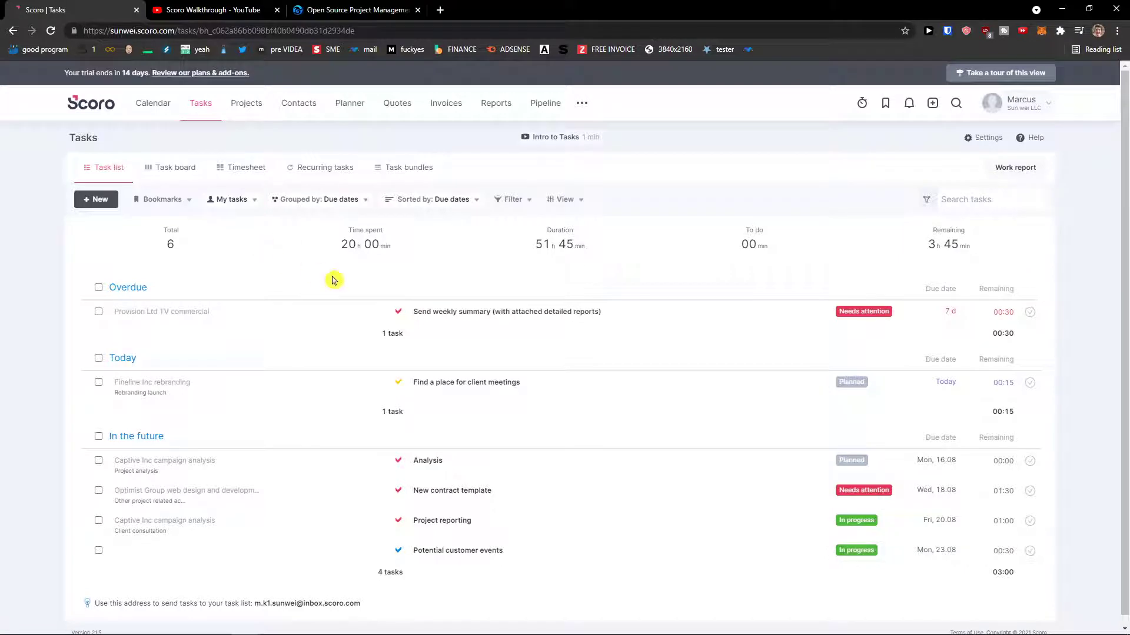
{"action": "mouse_move", "coordinate": [328, 278]}
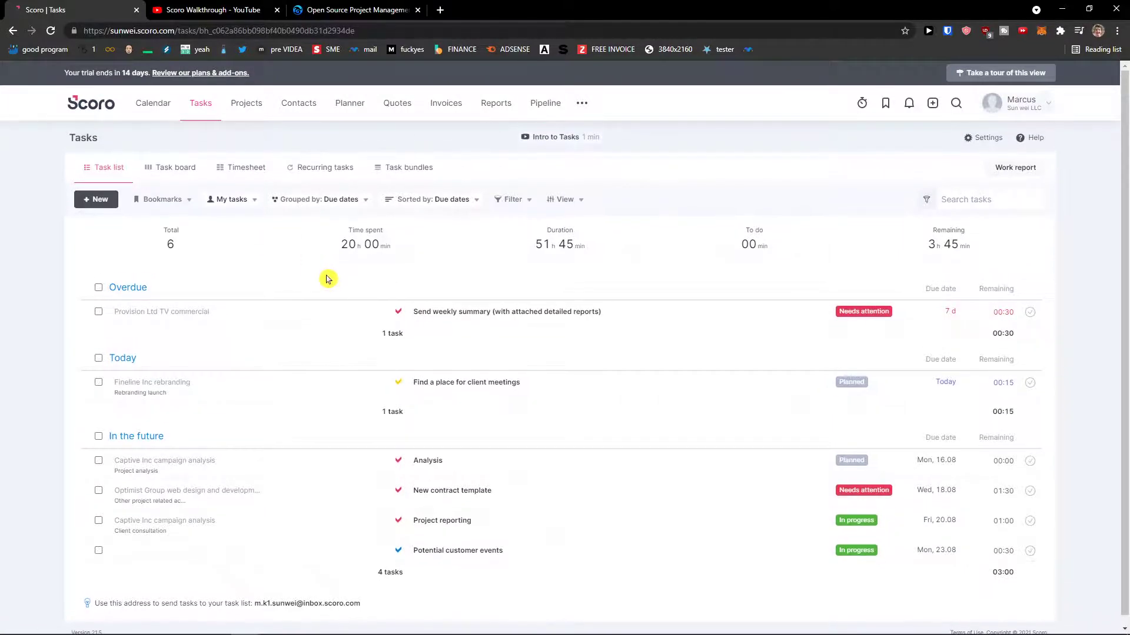
{"action": "mouse_move", "coordinate": [272, 432]}
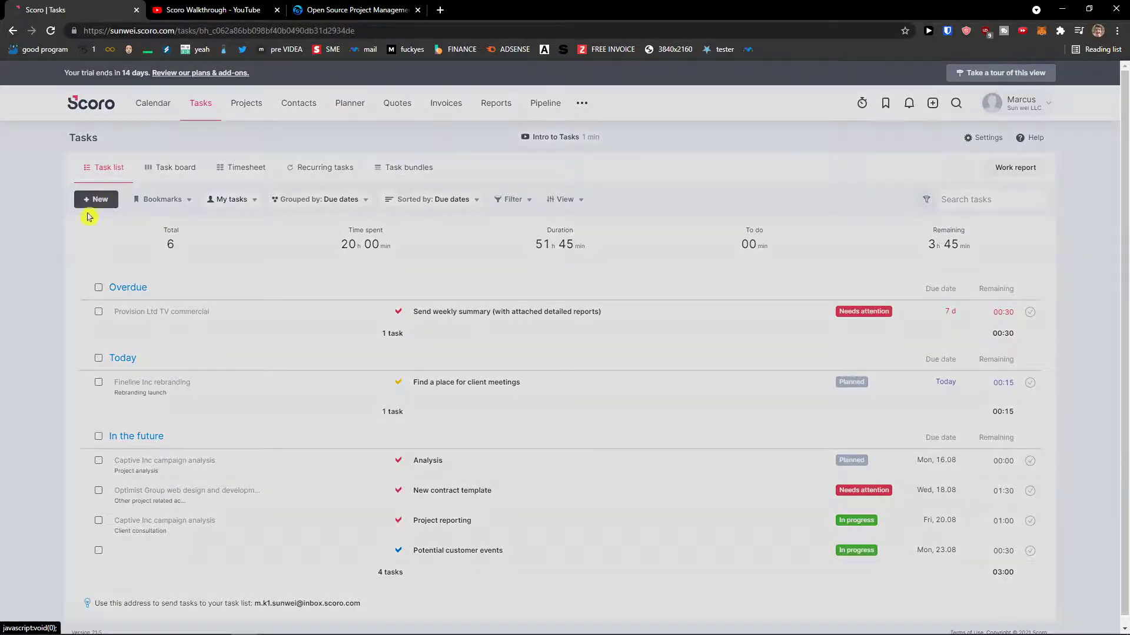
{"action": "left_click", "coordinate": [95, 200]}
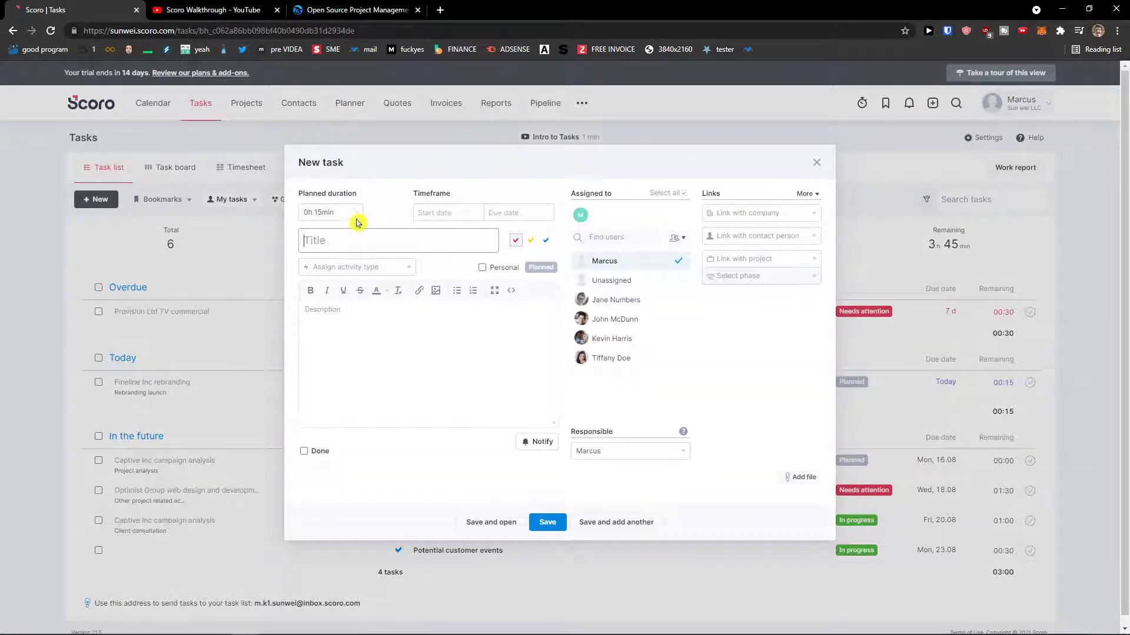
{"action": "left_click", "coordinate": [330, 212]}
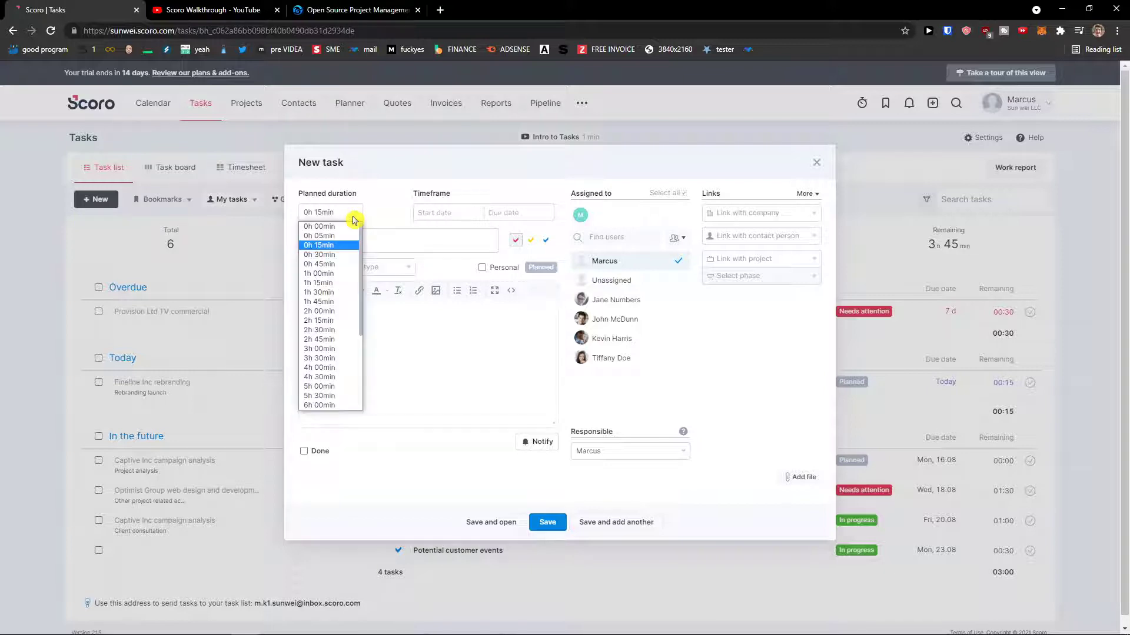
{"action": "mouse_move", "coordinate": [319, 255]}
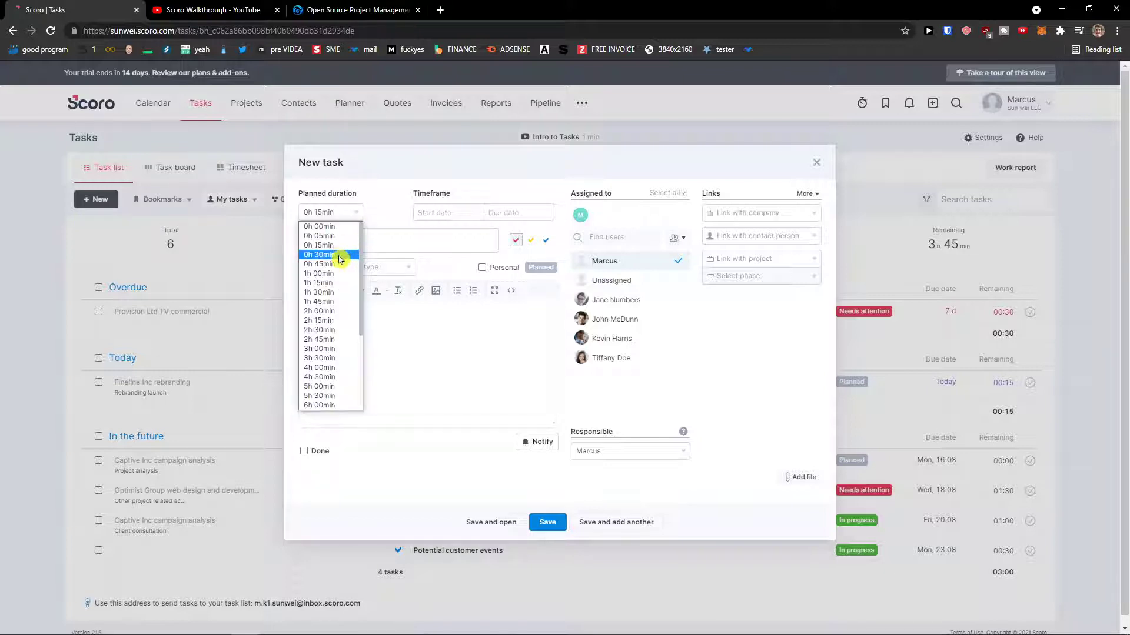
{"action": "mouse_move", "coordinate": [319, 273]}
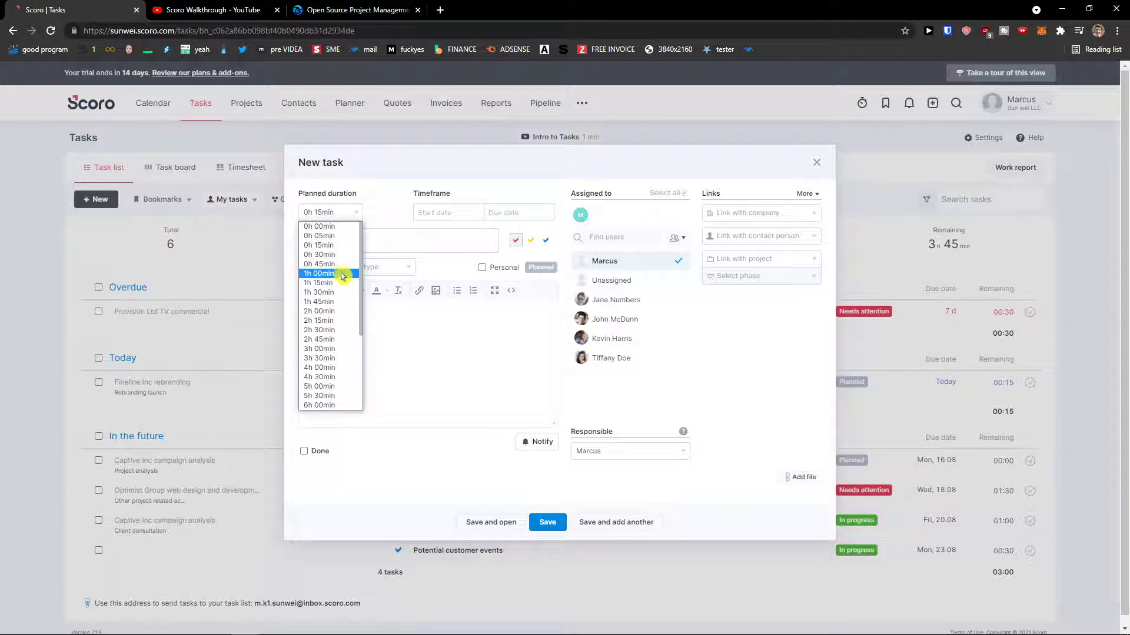
{"action": "mouse_move", "coordinate": [328, 311]}
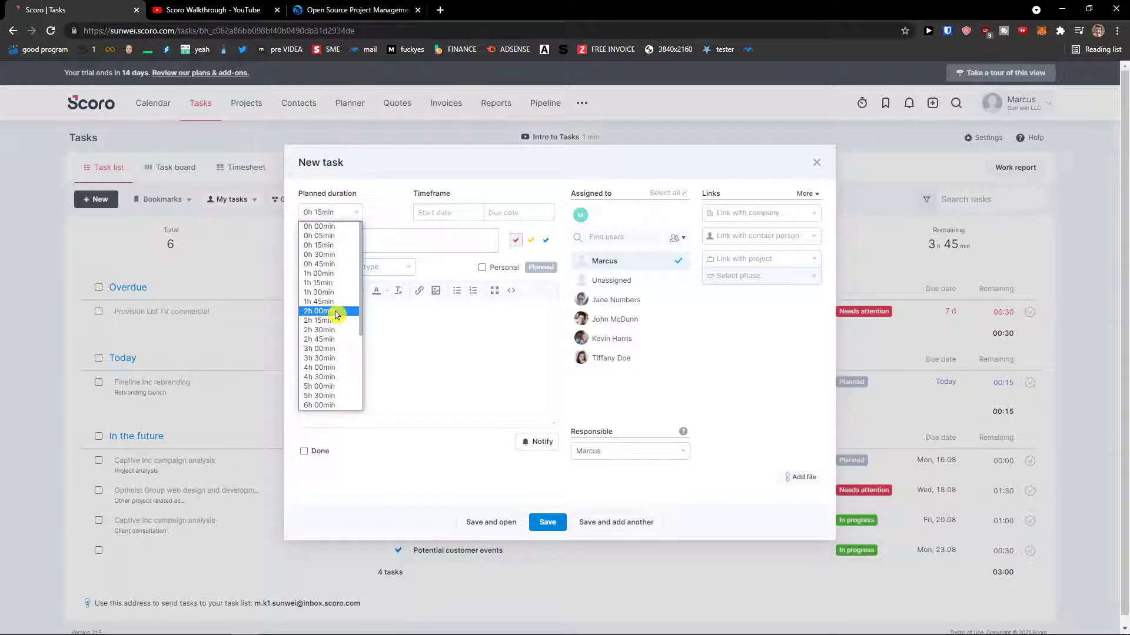
{"action": "mouse_move", "coordinate": [319, 263]}
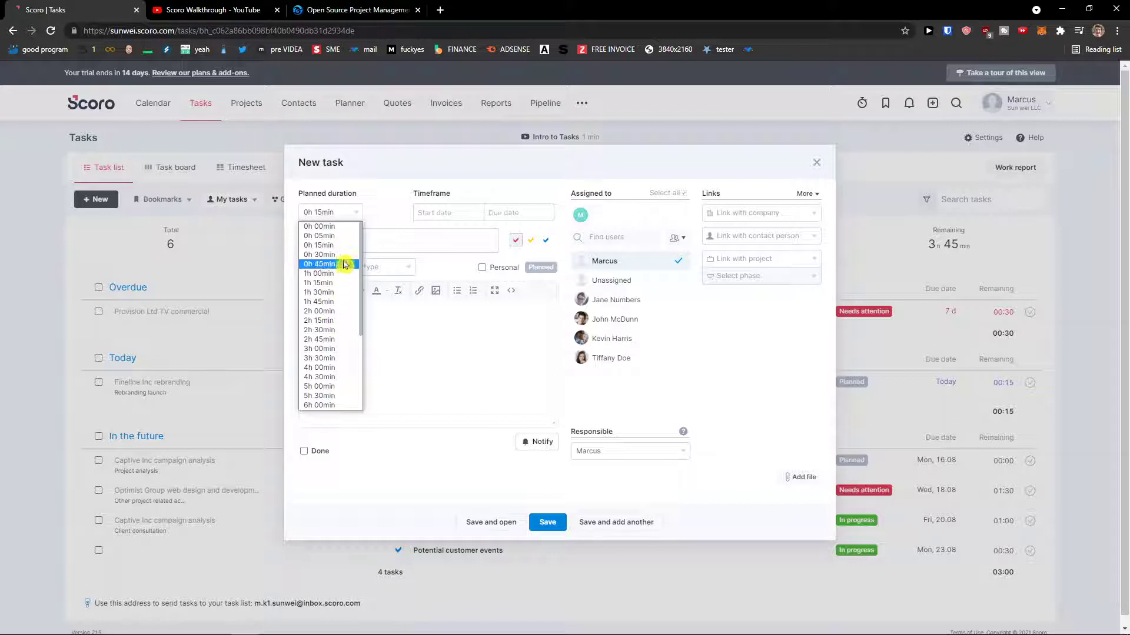
{"action": "left_click", "coordinate": [319, 254]}
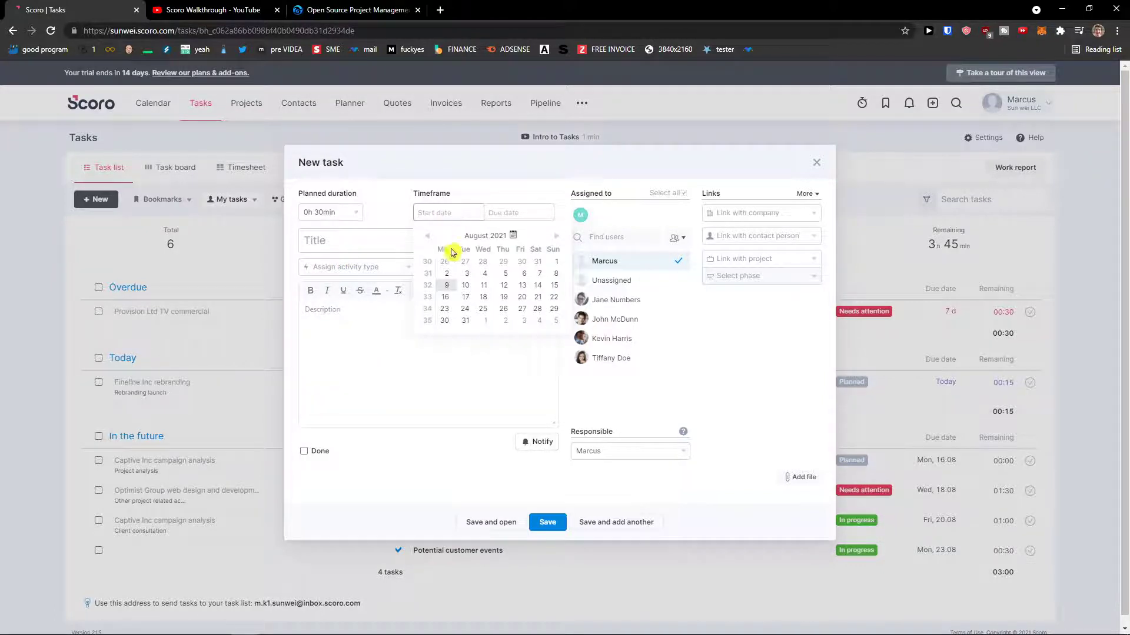
{"action": "left_click", "coordinate": [447, 285]}
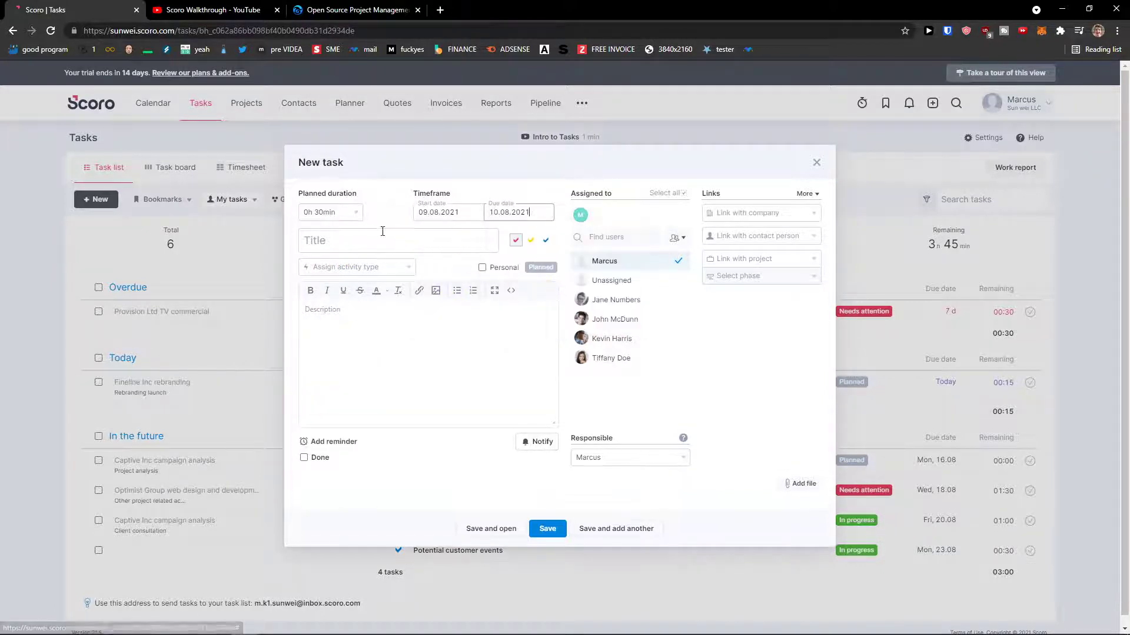
{"action": "left_click", "coordinate": [509, 212]}
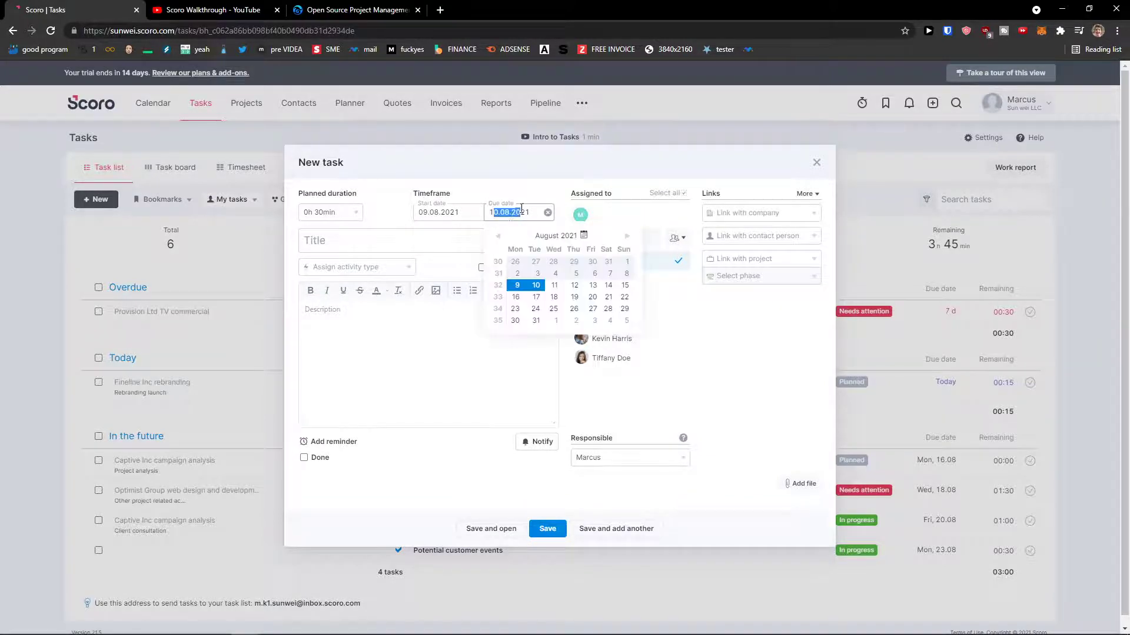
Title the task 'New Project' and browse the activity types toward Company event
{"action": "left_click", "coordinate": [537, 285]}
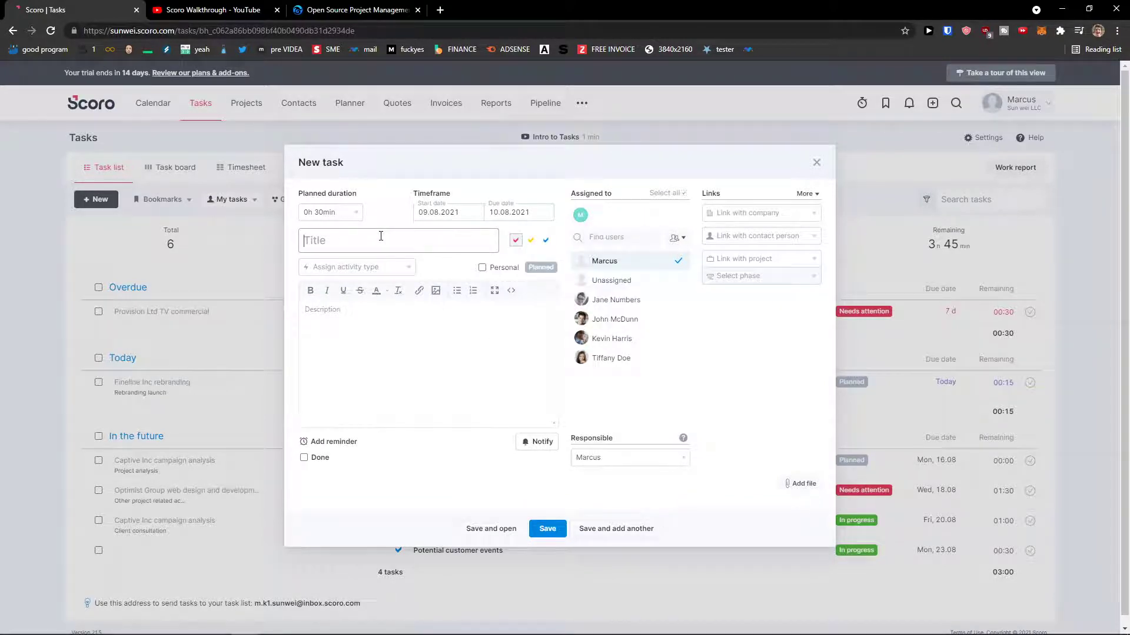
{"action": "type", "text": "New Pro"}
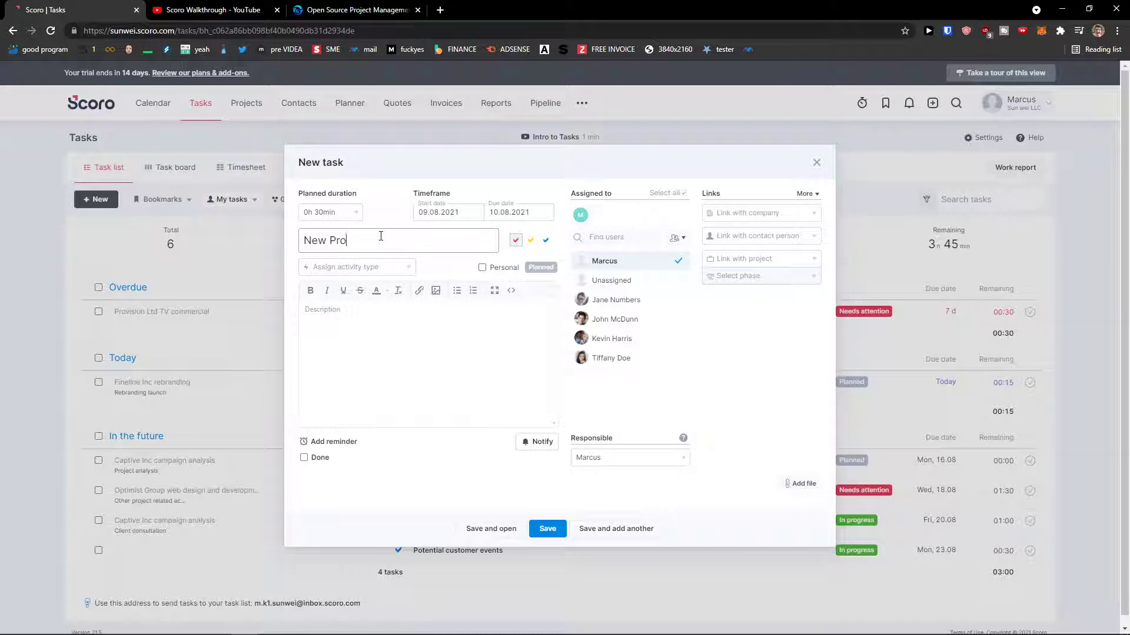
{"action": "type", "text": "ject"}
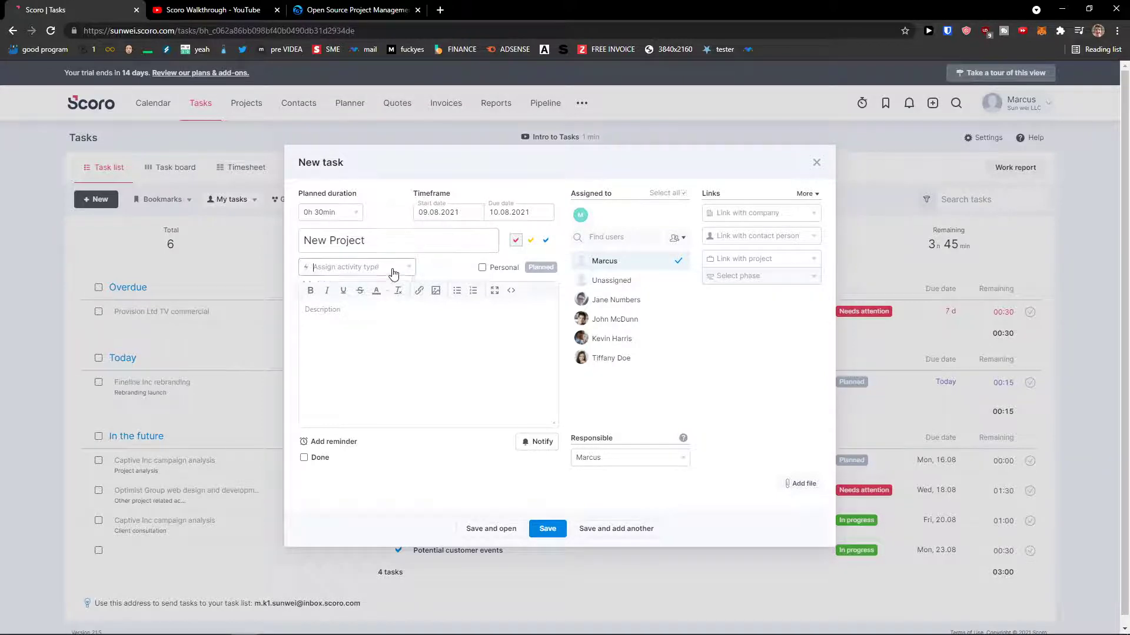
{"action": "left_click", "coordinate": [356, 267]}
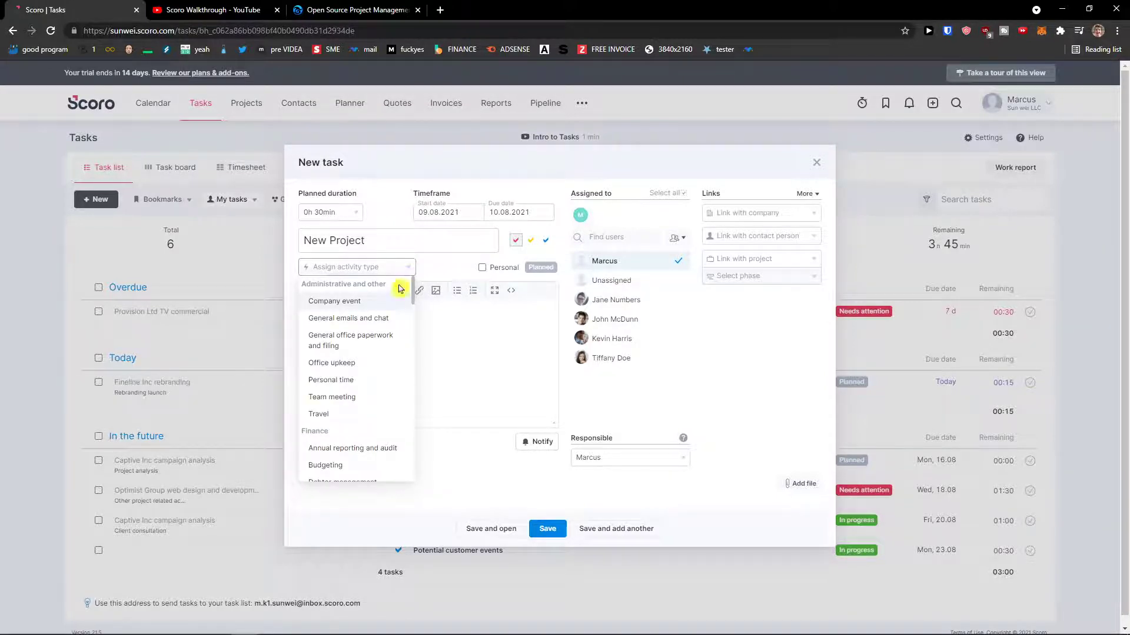
{"action": "scroll", "scroll_direction": "down", "scroll_amount": 3}
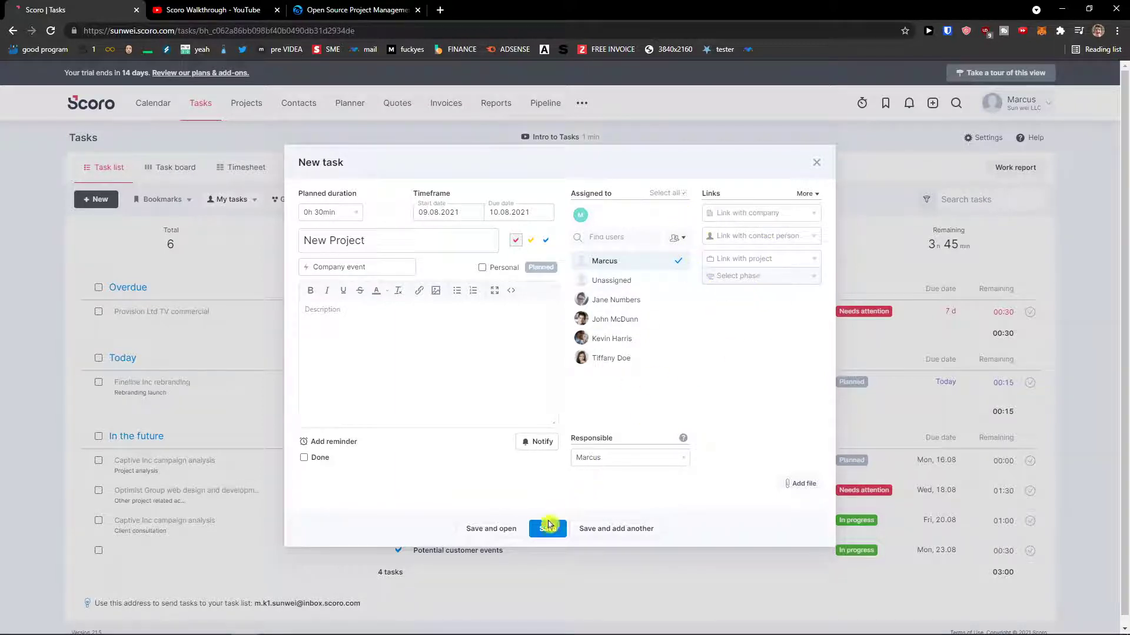
Save the 'New Project' task and reload the task list to see it due tomorrow
{"action": "left_click", "coordinate": [547, 529]}
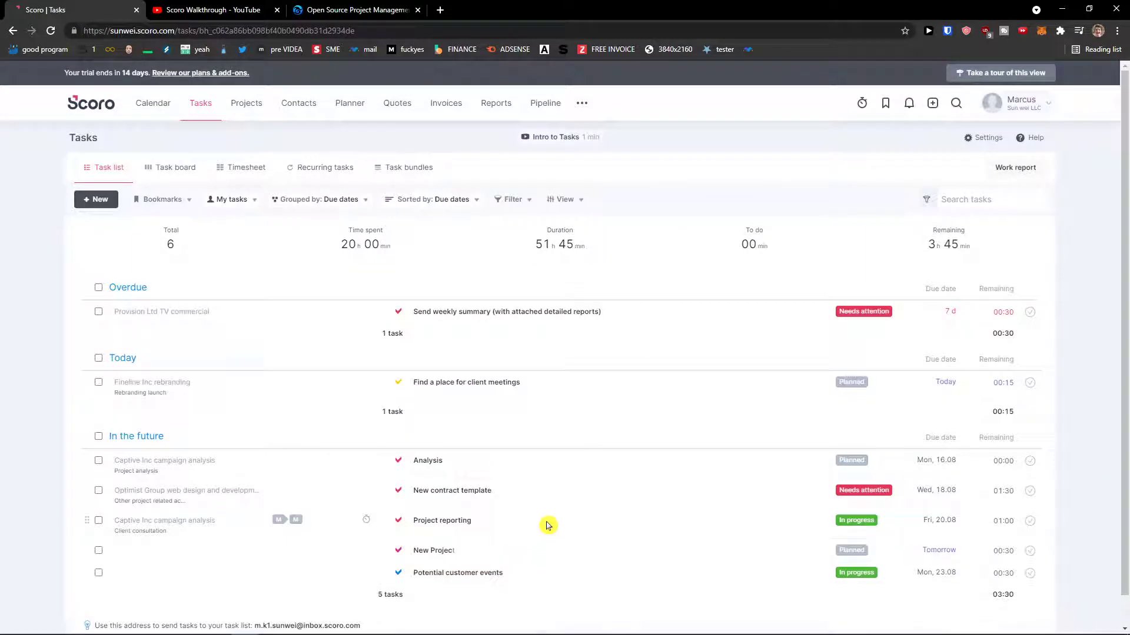
{"action": "mouse_move", "coordinate": [464, 317]}
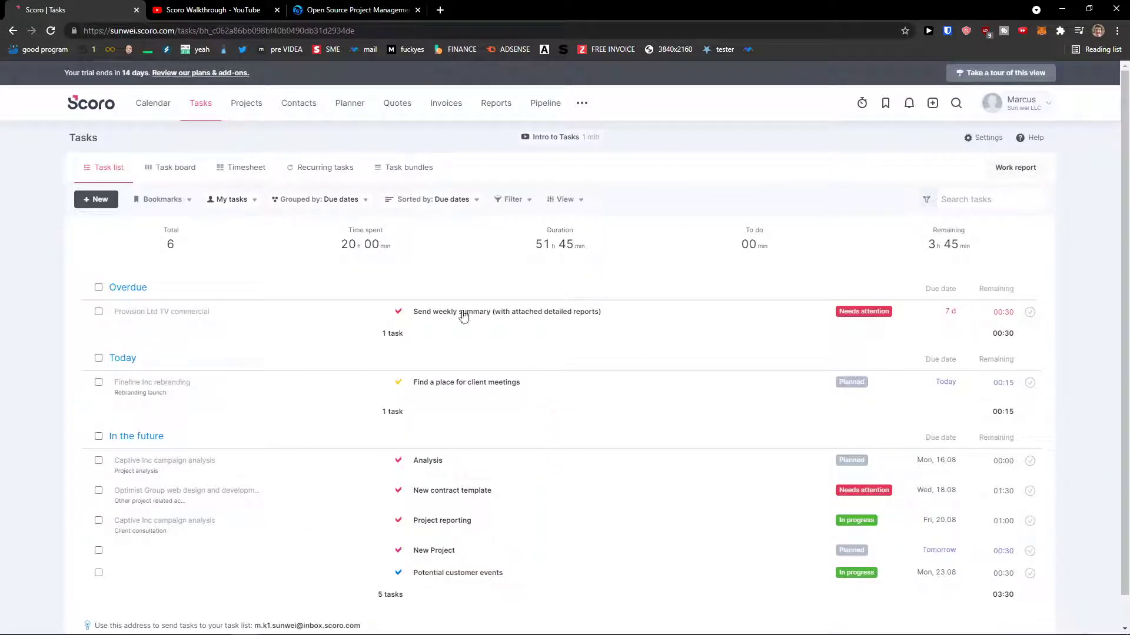
{"action": "mouse_move", "coordinate": [108, 167]}
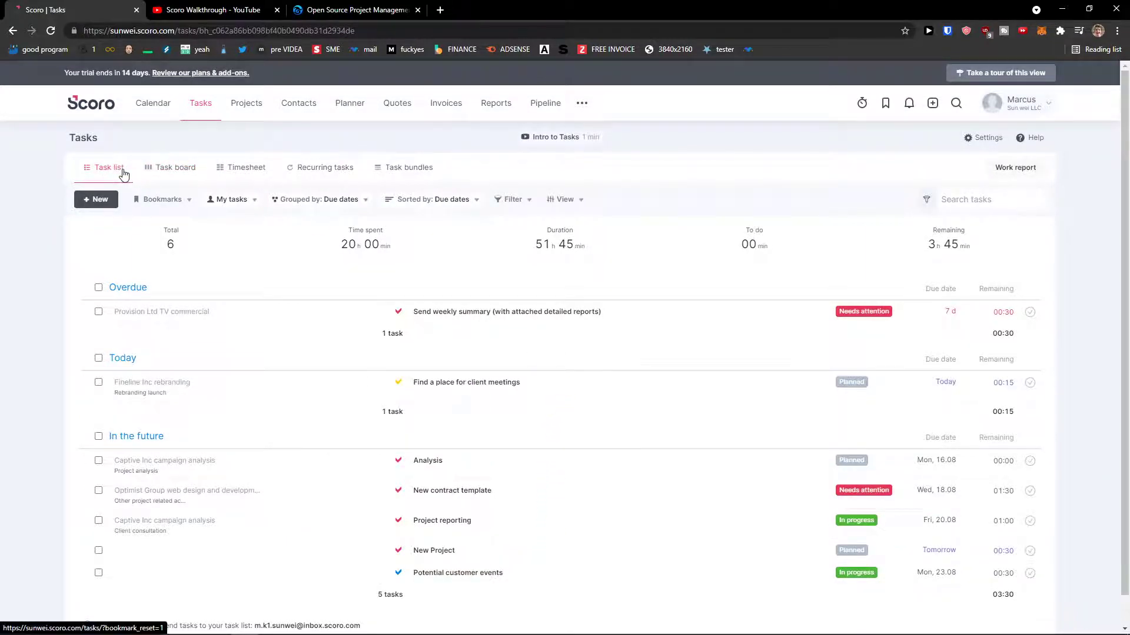
{"action": "left_click", "coordinate": [176, 167]}
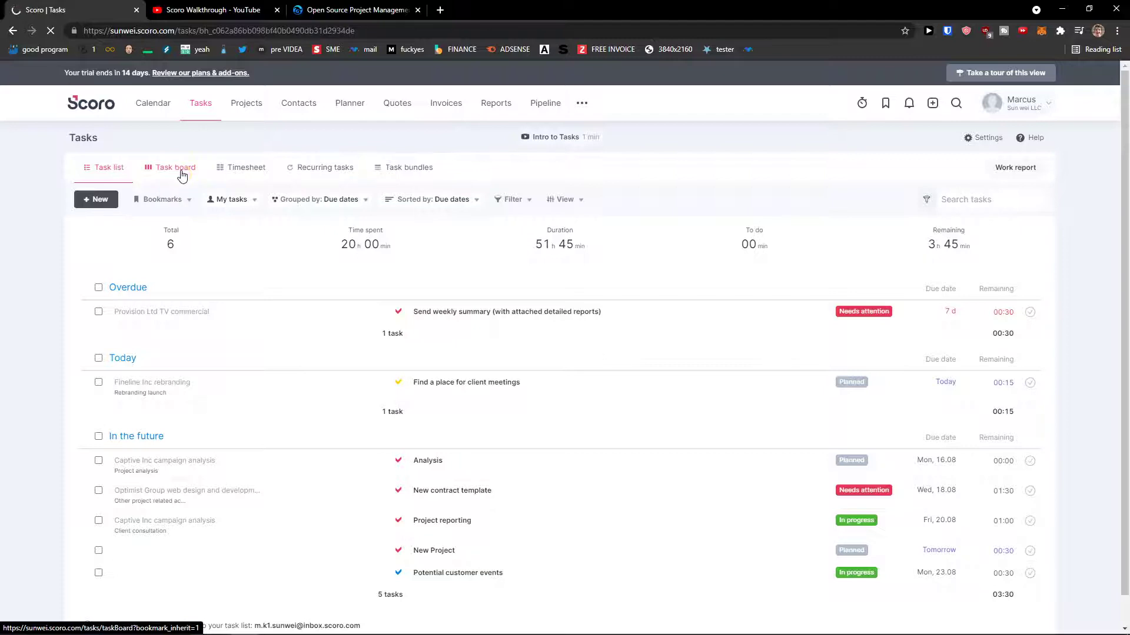
{"action": "left_click", "coordinate": [175, 168]}
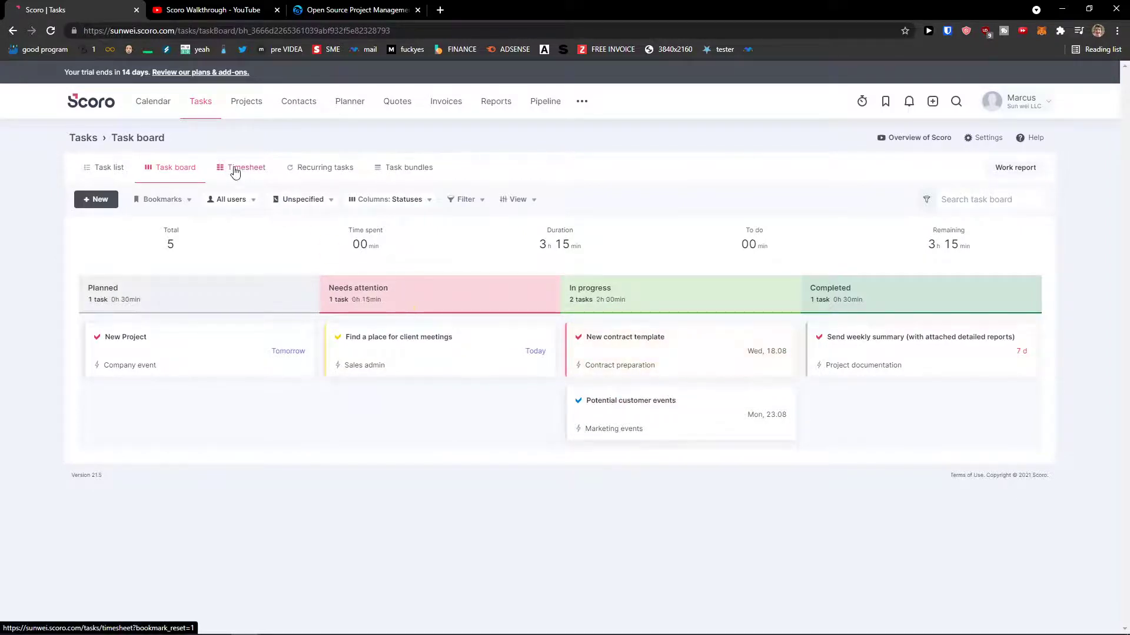
{"action": "left_click", "coordinate": [246, 167]}
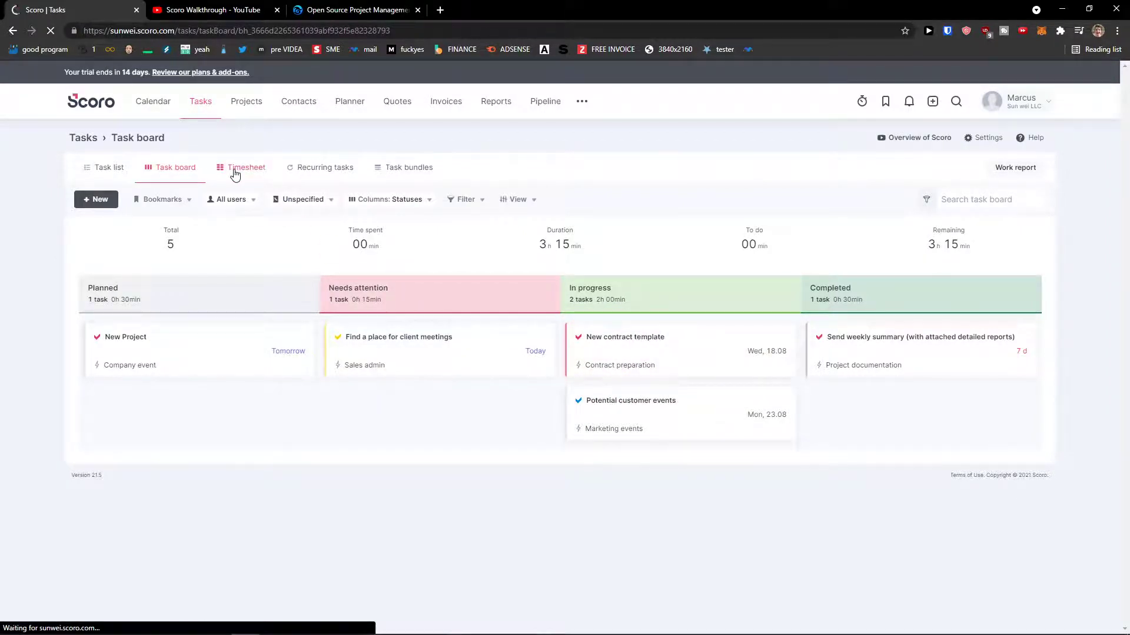
{"action": "left_click", "coordinate": [246, 167]}
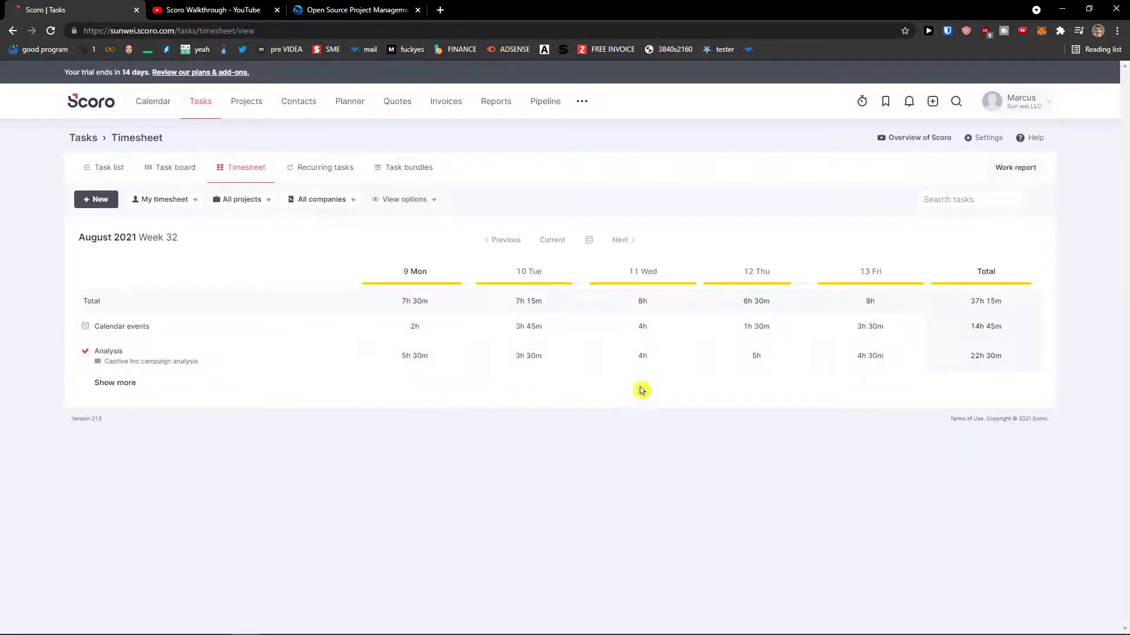
{"action": "mouse_move", "coordinate": [325, 167]}
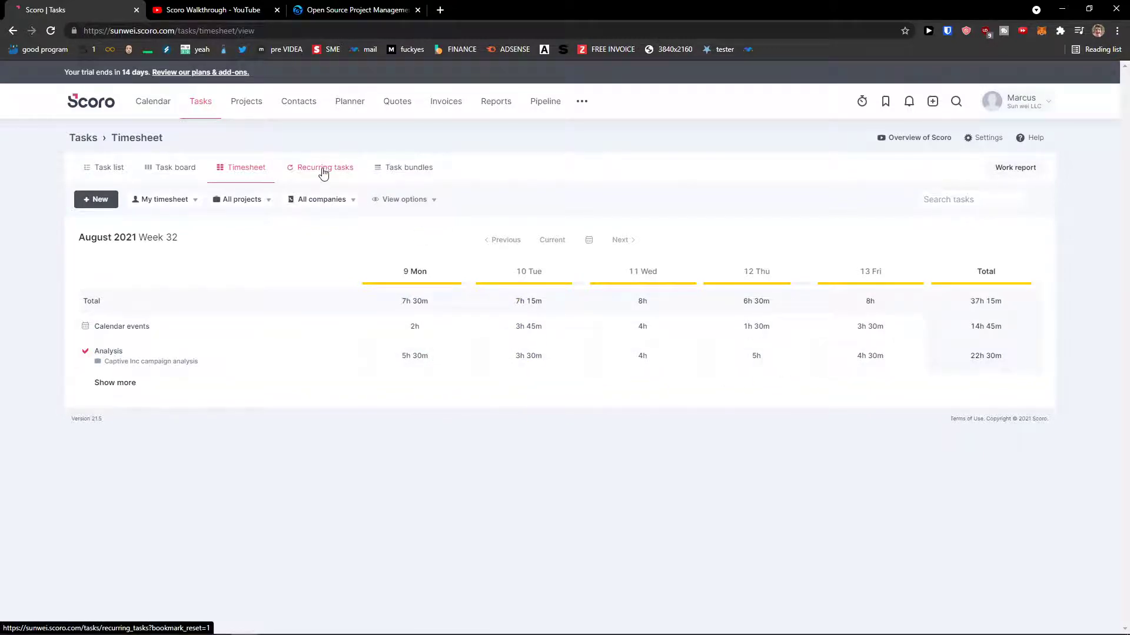
{"action": "left_click", "coordinate": [325, 167]}
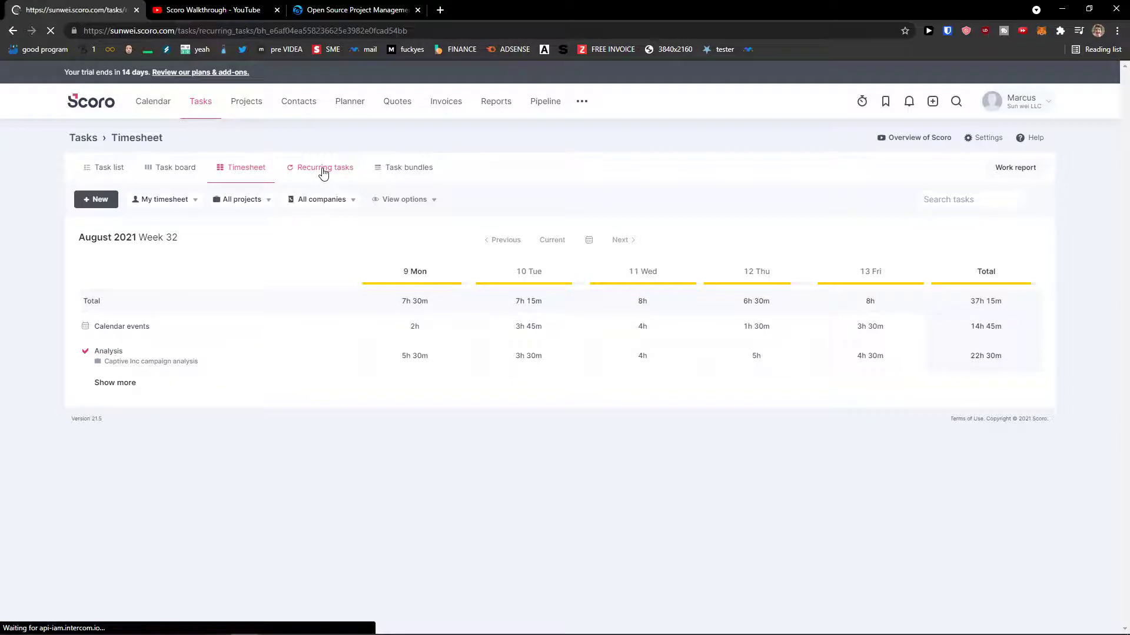
{"action": "left_click", "coordinate": [325, 167]}
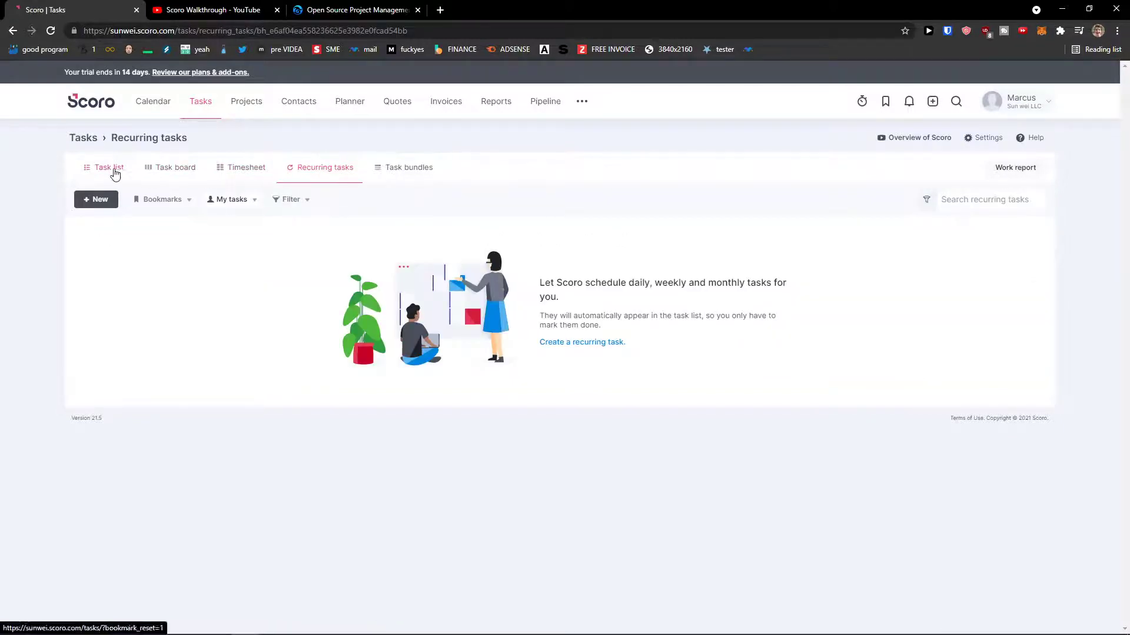
{"action": "left_click", "coordinate": [108, 167]}
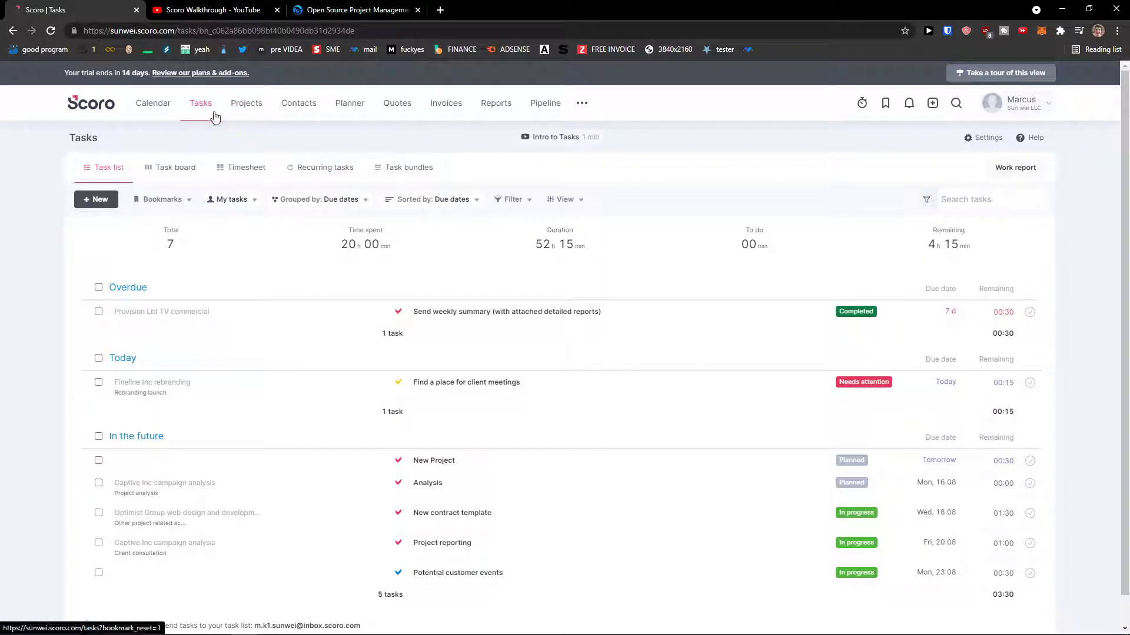
Review the seven projects in the Project list and start adding a new project
{"action": "left_click", "coordinate": [245, 103]}
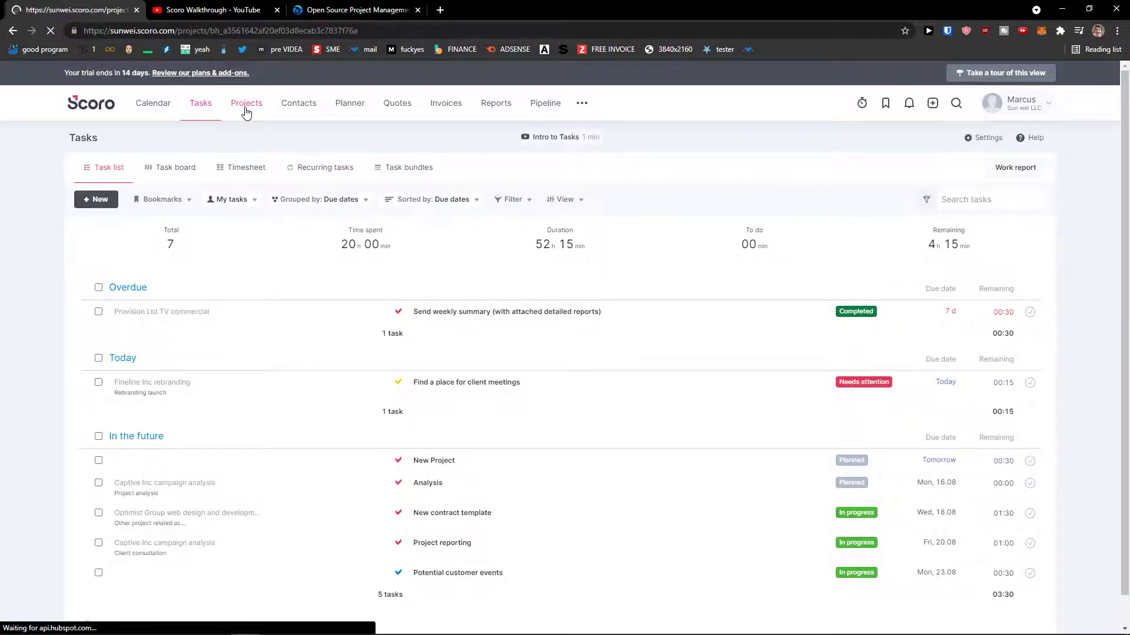
{"action": "left_click", "coordinate": [246, 103]}
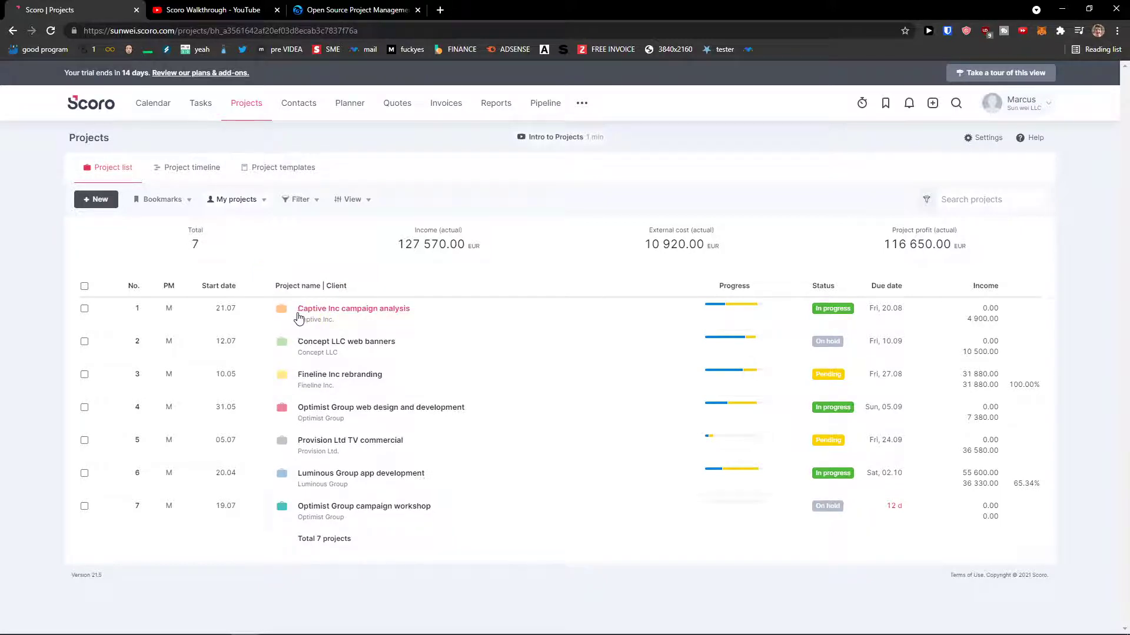
{"action": "mouse_move", "coordinate": [287, 319]}
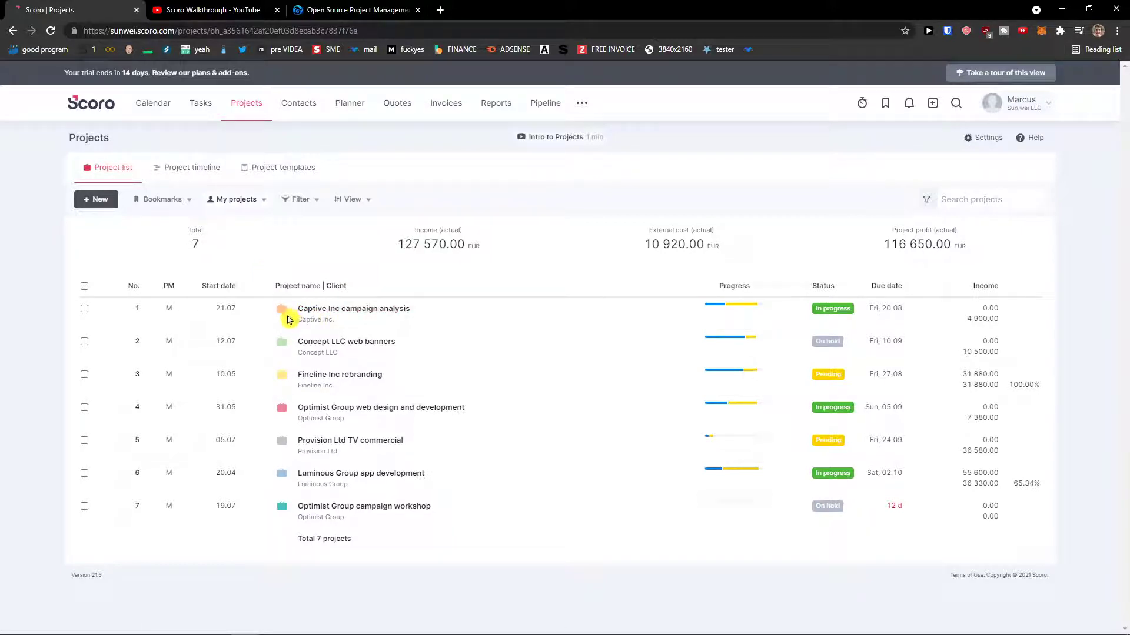
{"action": "mouse_move", "coordinate": [320, 368]}
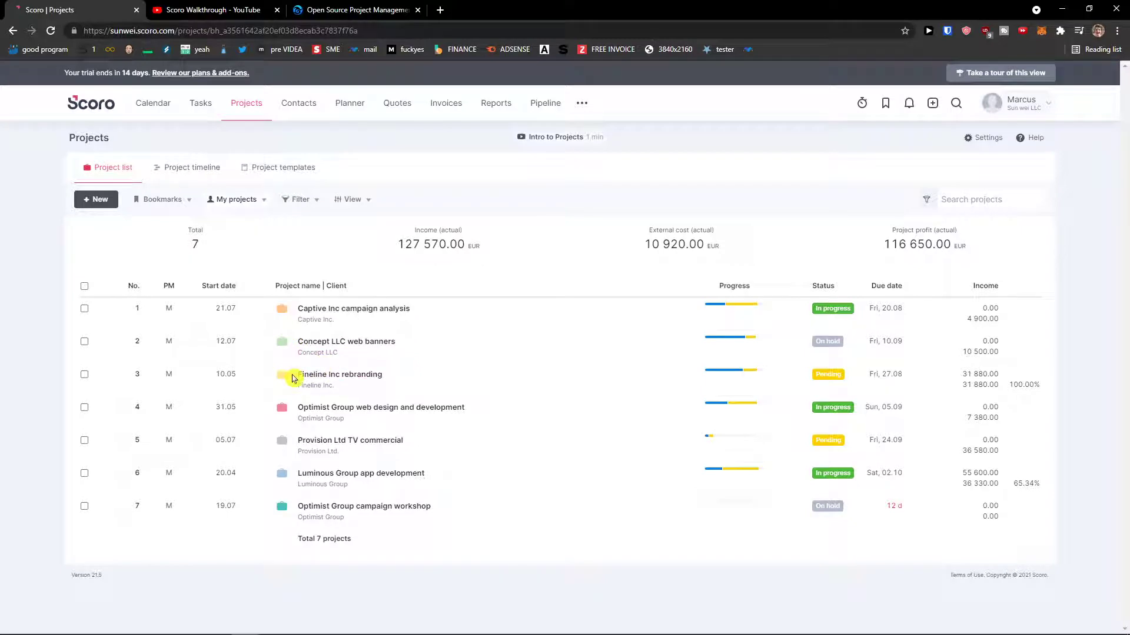
{"action": "mouse_move", "coordinate": [396, 431]}
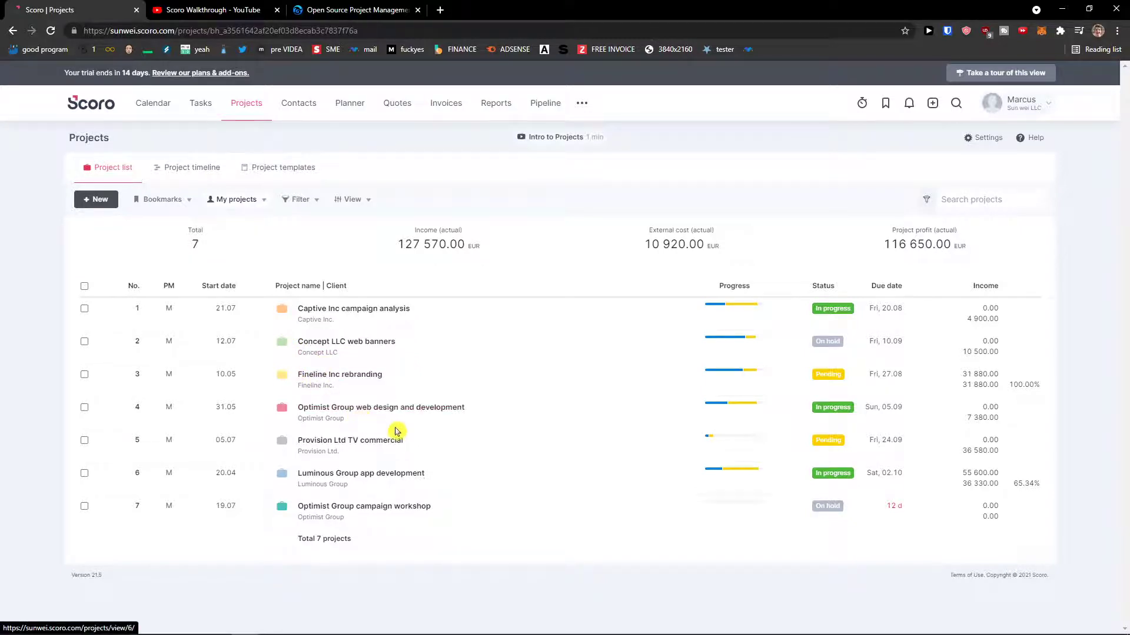
{"action": "mouse_move", "coordinate": [384, 462]}
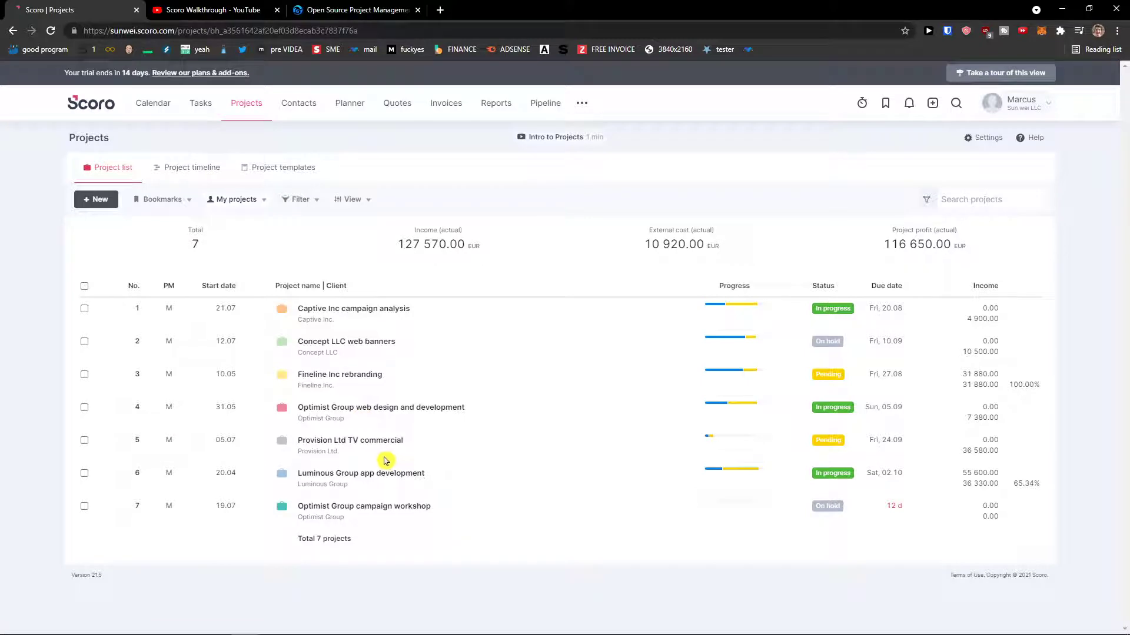
{"action": "mouse_move", "coordinate": [425, 477]}
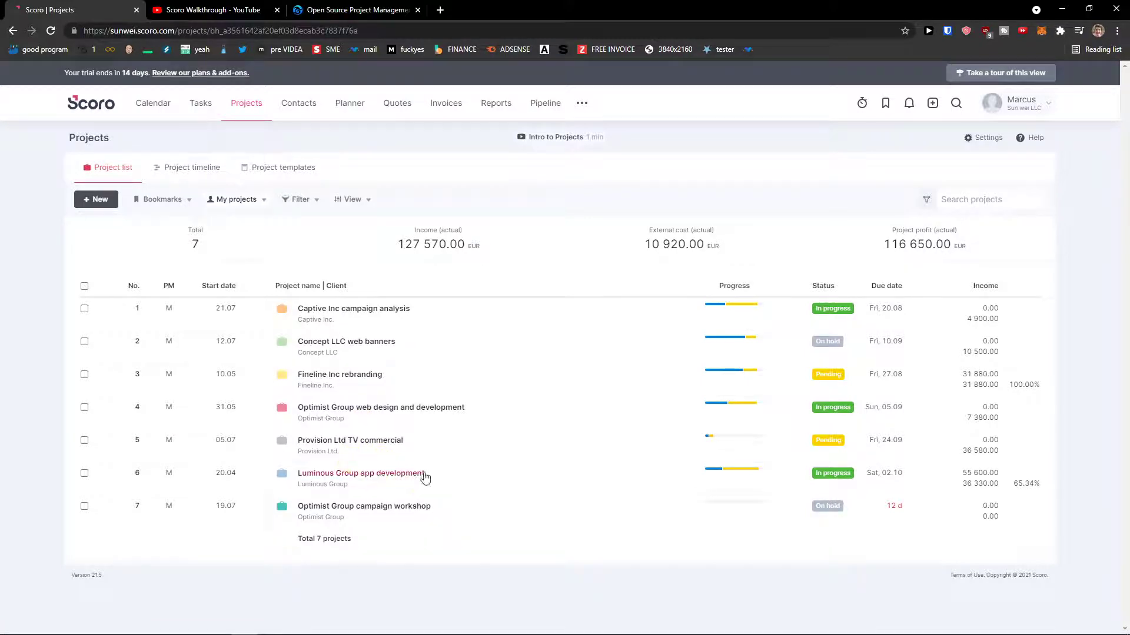
{"action": "mouse_move", "coordinate": [576, 325]}
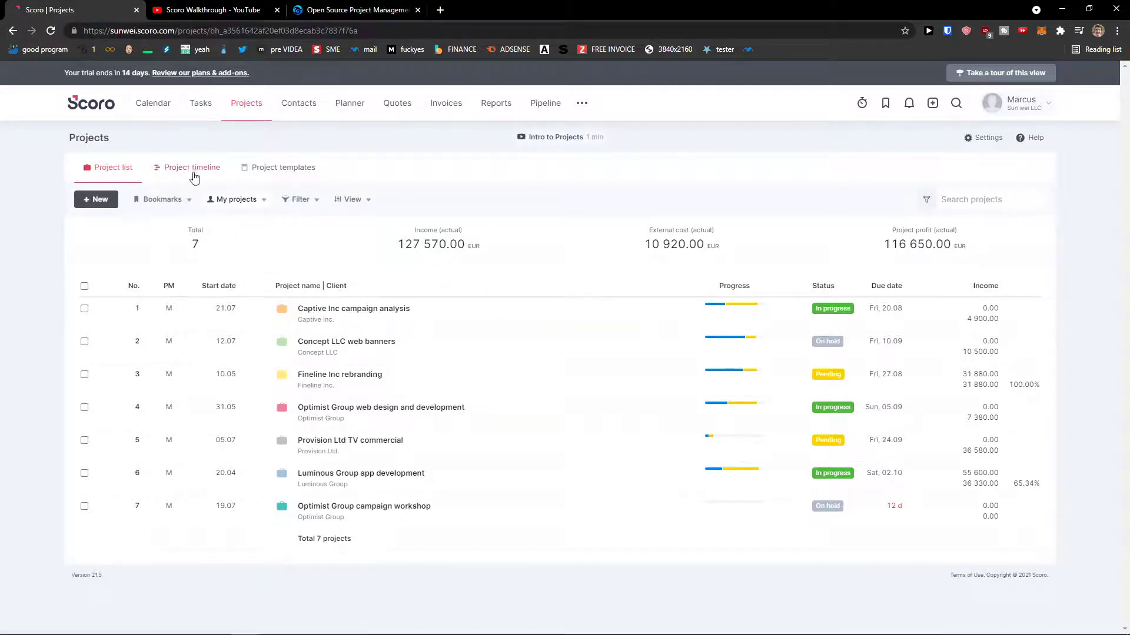
{"action": "mouse_move", "coordinate": [185, 181]}
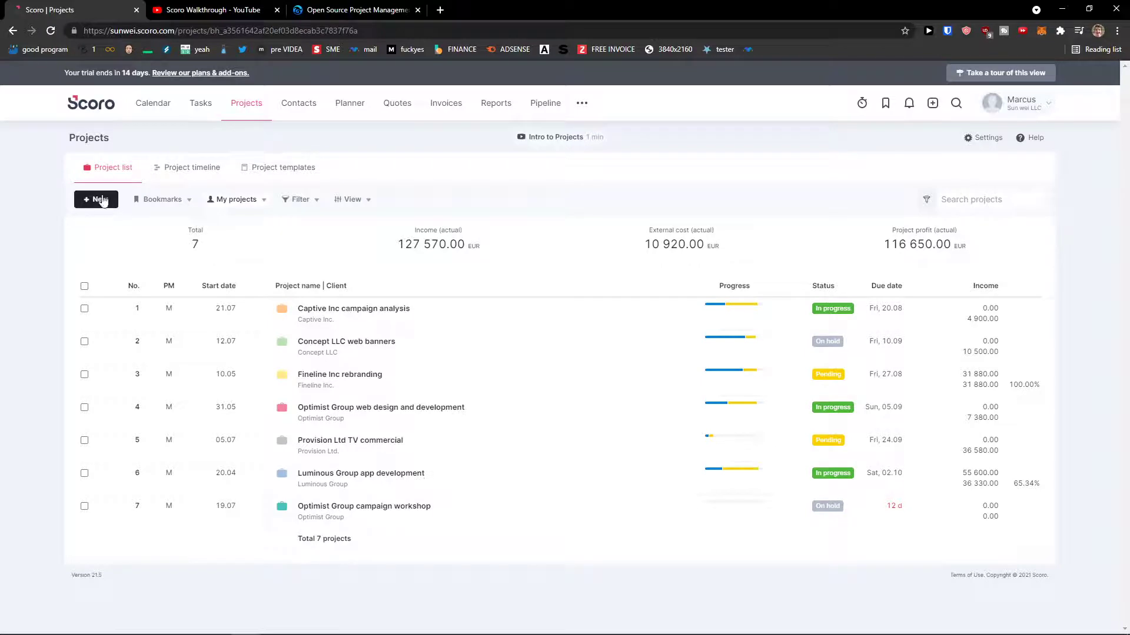
{"action": "left_click", "coordinate": [95, 200]}
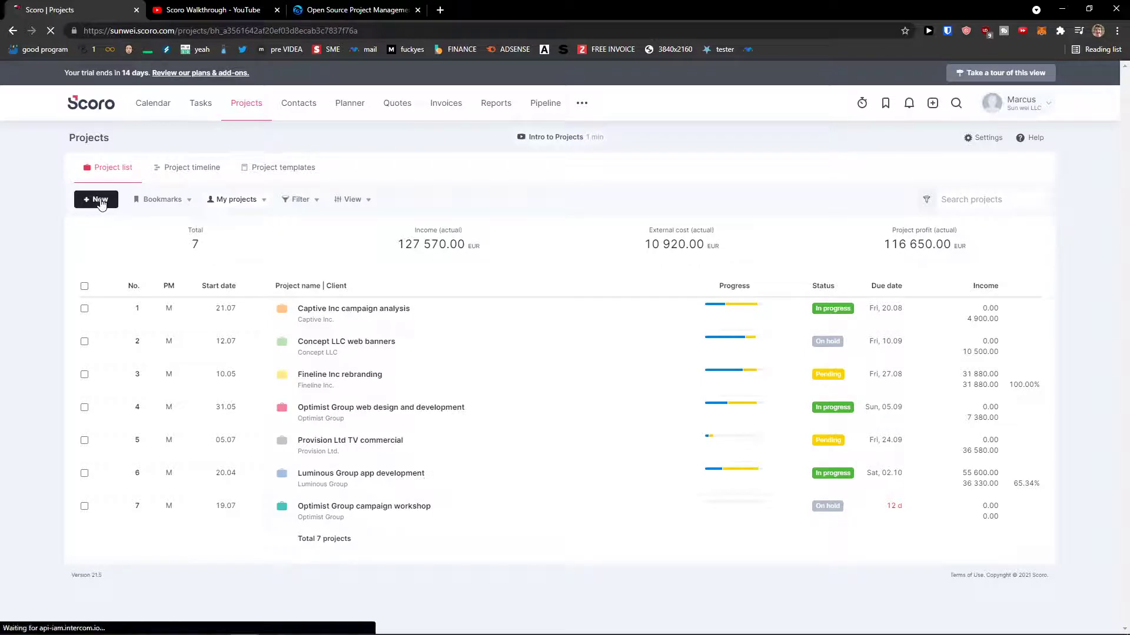
Name the new project 'Youtube Project' and set its client to Concept LLC
{"action": "left_click", "coordinate": [95, 200]}
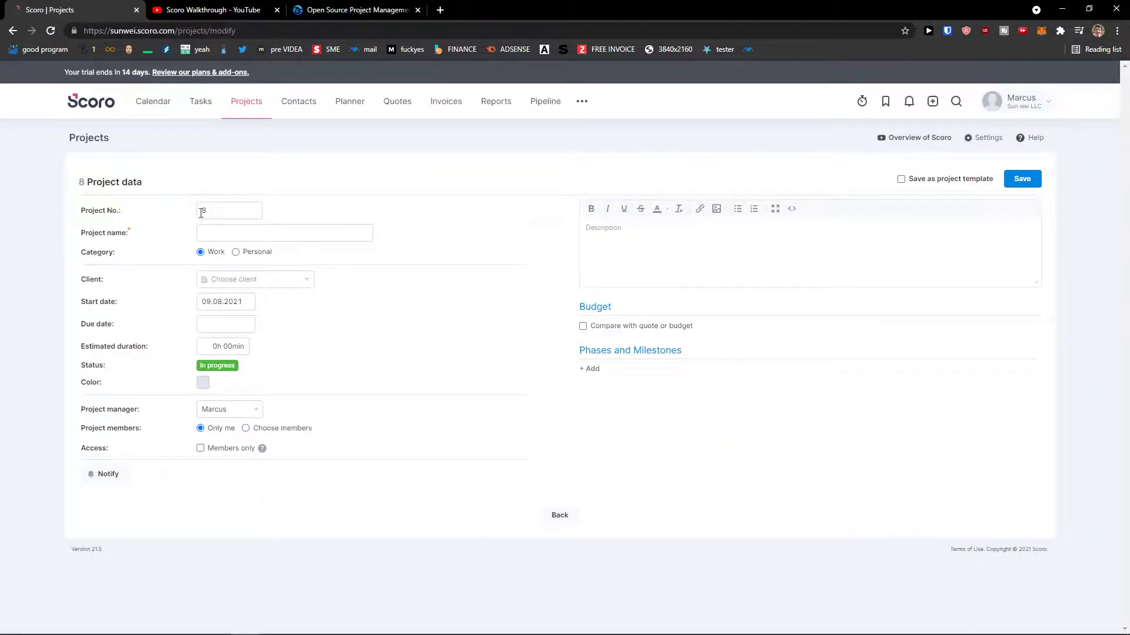
{"action": "left_click", "coordinate": [283, 232]}
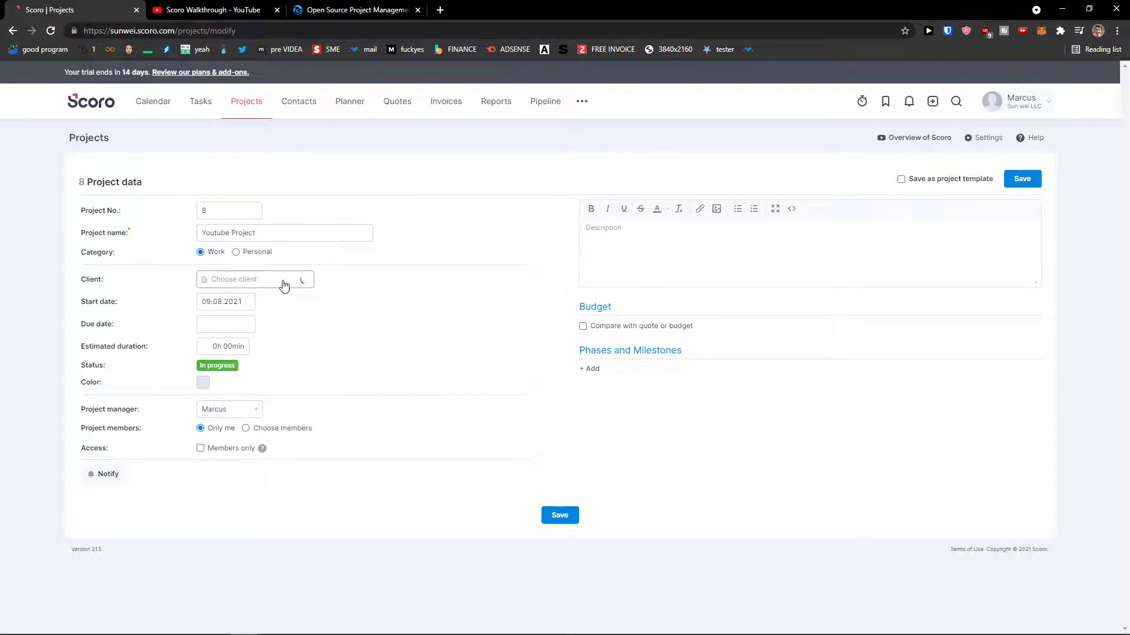
{"action": "left_click", "coordinate": [252, 280]}
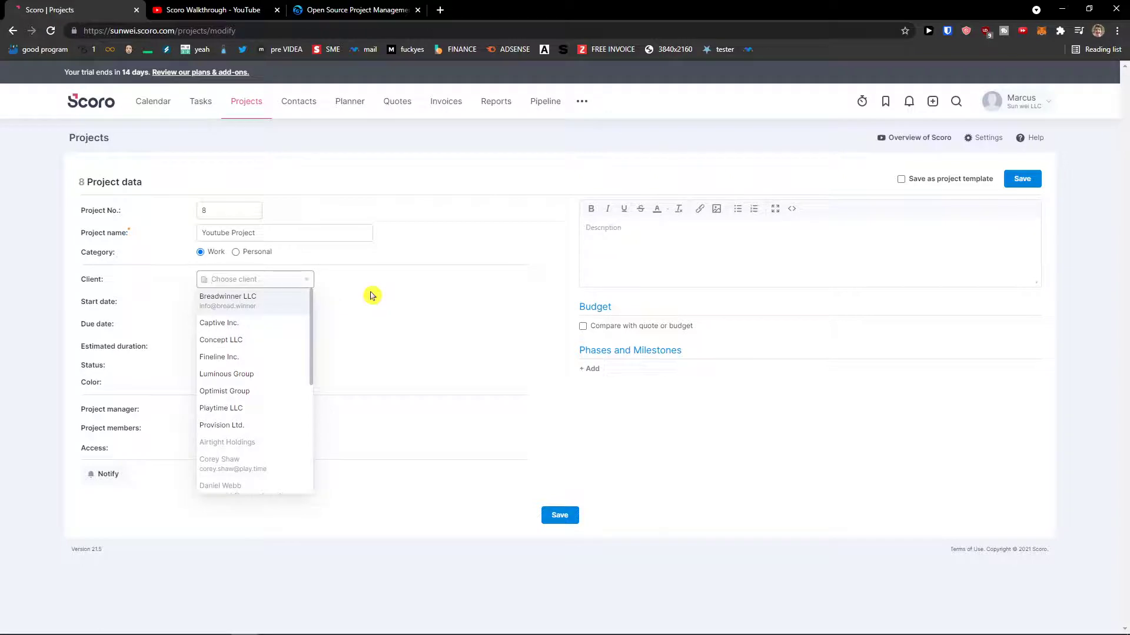
{"action": "mouse_move", "coordinate": [309, 353]}
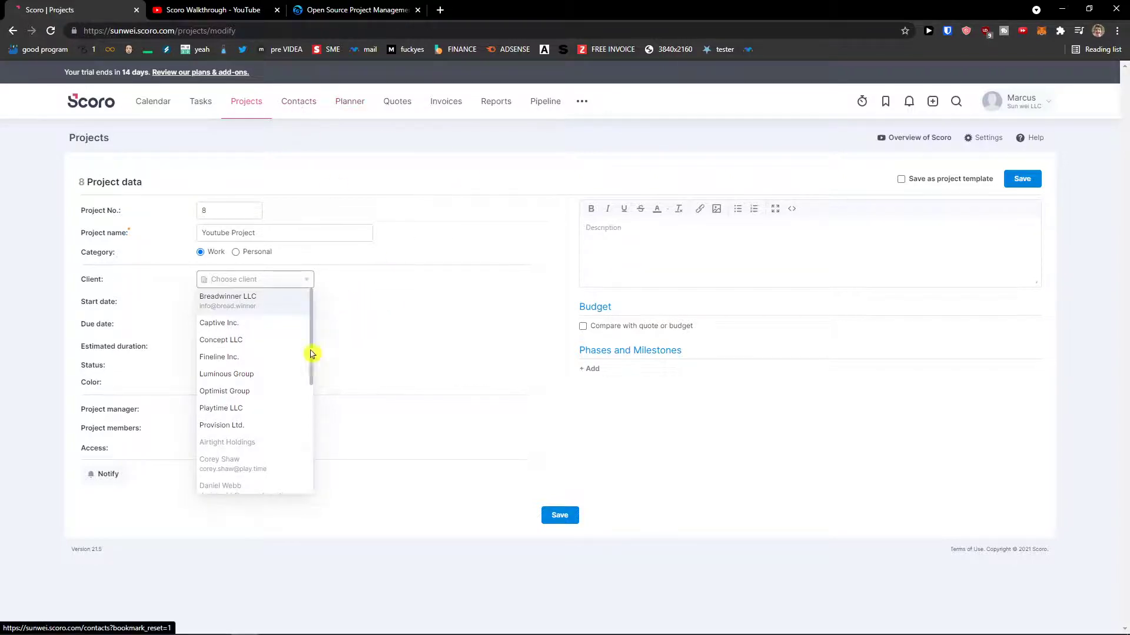
{"action": "mouse_move", "coordinate": [258, 340]}
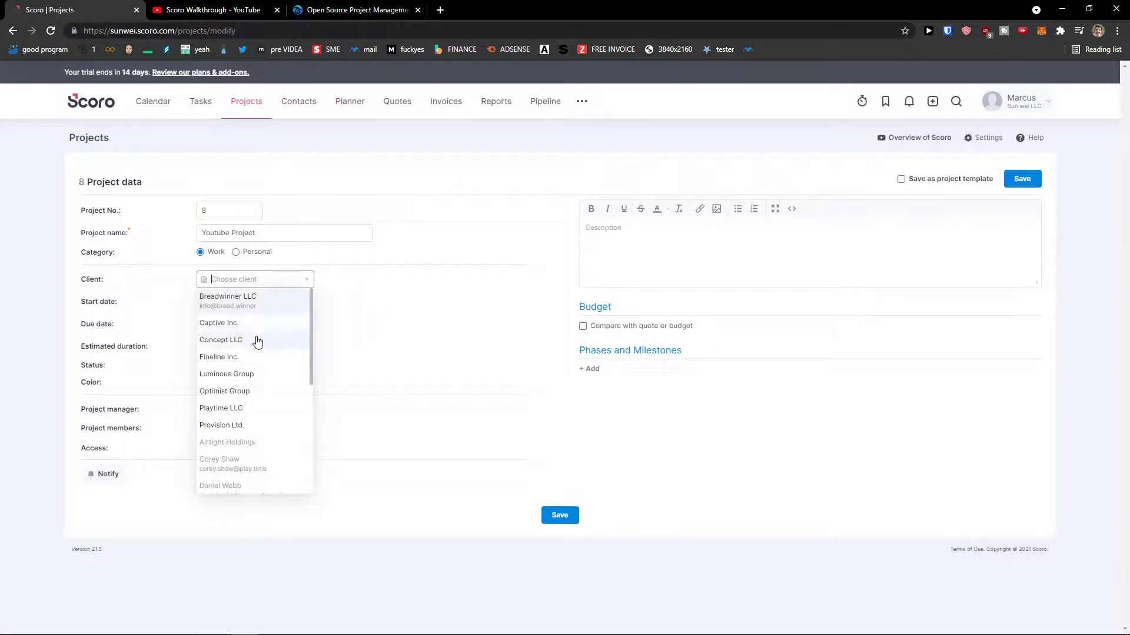
{"action": "left_click", "coordinate": [221, 339]}
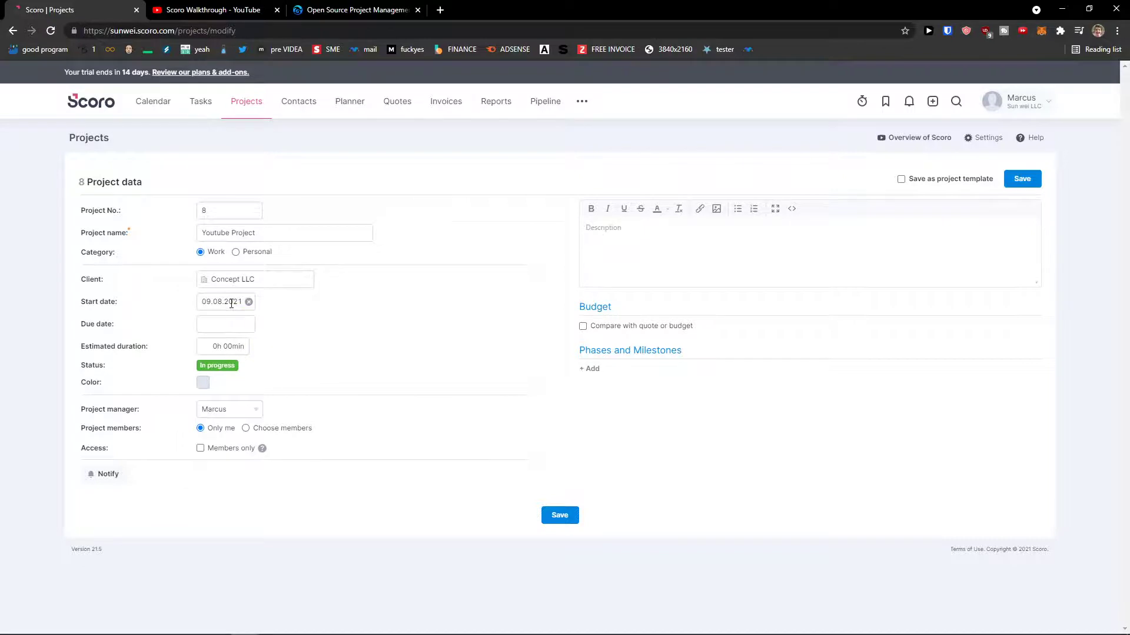
Set the due date to 10.08.2021 with a 1h estimated duration and save the project
{"action": "left_click", "coordinate": [226, 324]}
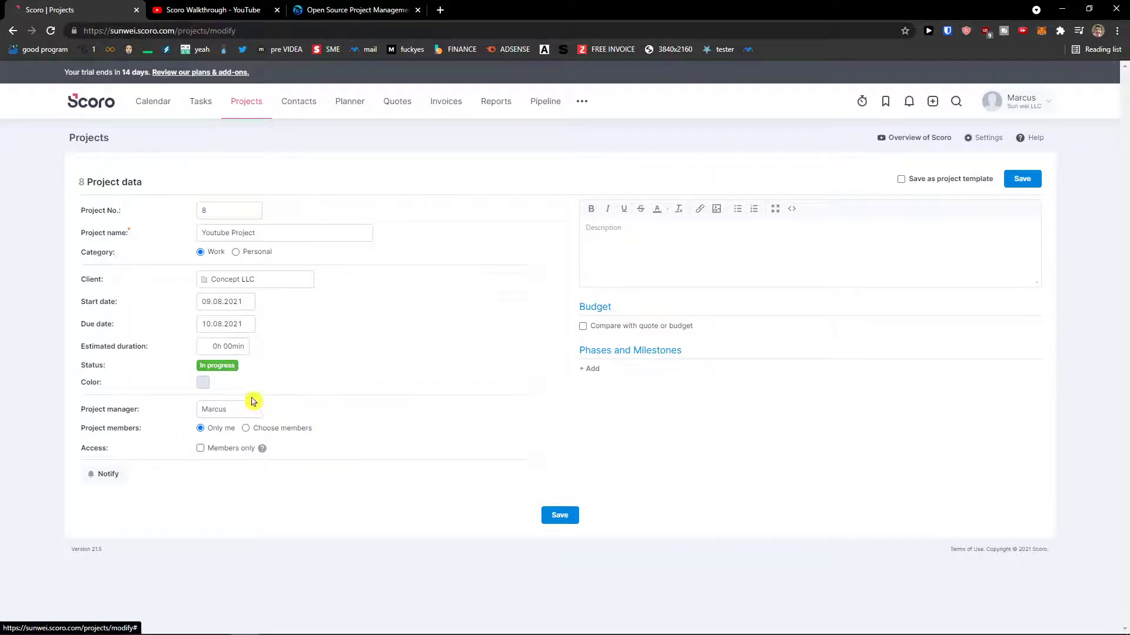
{"action": "left_click", "coordinate": [222, 346]}
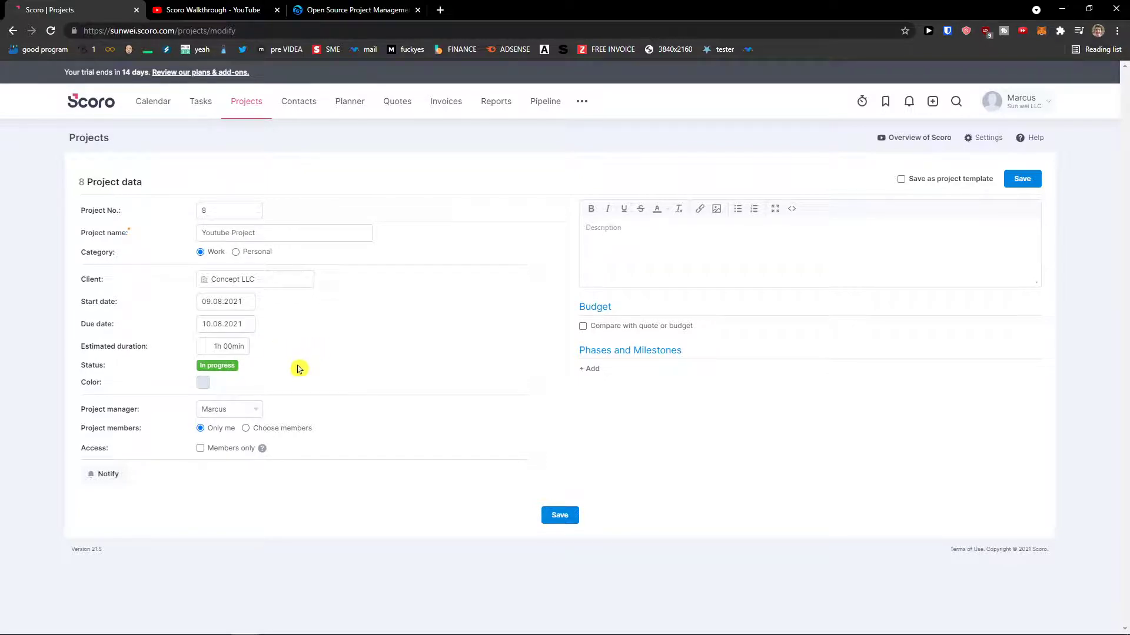
{"action": "mouse_move", "coordinate": [244, 422]}
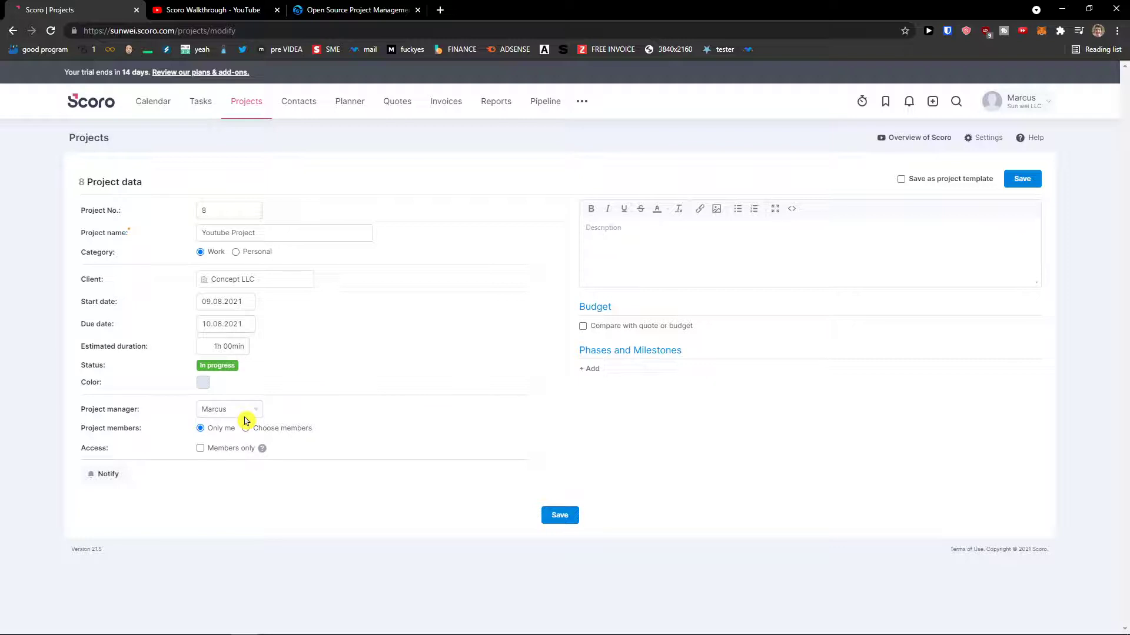
{"action": "left_click", "coordinate": [560, 516]}
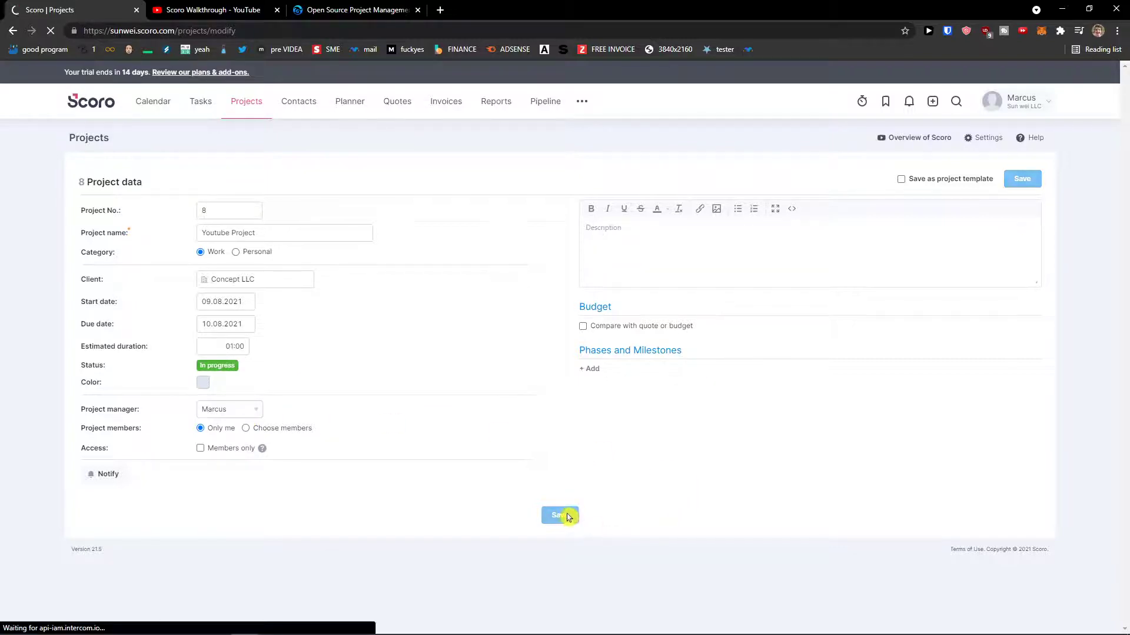
{"action": "left_click", "coordinate": [560, 515]}
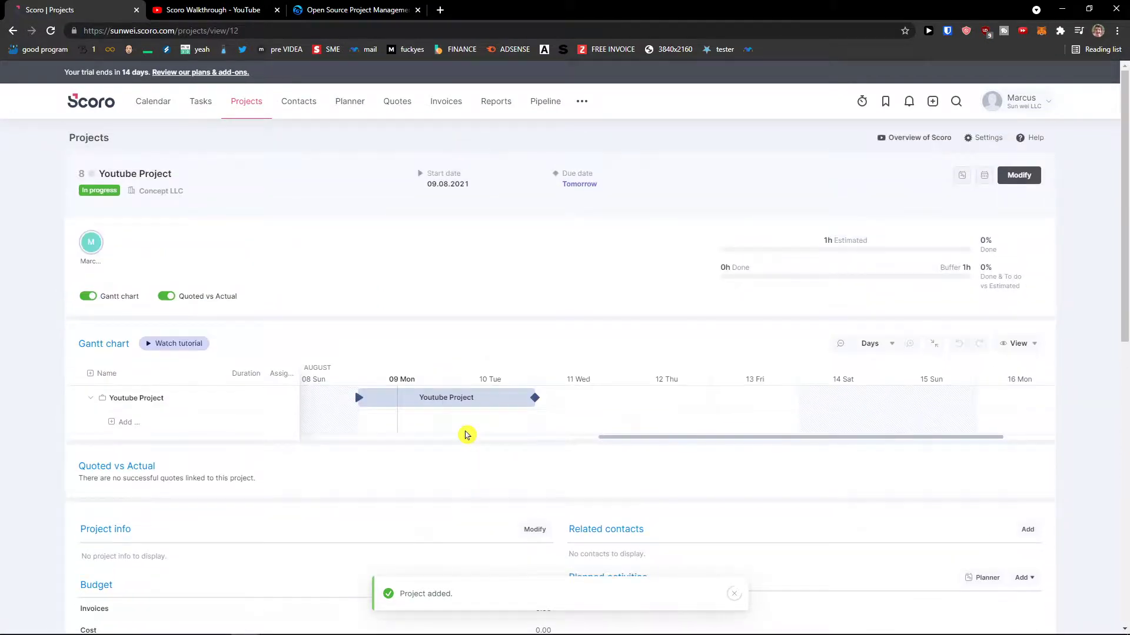
Look through the Youtube Project overview's 9–10 August Gantt bar and empty budget sections, then return to Projects
{"action": "scroll", "scroll_direction": "down", "scroll_amount": 3}
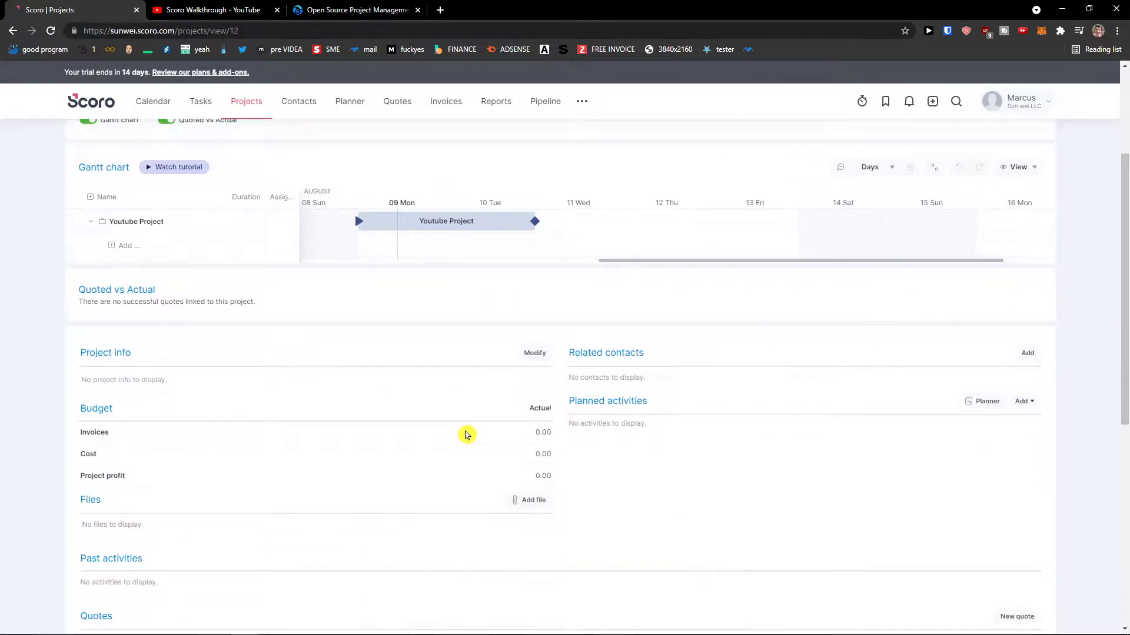
{"action": "scroll", "scroll_direction": "down", "scroll_amount": 3}
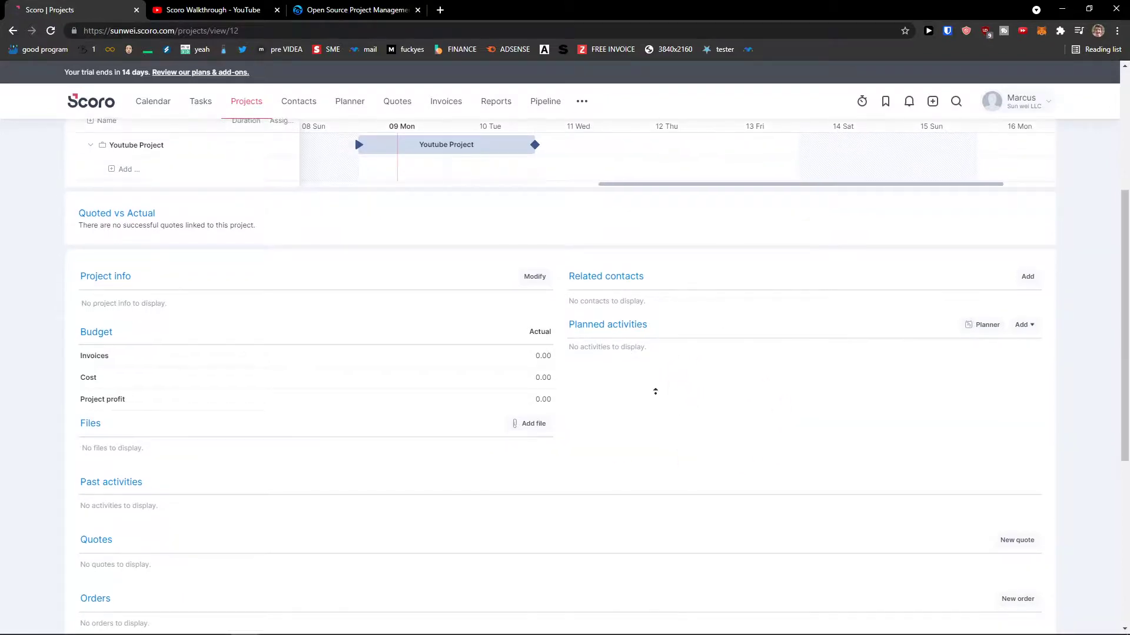
{"action": "scroll", "scroll_direction": "up", "scroll_amount": 3}
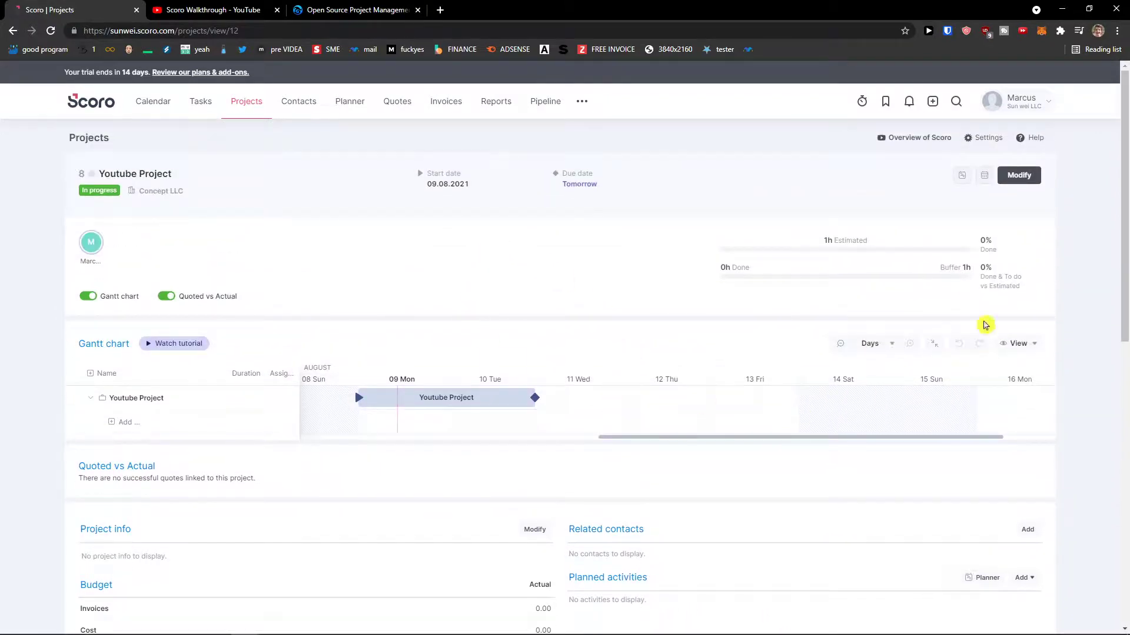
{"action": "mouse_move", "coordinate": [367, 412]}
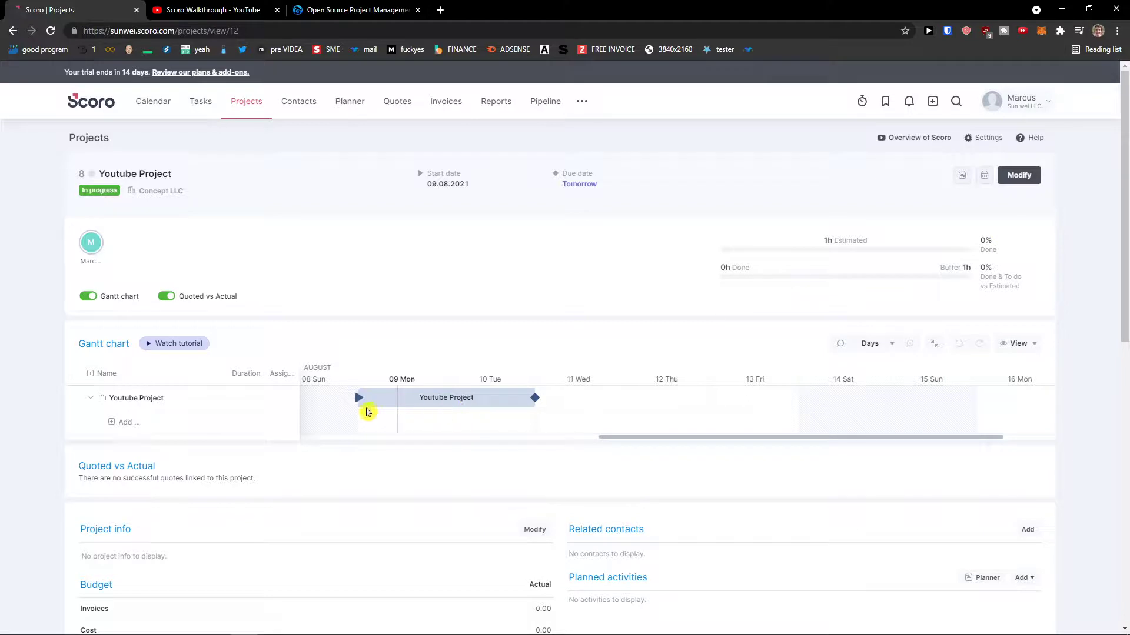
{"action": "mouse_move", "coordinate": [246, 101]}
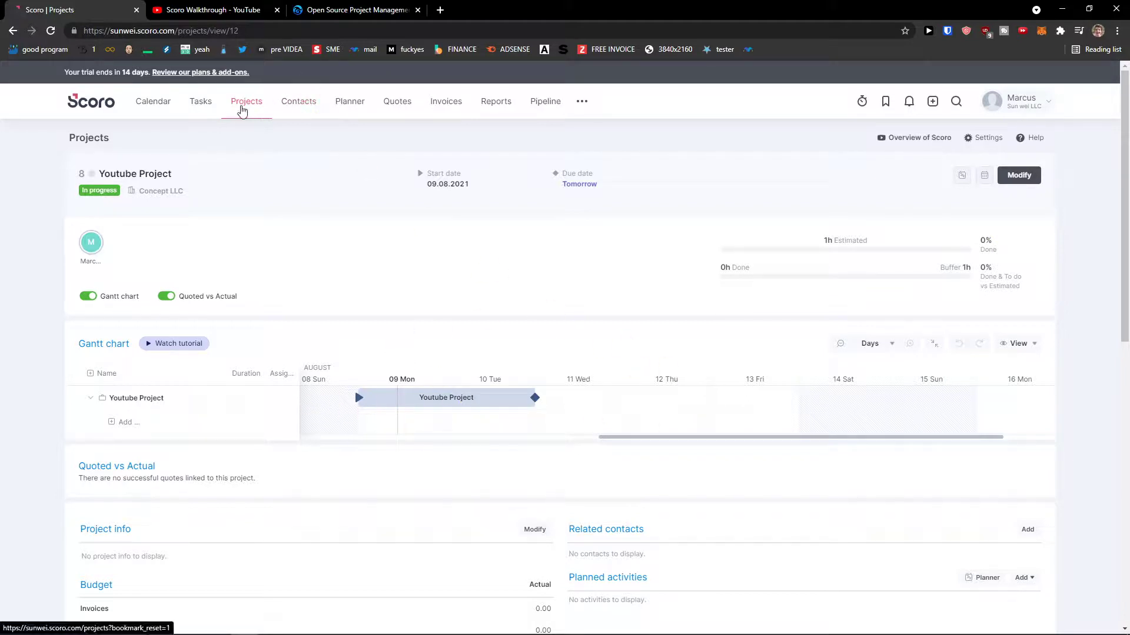
{"action": "left_click", "coordinate": [298, 101]}
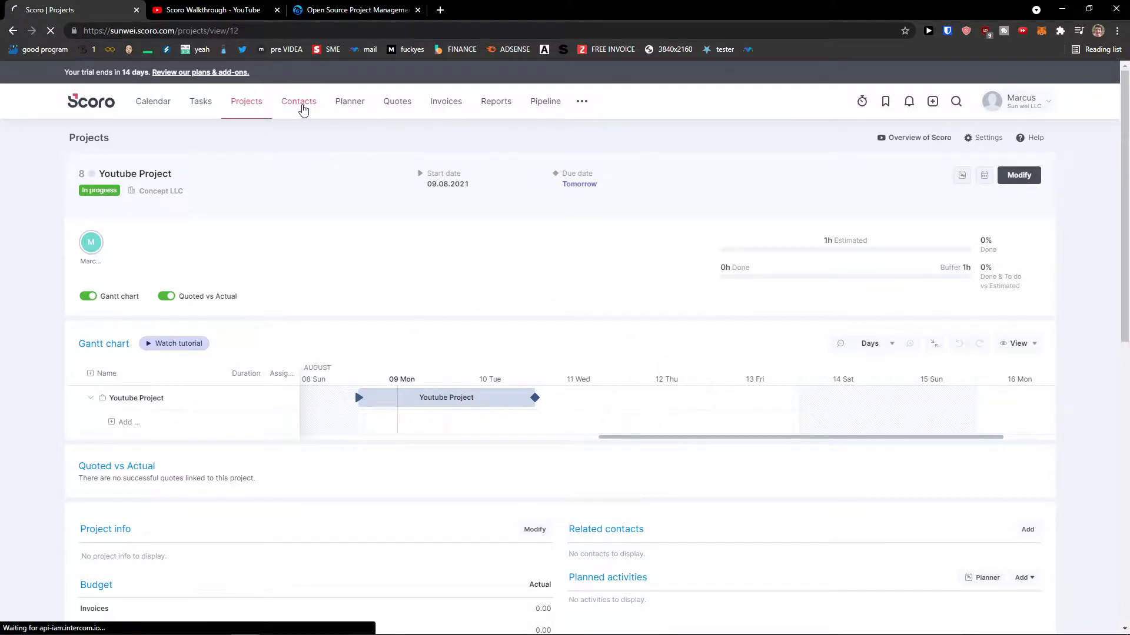
Browse the Contacts list of 19 contacts (10 companies, 9 people)
{"action": "left_click", "coordinate": [298, 101]}
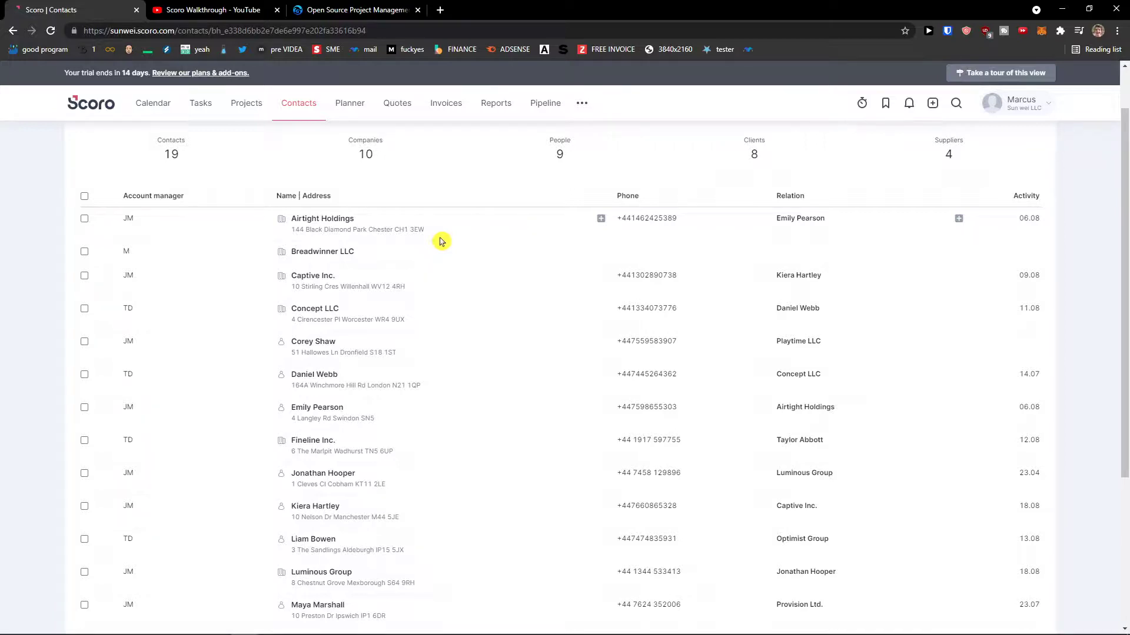
{"action": "scroll", "scroll_direction": "down", "scroll_amount": 3}
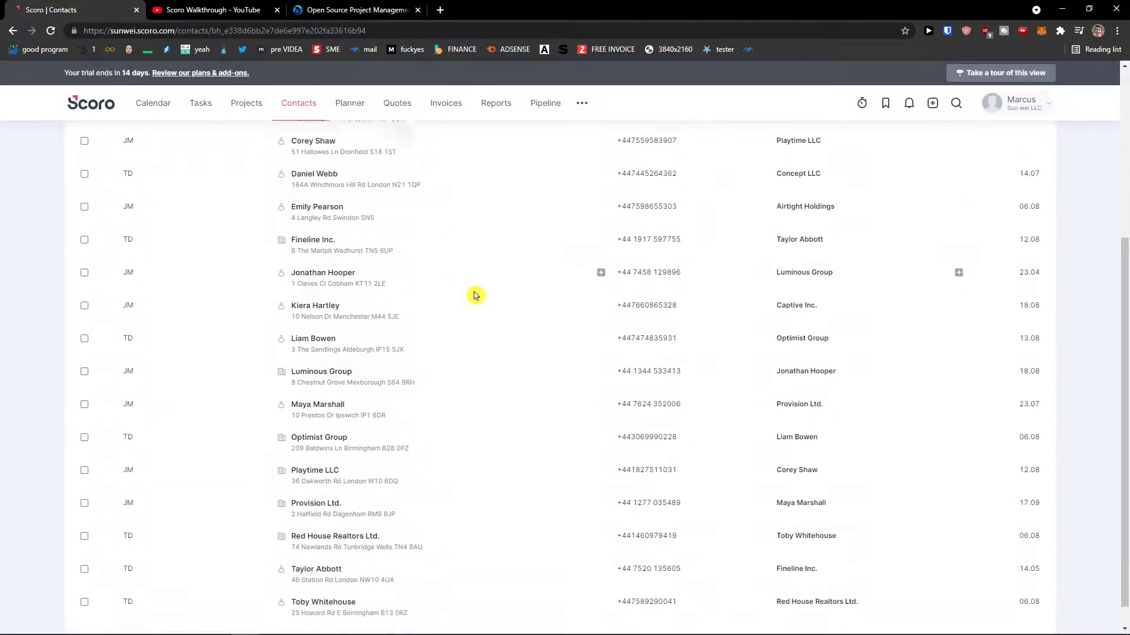
{"action": "scroll", "scroll_direction": "up", "scroll_amount": 3}
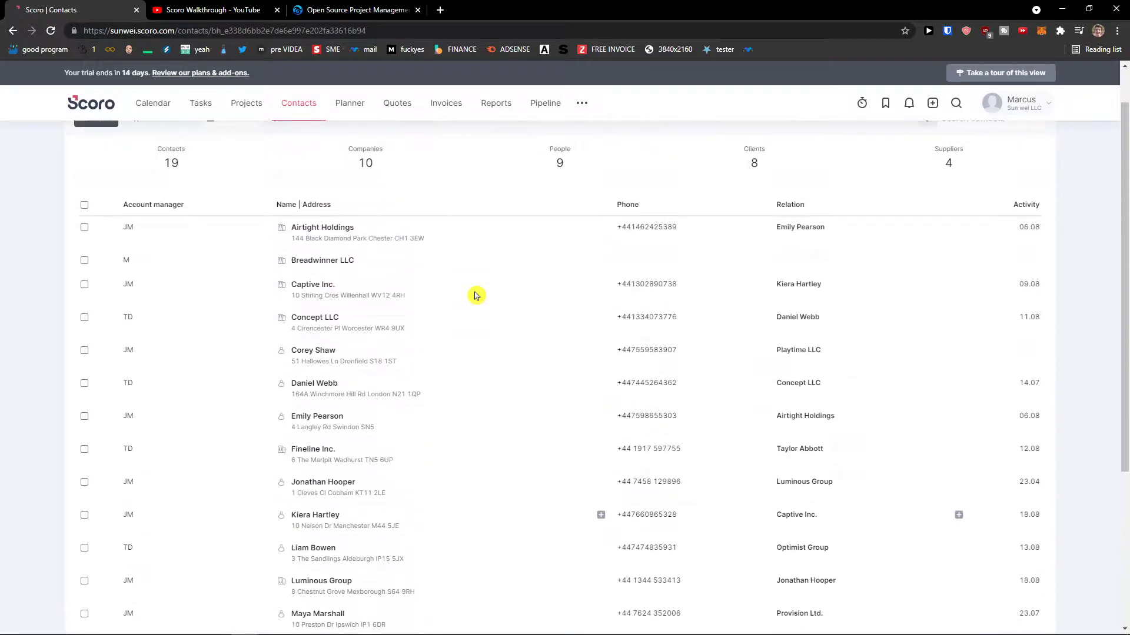
{"action": "scroll", "scroll_direction": "up", "scroll_amount": 3}
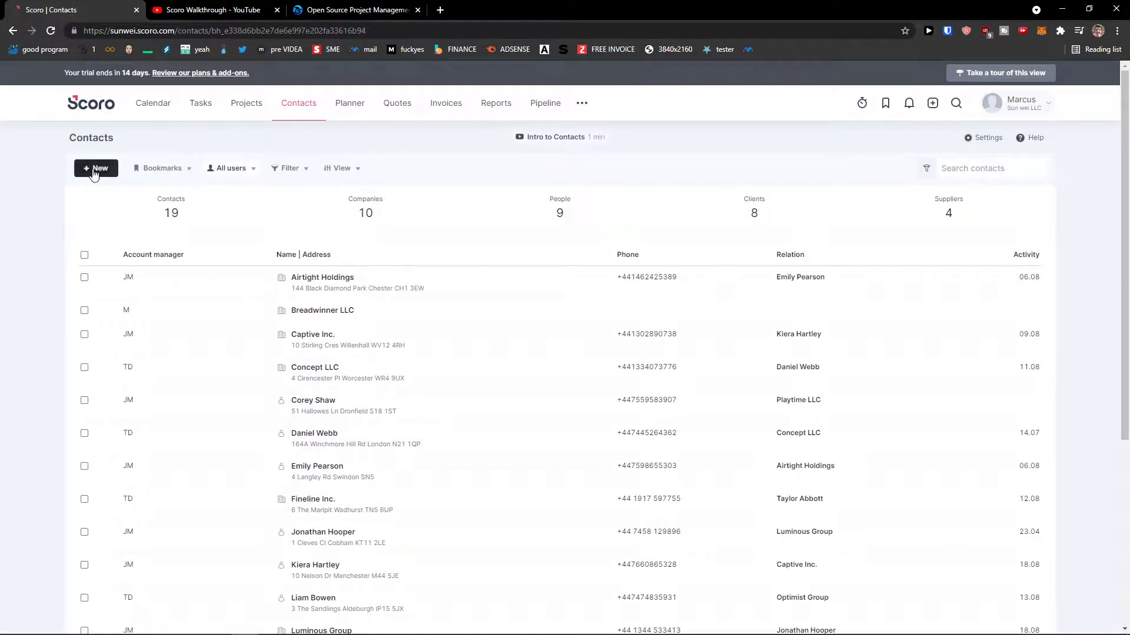
Bring up the choice between adding a new company or a new person
{"action": "left_click", "coordinate": [95, 168]}
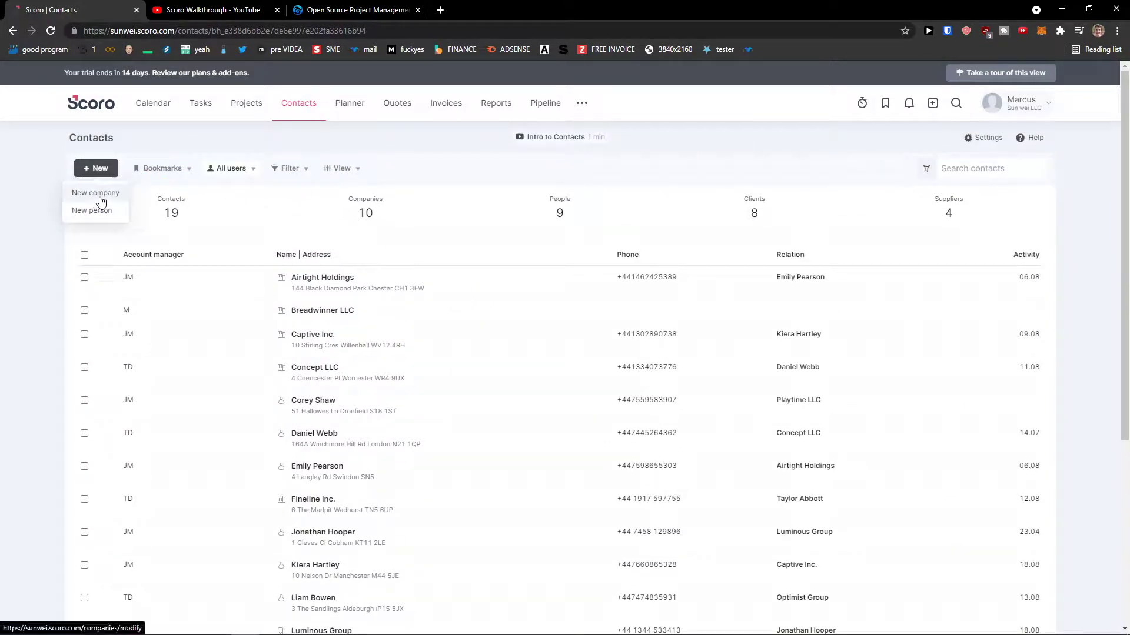
{"action": "left_click", "coordinate": [94, 191]}
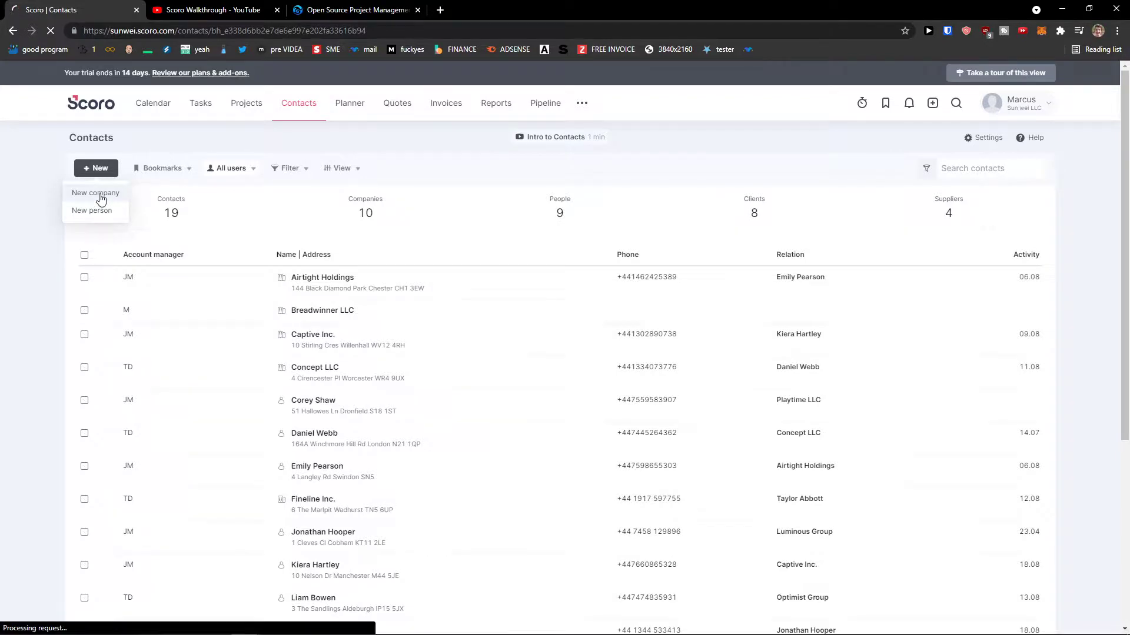
Open a blank new company form and look over its name, address and profile fields
{"action": "left_click", "coordinate": [94, 192]}
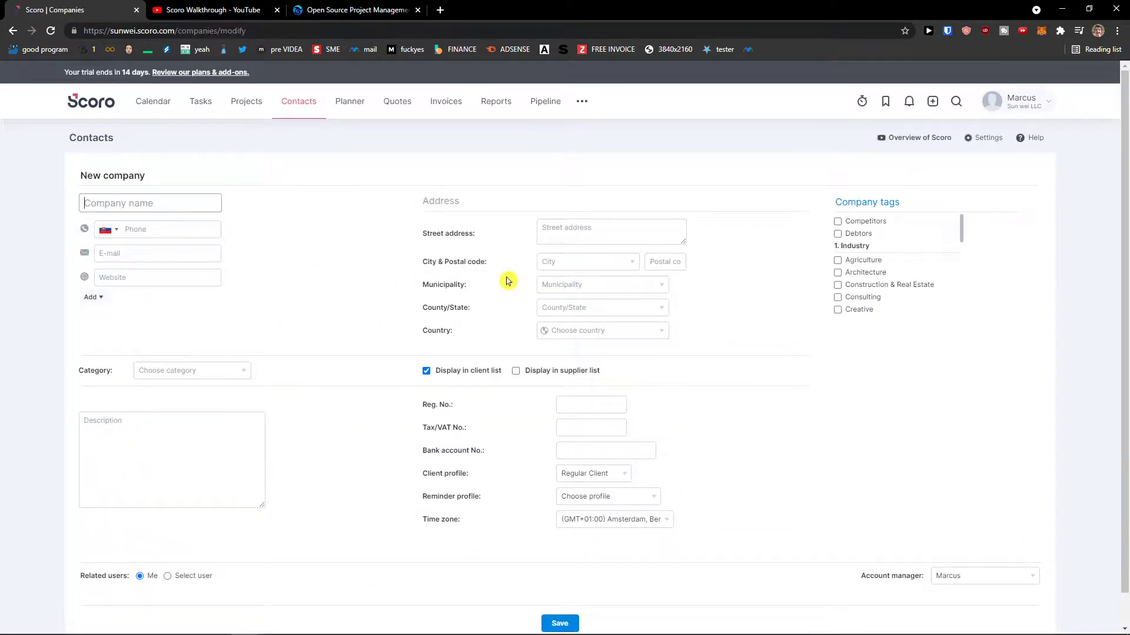
{"action": "mouse_move", "coordinate": [148, 244]}
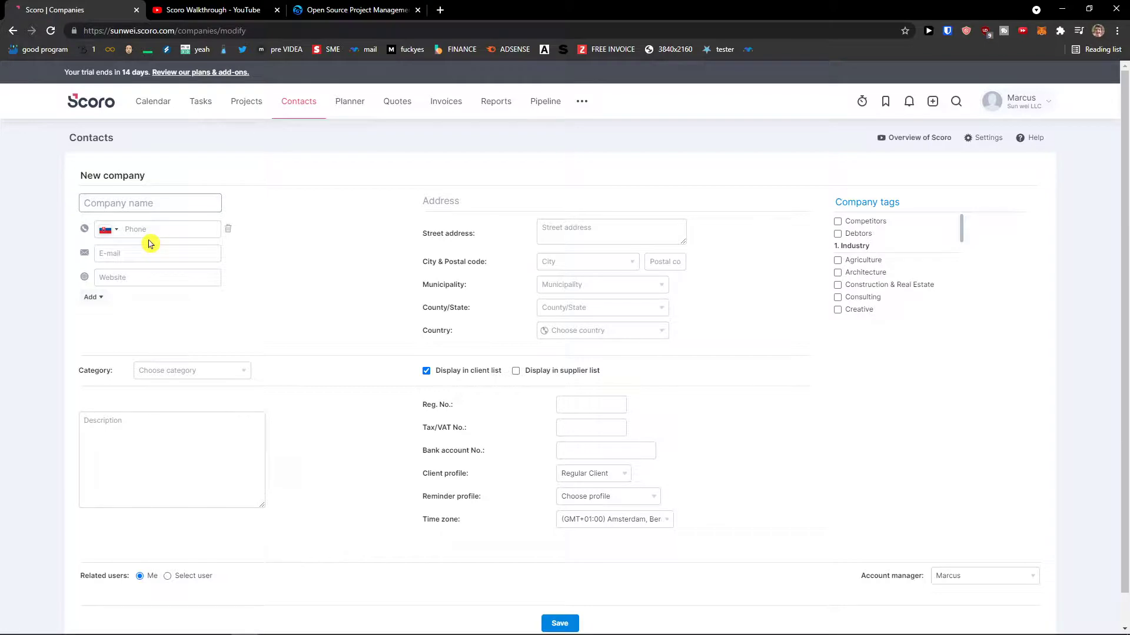
{"action": "mouse_move", "coordinate": [143, 277]}
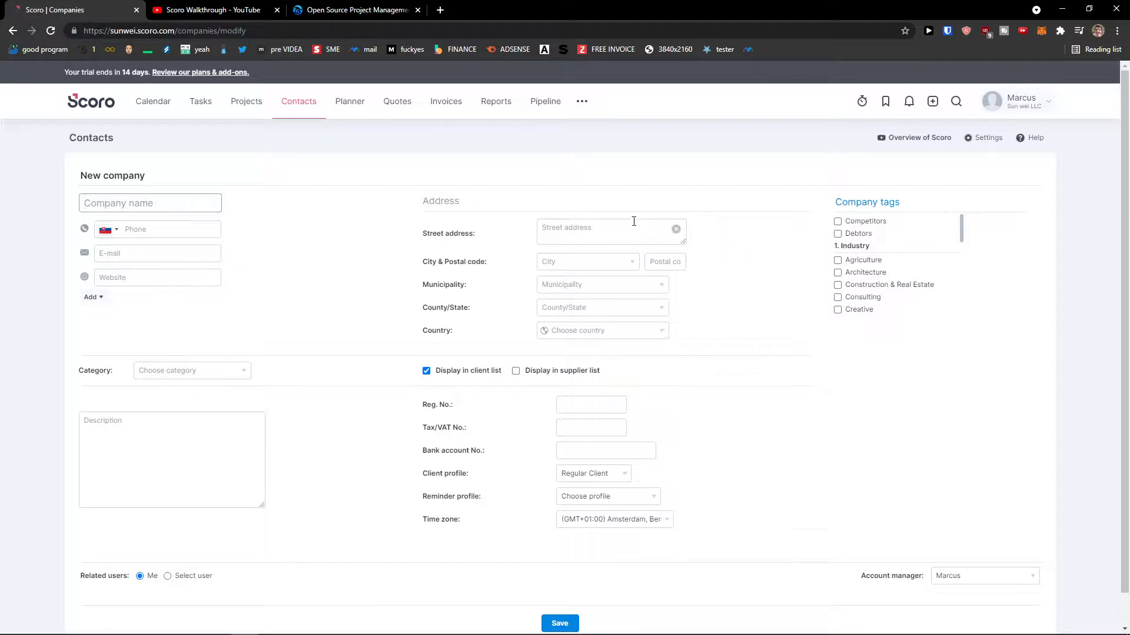
{"action": "scroll", "scroll_direction": "down", "scroll_amount": 3}
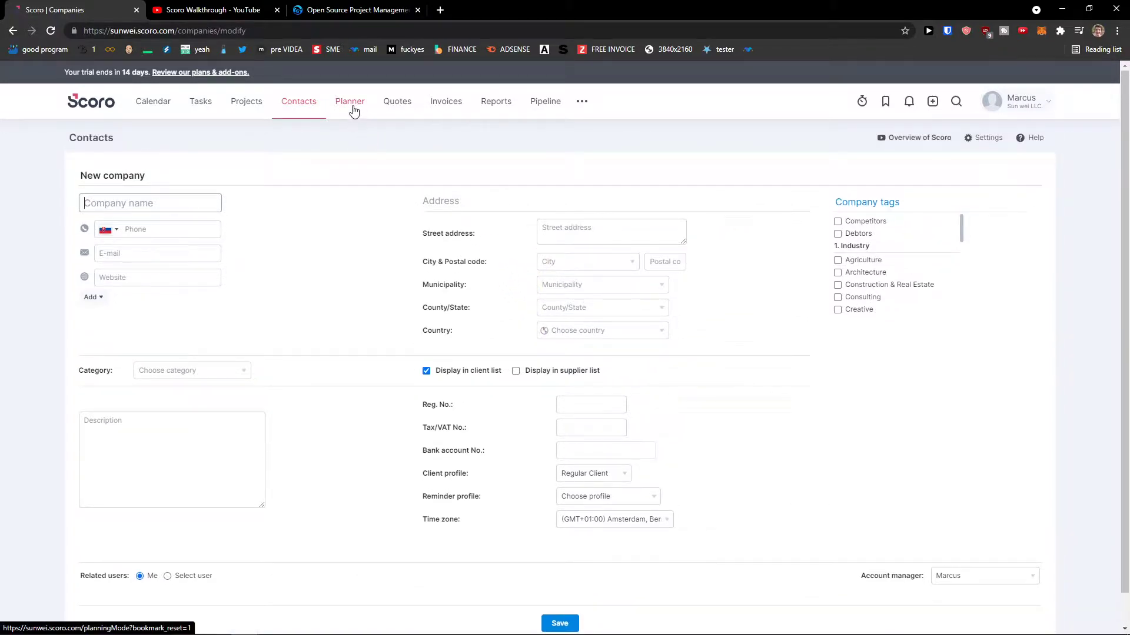
View the Planner's August 2021 week 32 schedule of team members' tasks, then head to Quotes
{"action": "left_click", "coordinate": [350, 102]}
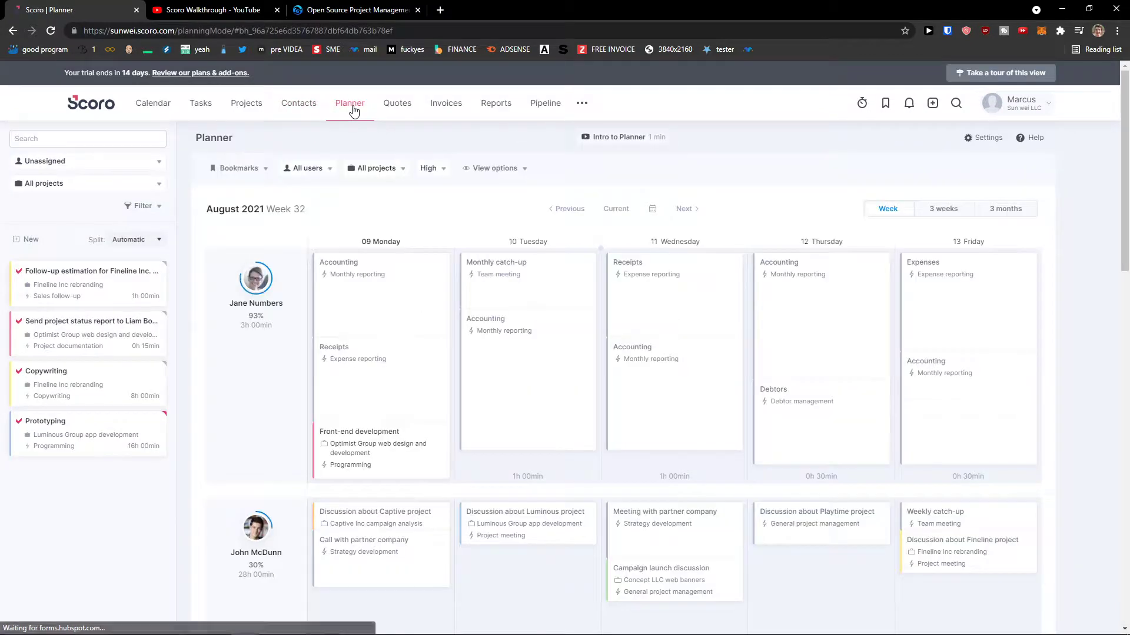
{"action": "scroll", "scroll_direction": "down", "scroll_amount": 3}
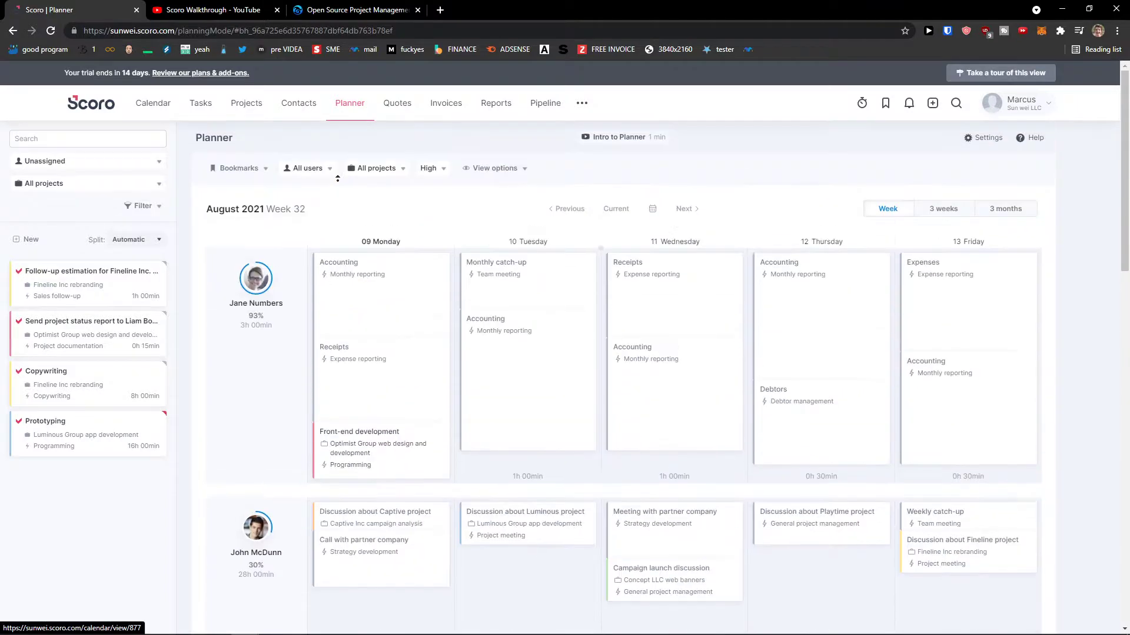
{"action": "left_click", "coordinate": [397, 102]}
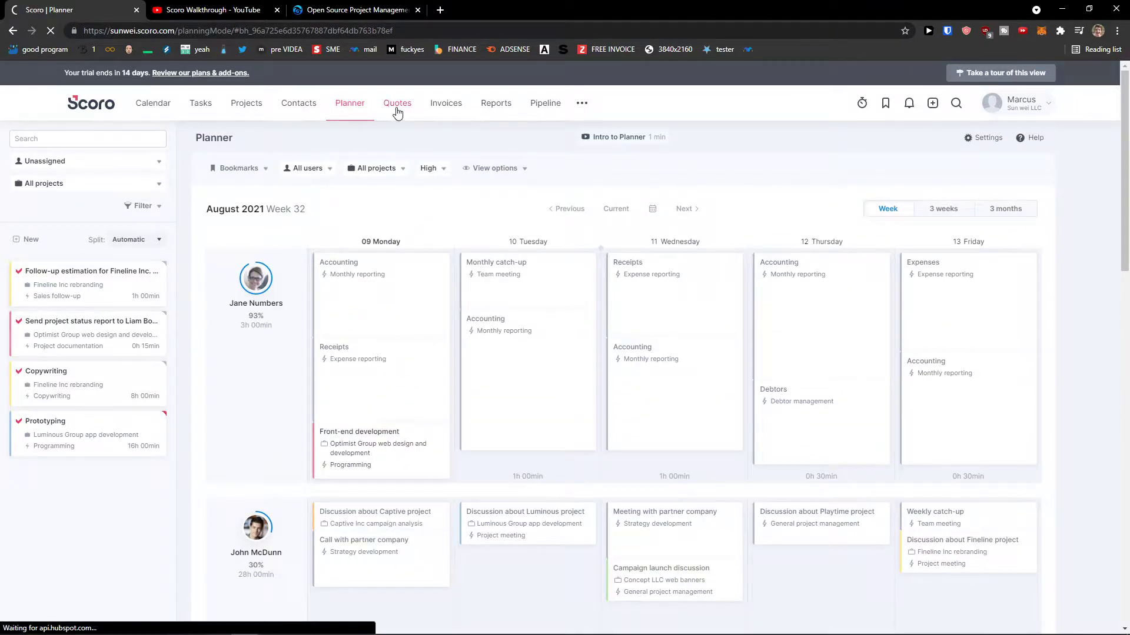
View the list of 14 year-to-date quotes and start a new quote
{"action": "left_click", "coordinate": [396, 102]}
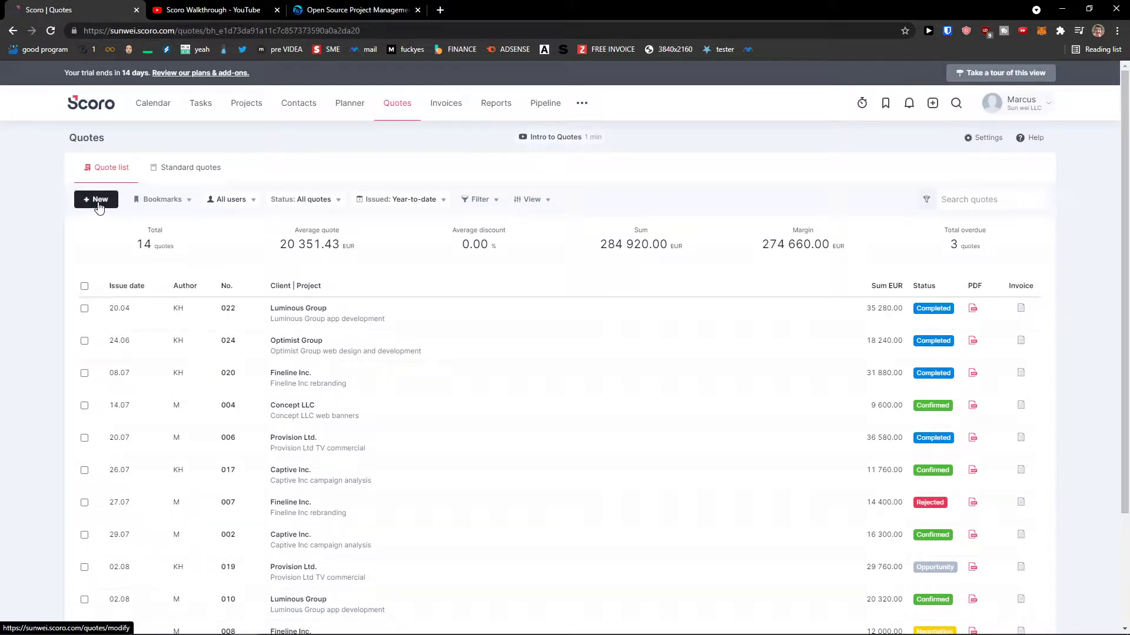
{"action": "mouse_move", "coordinate": [445, 104]}
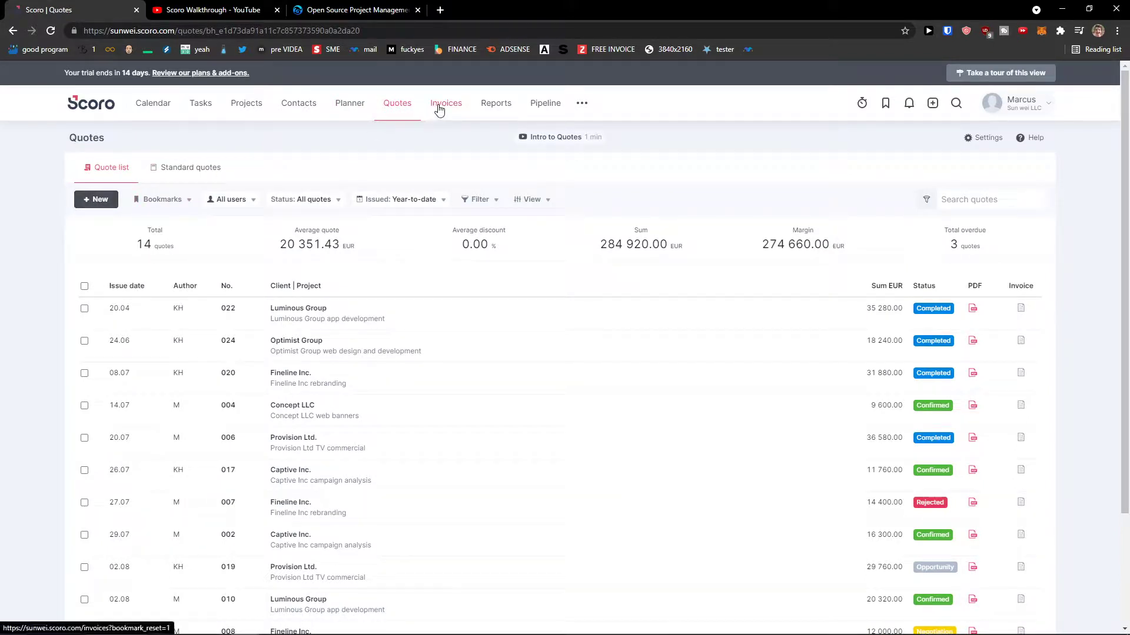
{"action": "mouse_move", "coordinate": [396, 179]}
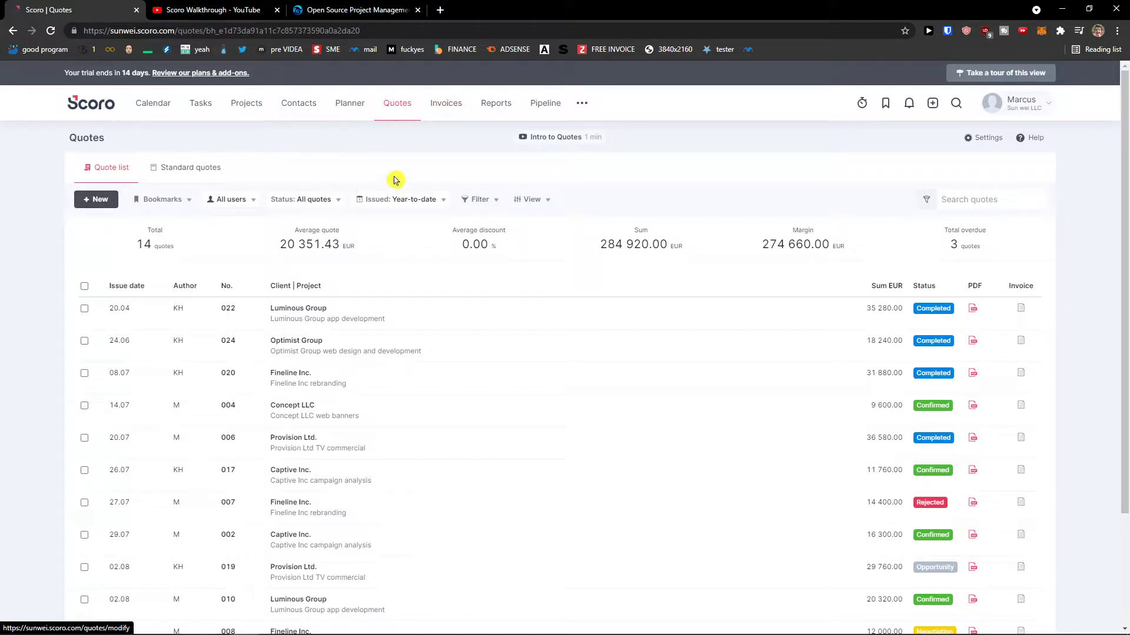
{"action": "mouse_move", "coordinate": [96, 199]}
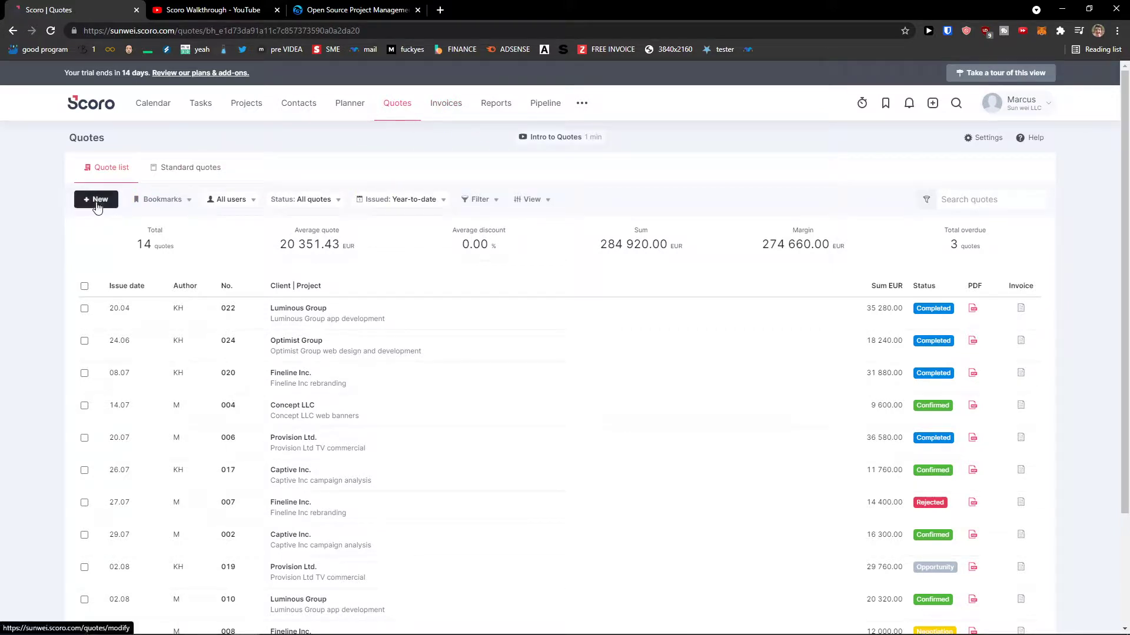
{"action": "left_click", "coordinate": [95, 199]}
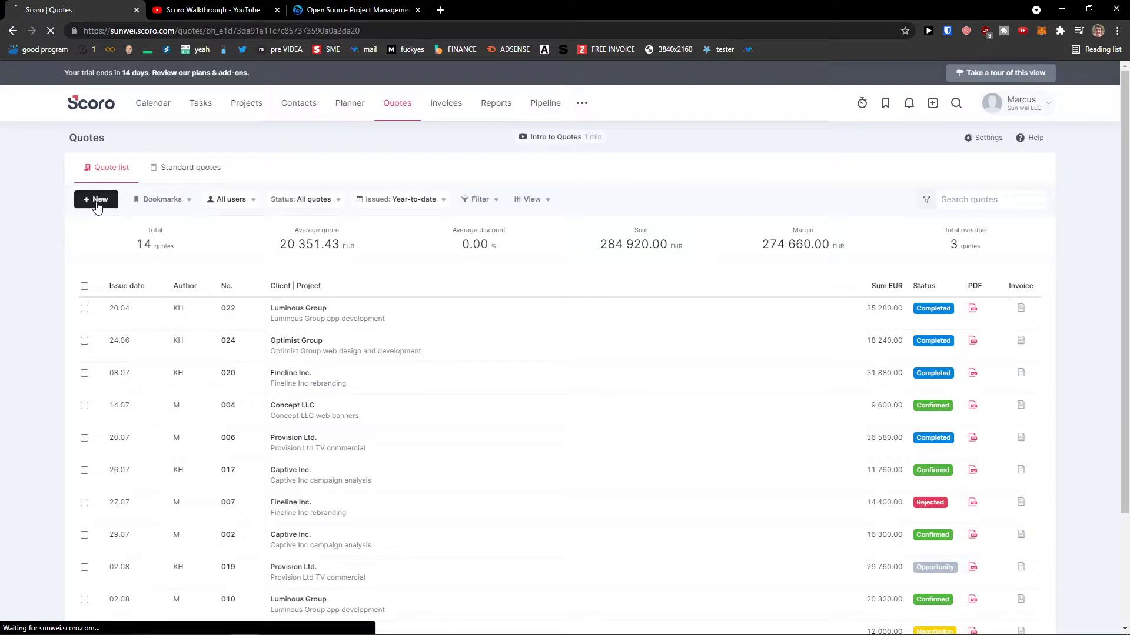
Look over the blank quote 27 form in Negotiation status, then head to Invoices
{"action": "left_click", "coordinate": [95, 199]}
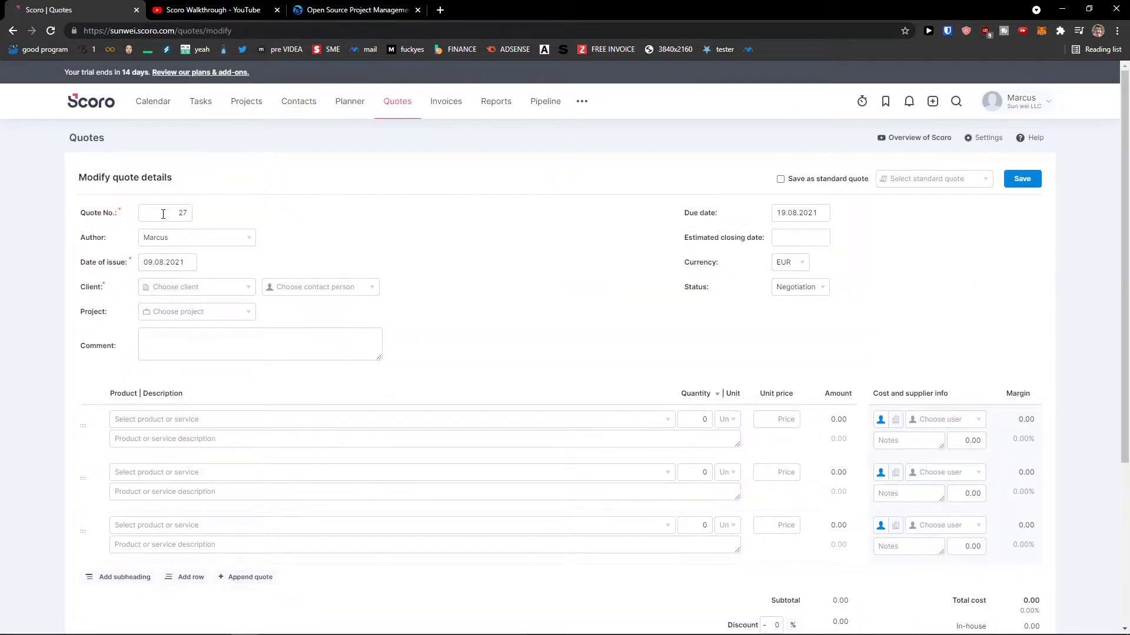
{"action": "mouse_move", "coordinate": [157, 290]}
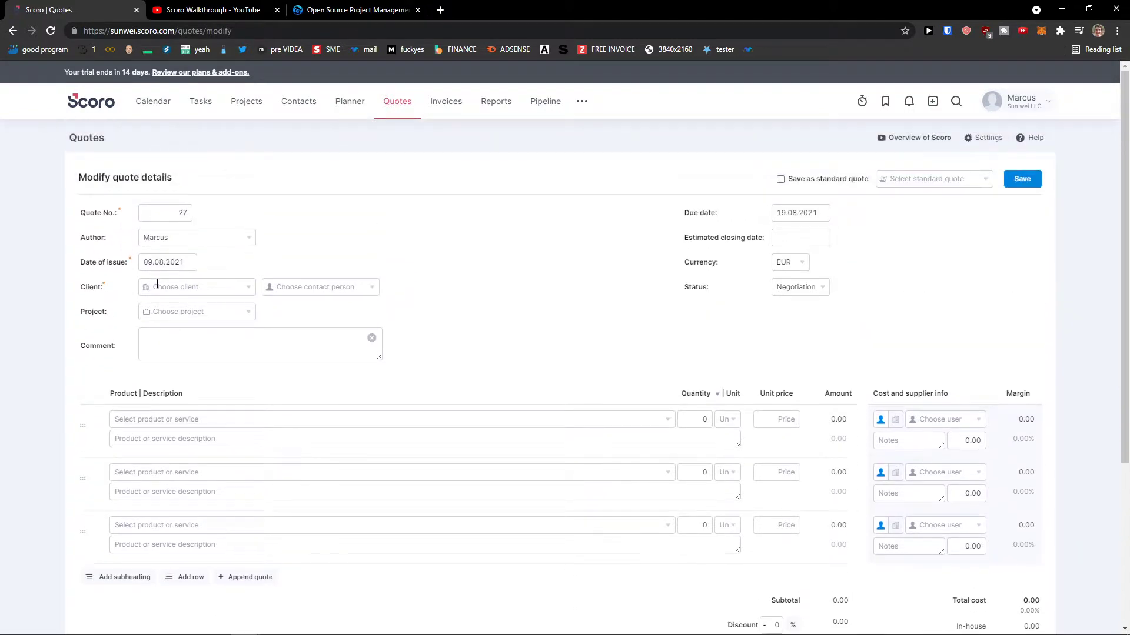
{"action": "mouse_move", "coordinate": [171, 313]}
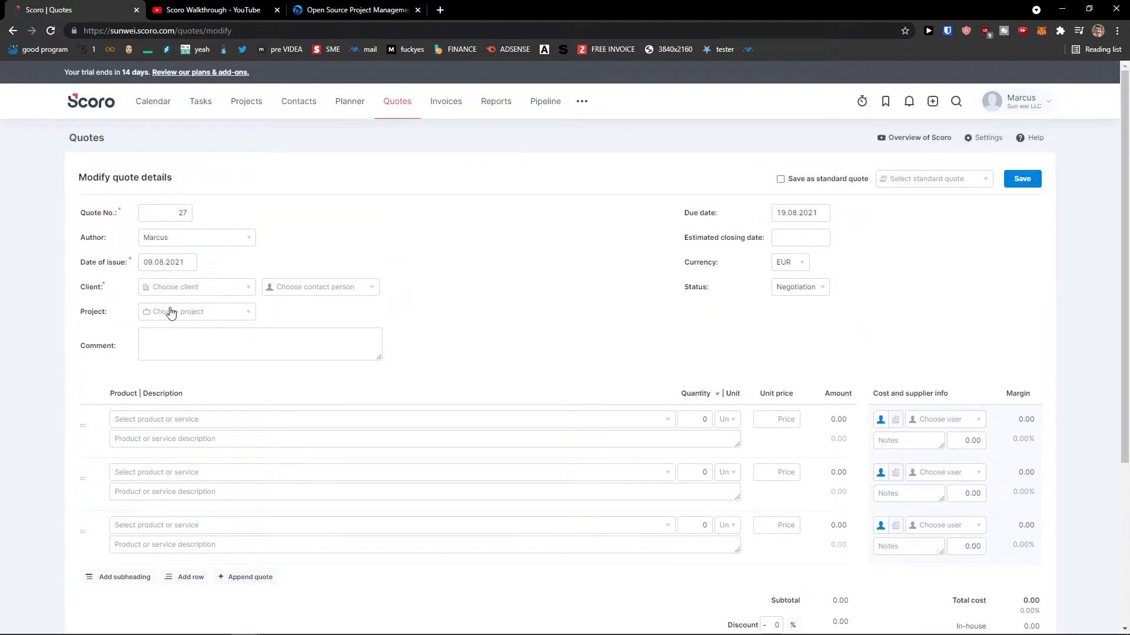
{"action": "scroll", "scroll_direction": "down", "scroll_amount": 3}
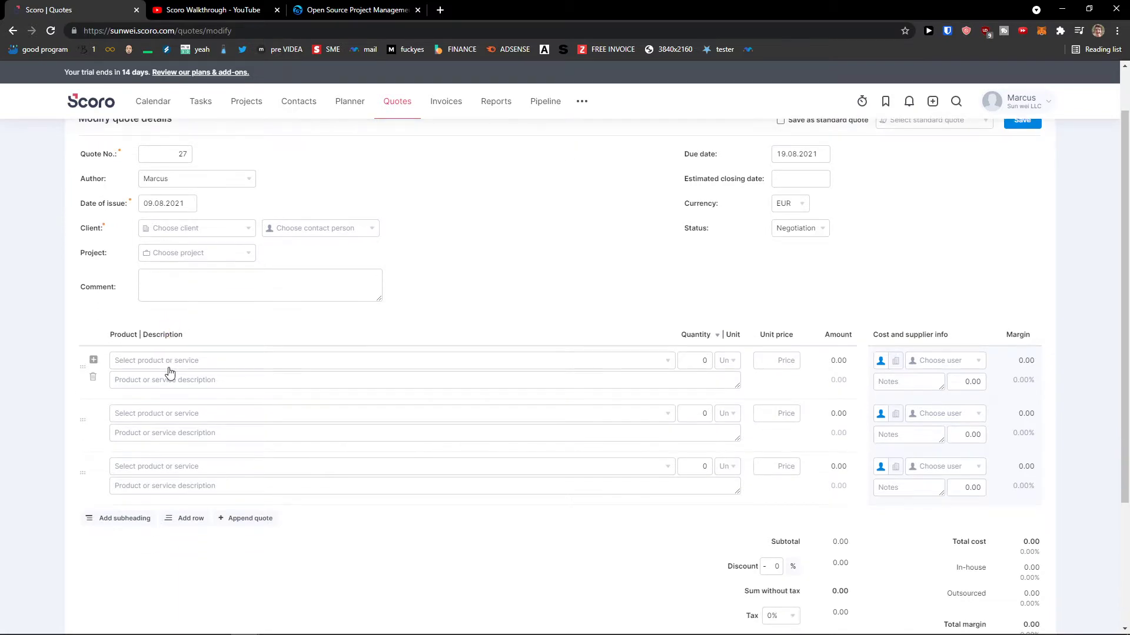
{"action": "scroll", "scroll_direction": "down", "scroll_amount": 3}
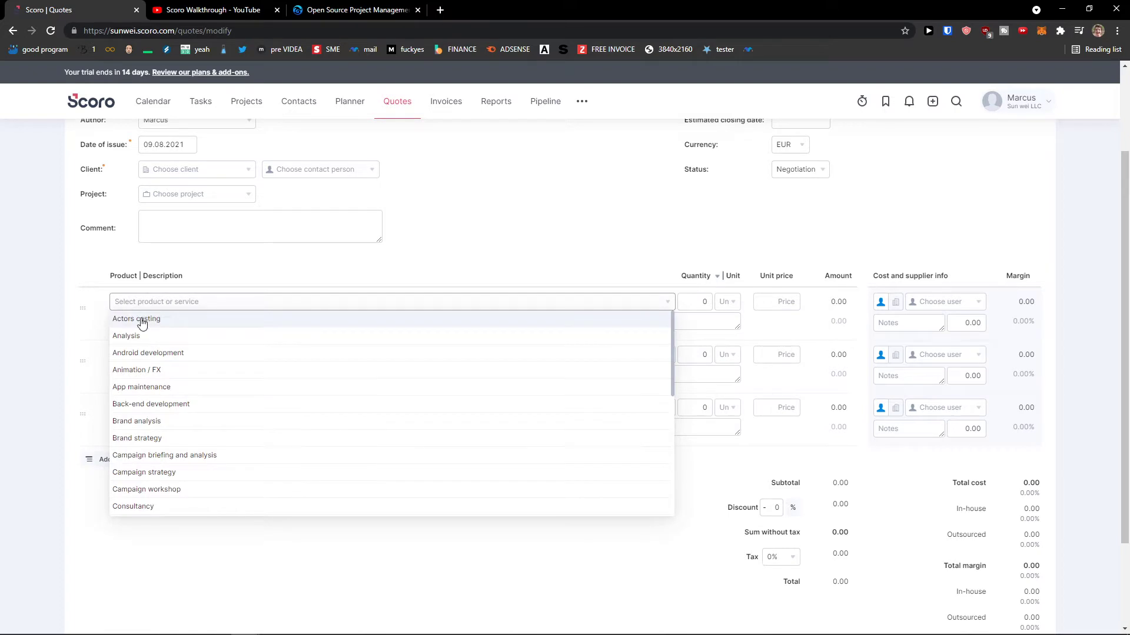
{"action": "mouse_move", "coordinate": [187, 319]}
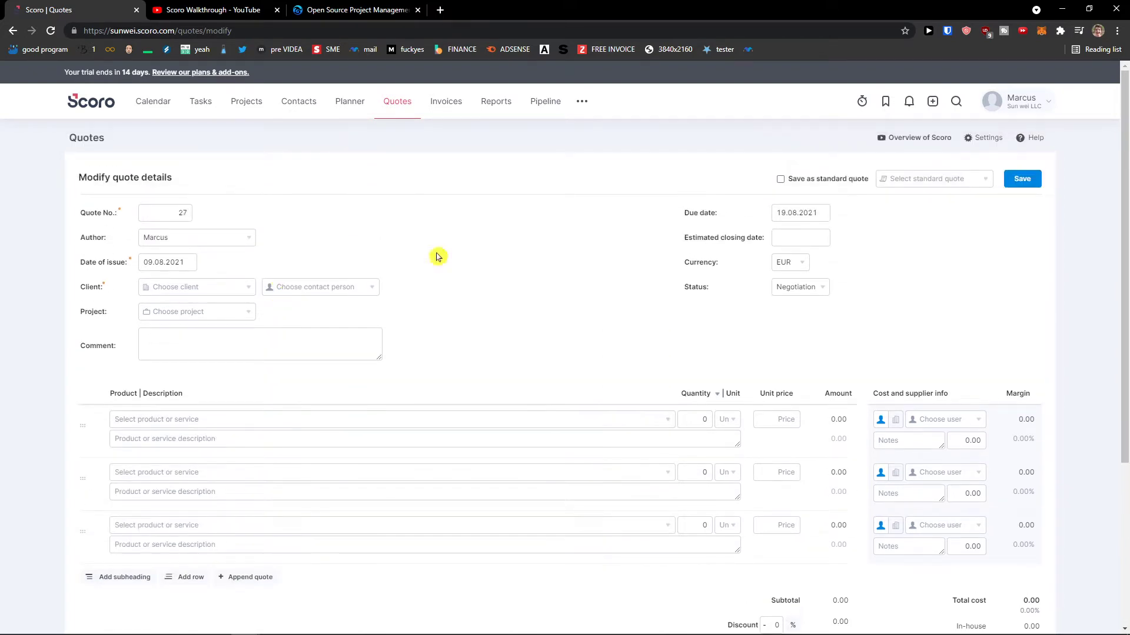
{"action": "left_click", "coordinate": [445, 101]}
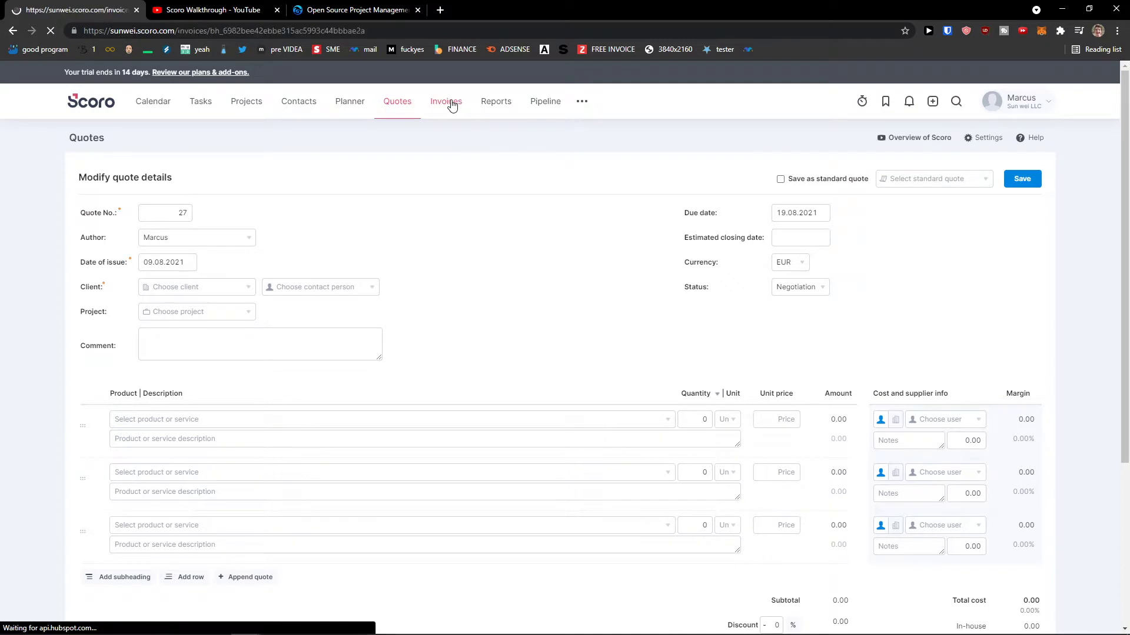
View the invoices list and a blank new invoice form
{"action": "left_click", "coordinate": [445, 101]}
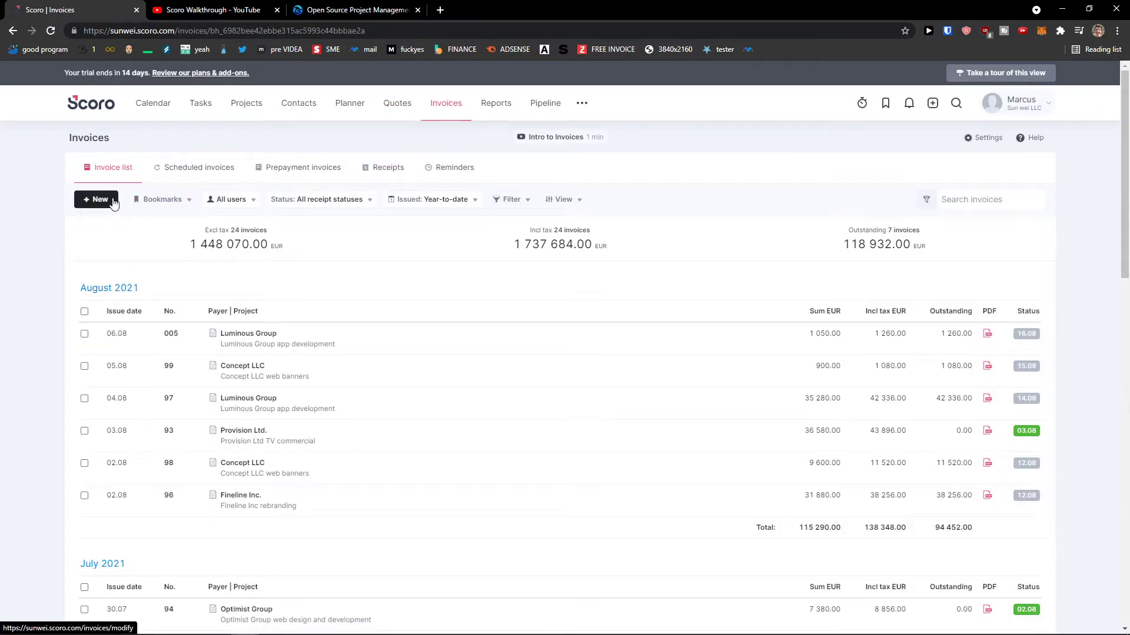
{"action": "left_click", "coordinate": [95, 200]}
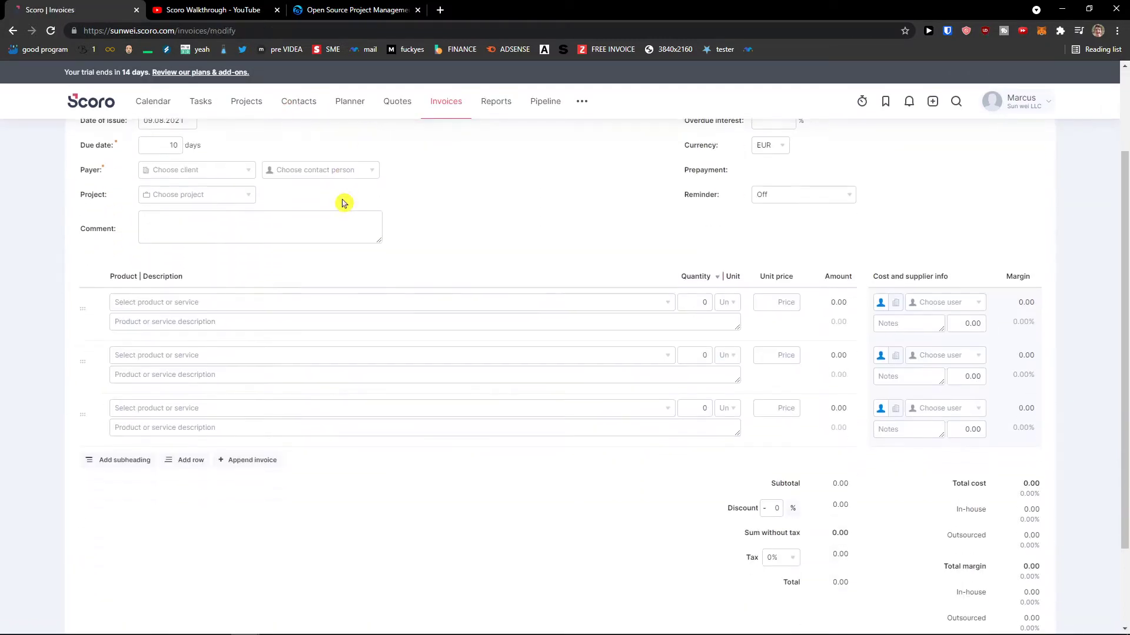
{"action": "scroll", "scroll_direction": "up", "scroll_amount": 3}
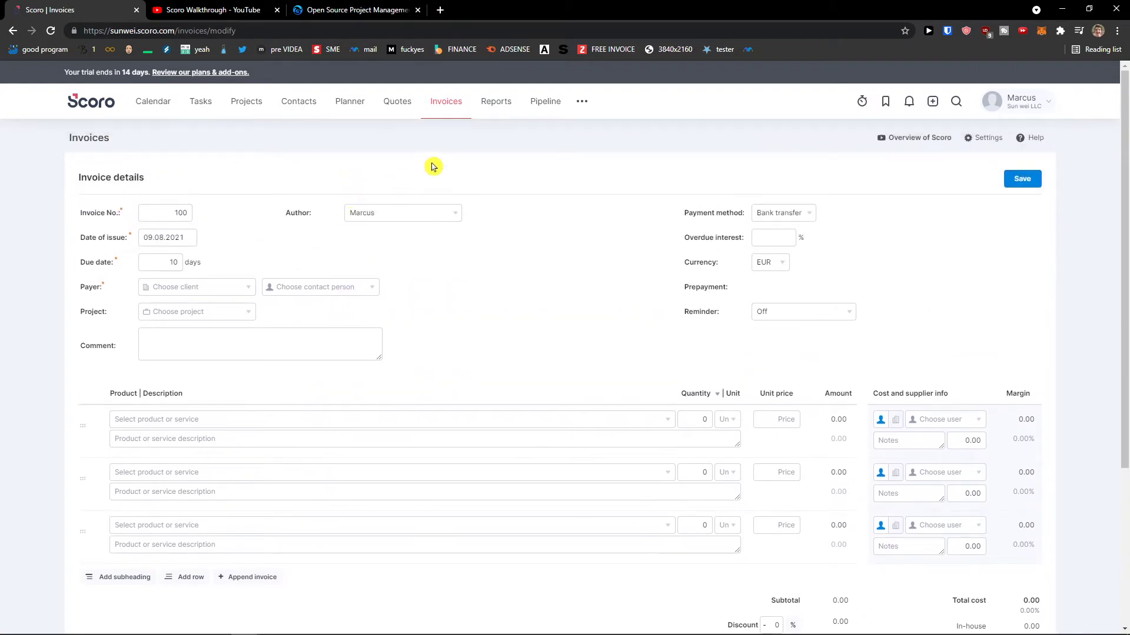
{"action": "mouse_move", "coordinate": [449, 119]}
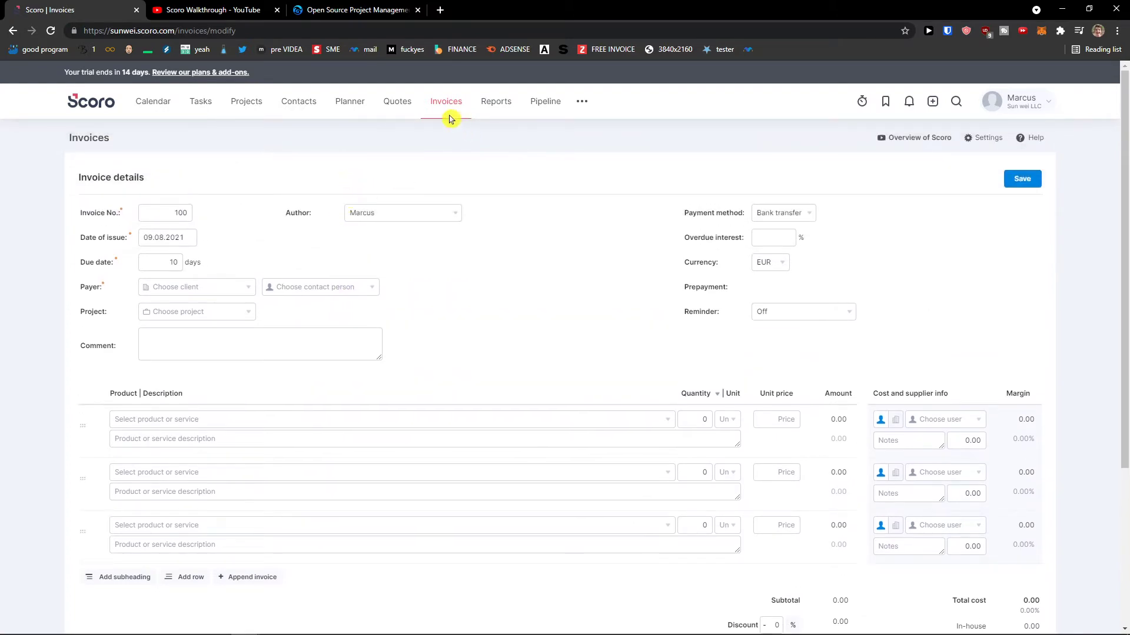
{"action": "mouse_move", "coordinate": [545, 101]}
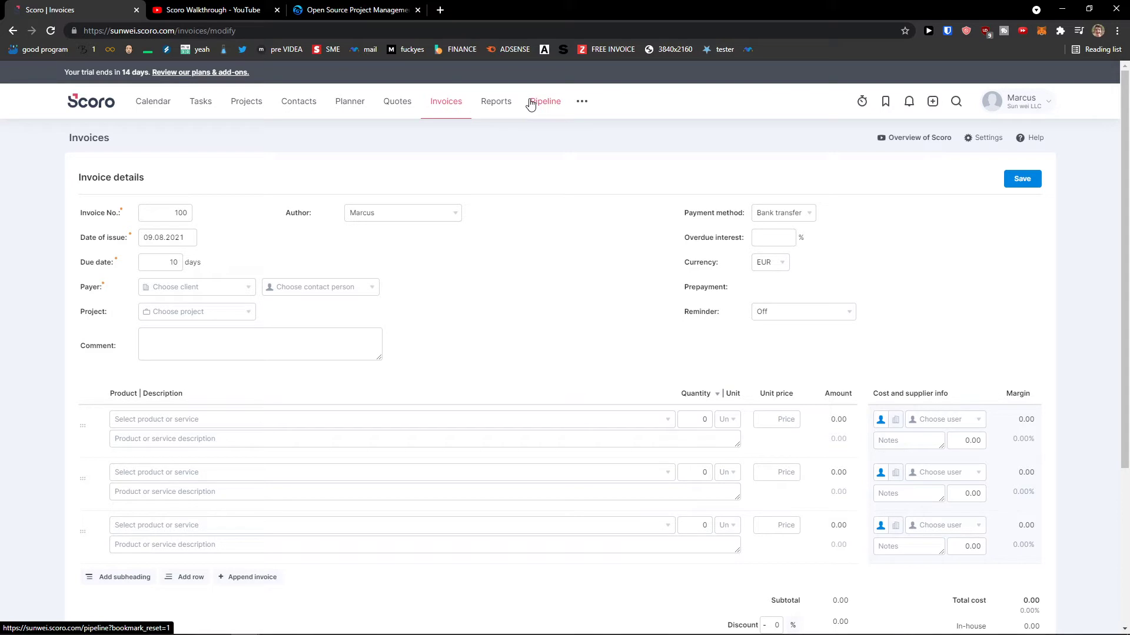
Open the Pipeline board of 8 quotes across Opportunity, Negotiation, Closing and Confirmed stages
{"action": "left_click", "coordinate": [544, 101]}
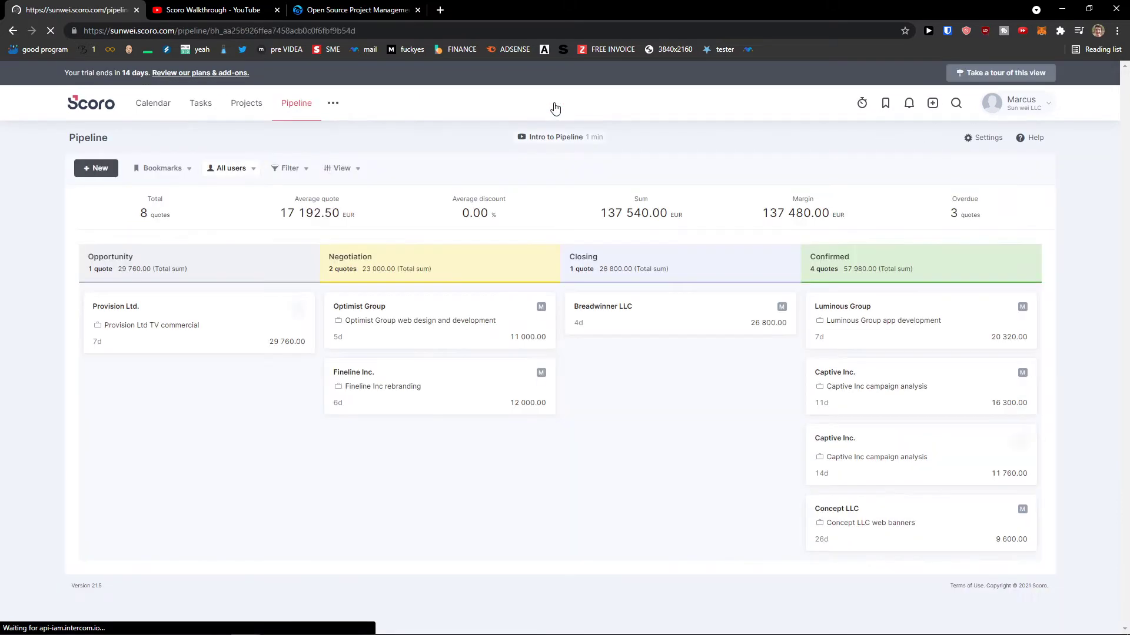
{"action": "left_click", "coordinate": [333, 104]}
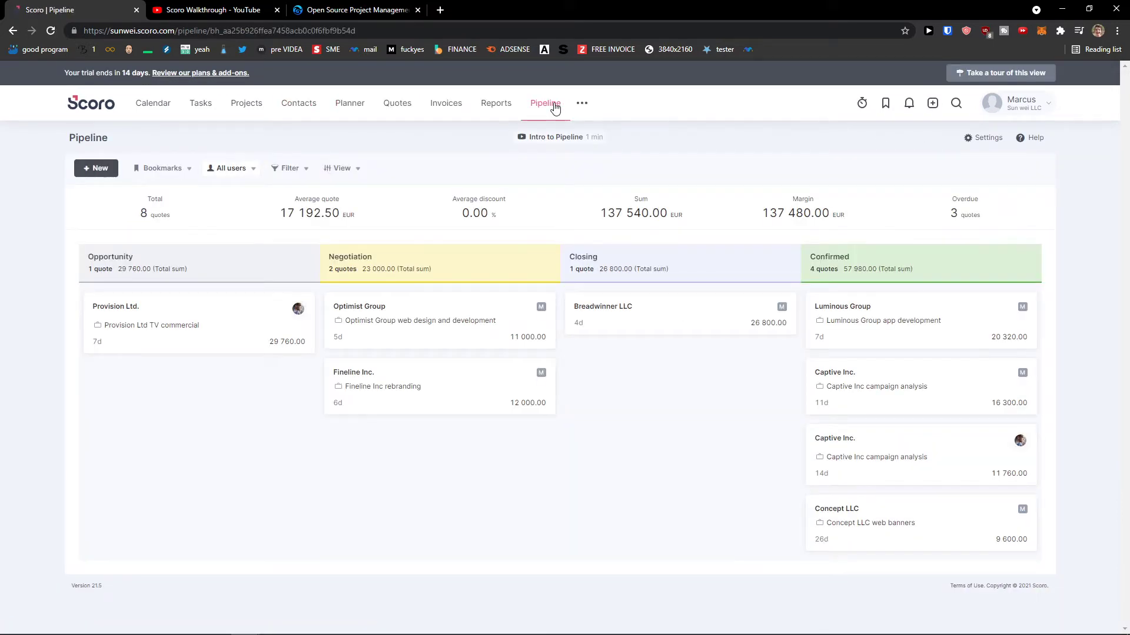